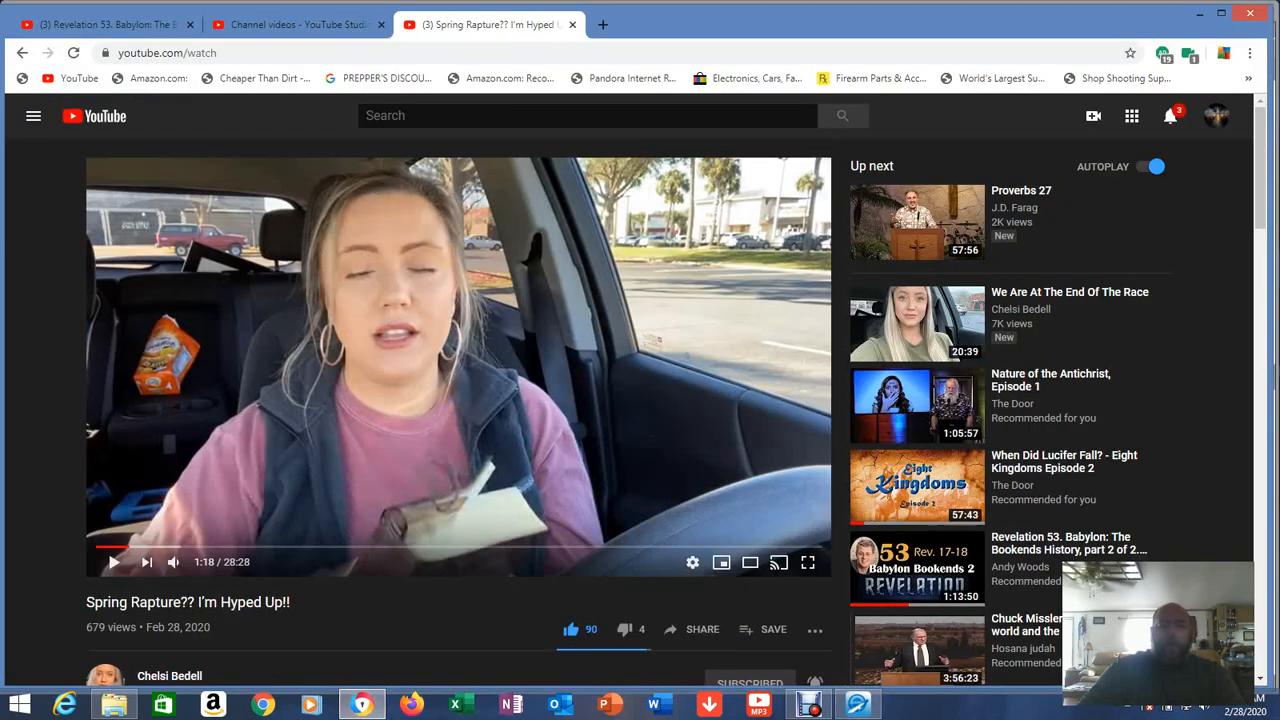
- Go from the Revelation 53 video to the Mr. Christian channel home page
click(296, 24)
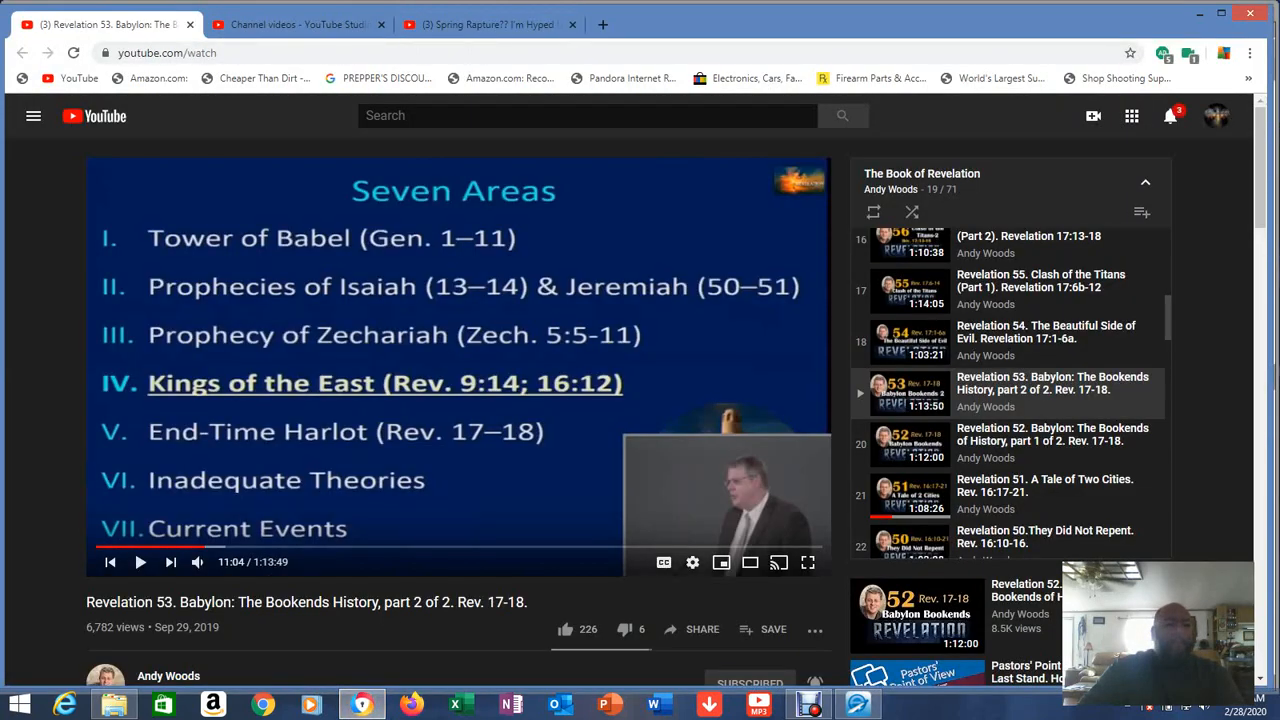
click(792, 24)
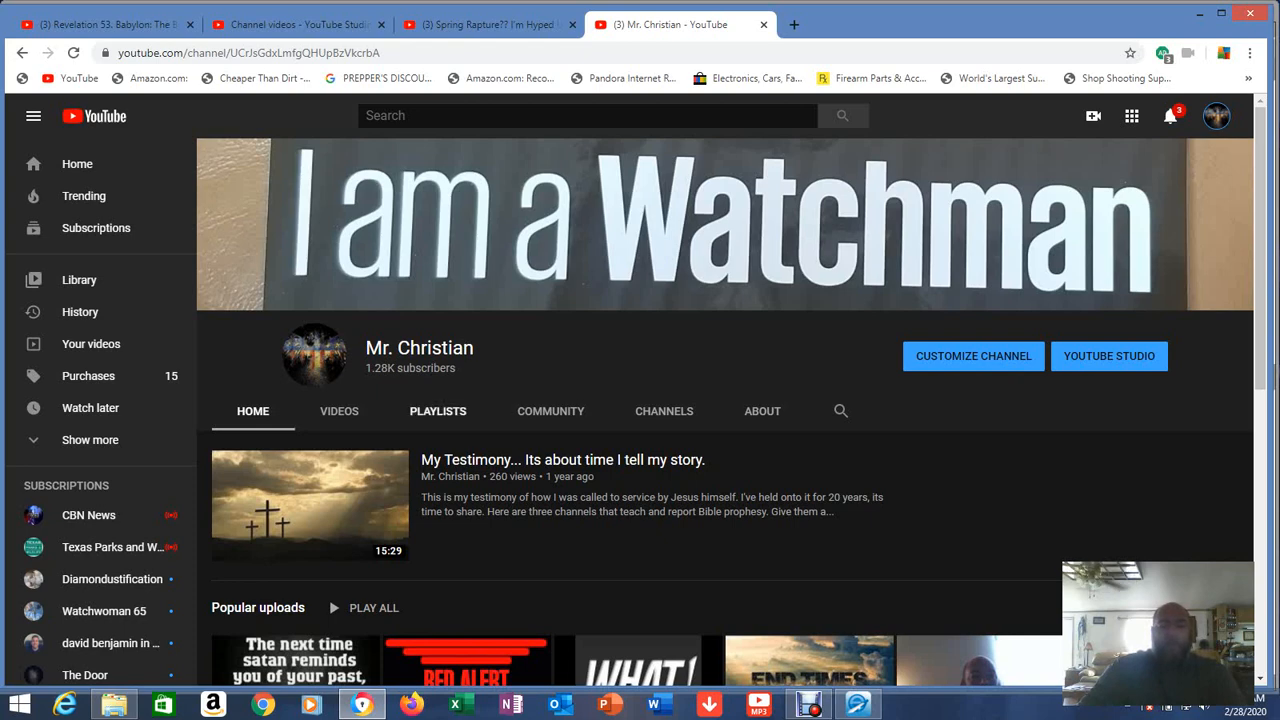
- Show the Playlists section of the Mr. Christian channel and browse its created playlists
click(436, 412)
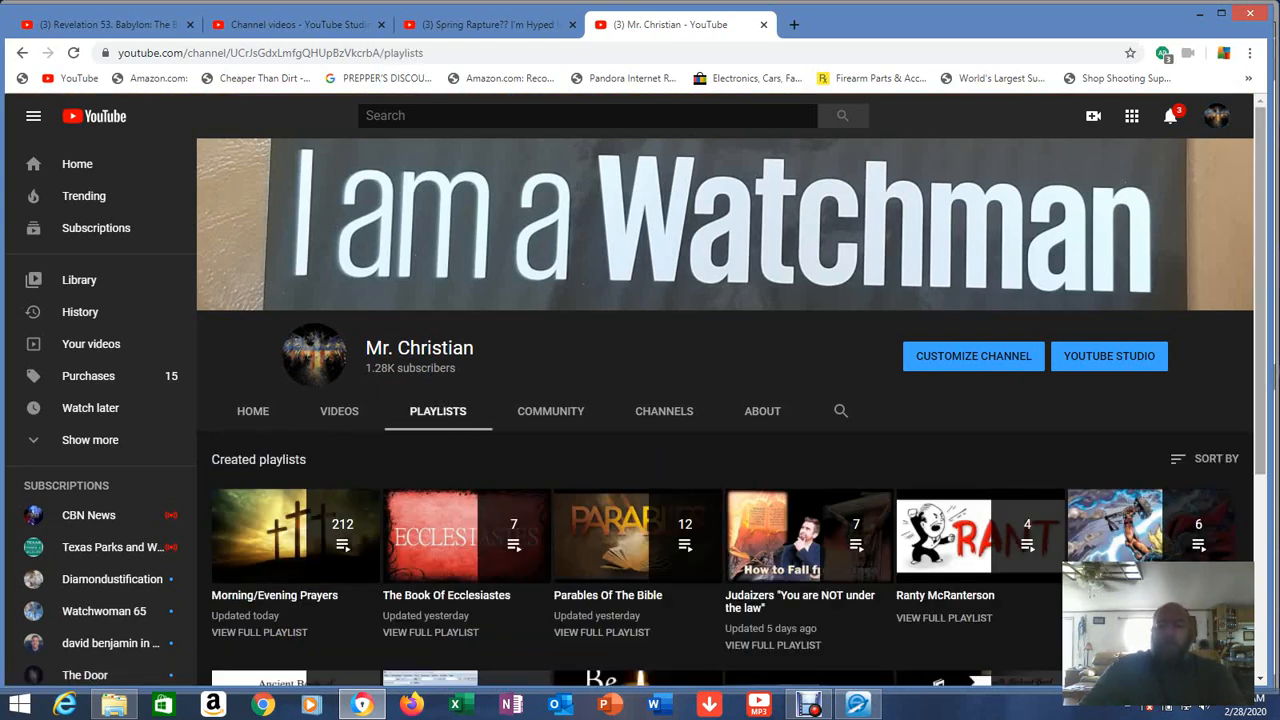
scroll(down, 3)
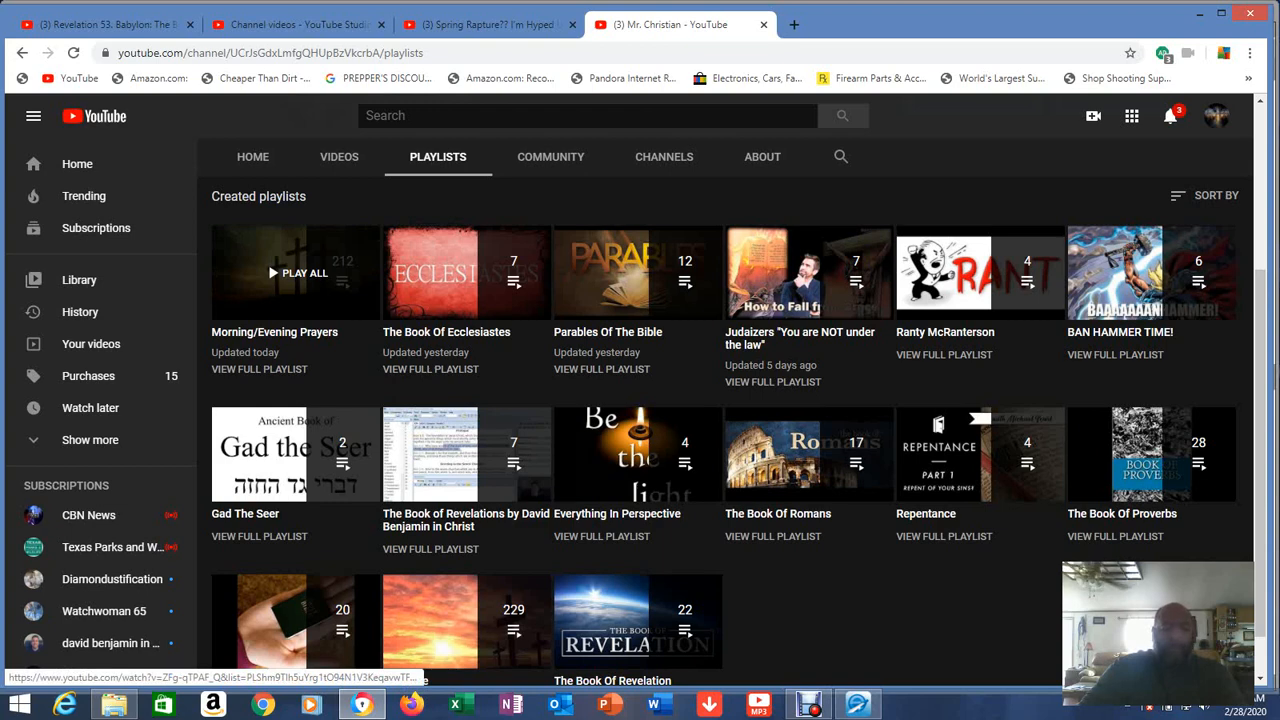
mouse_move(464, 272)
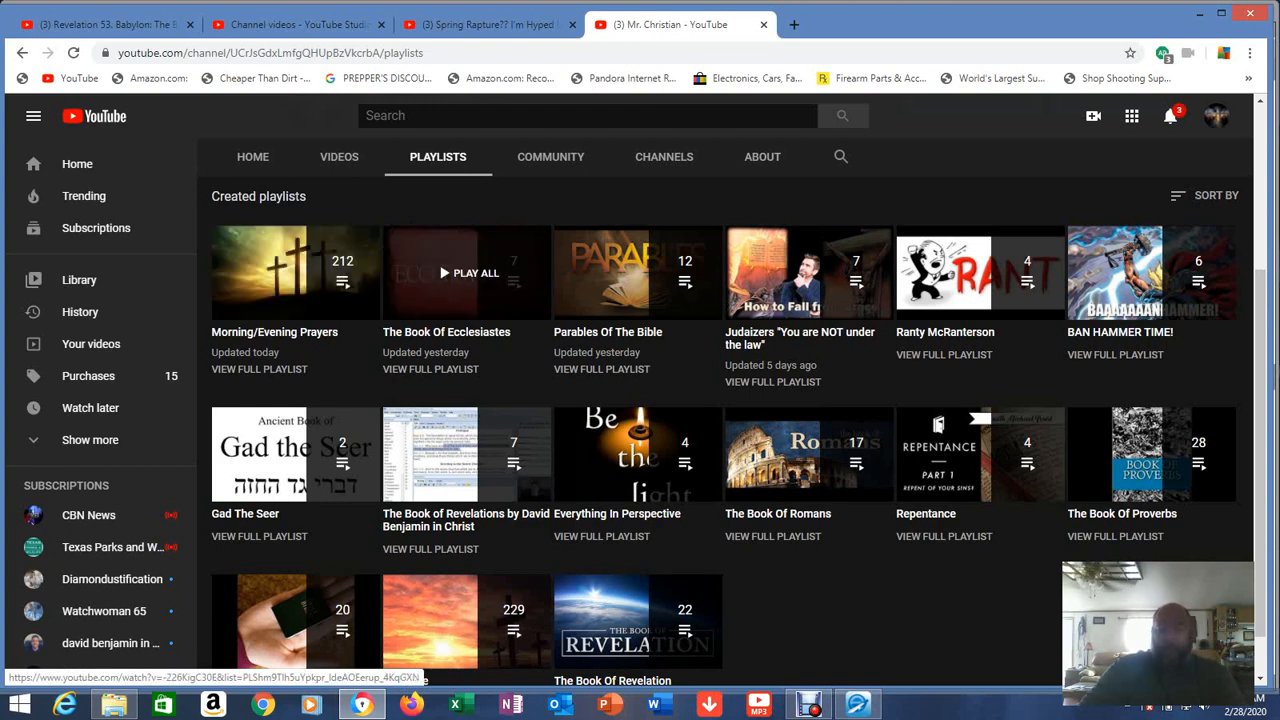
mouse_move(464, 272)
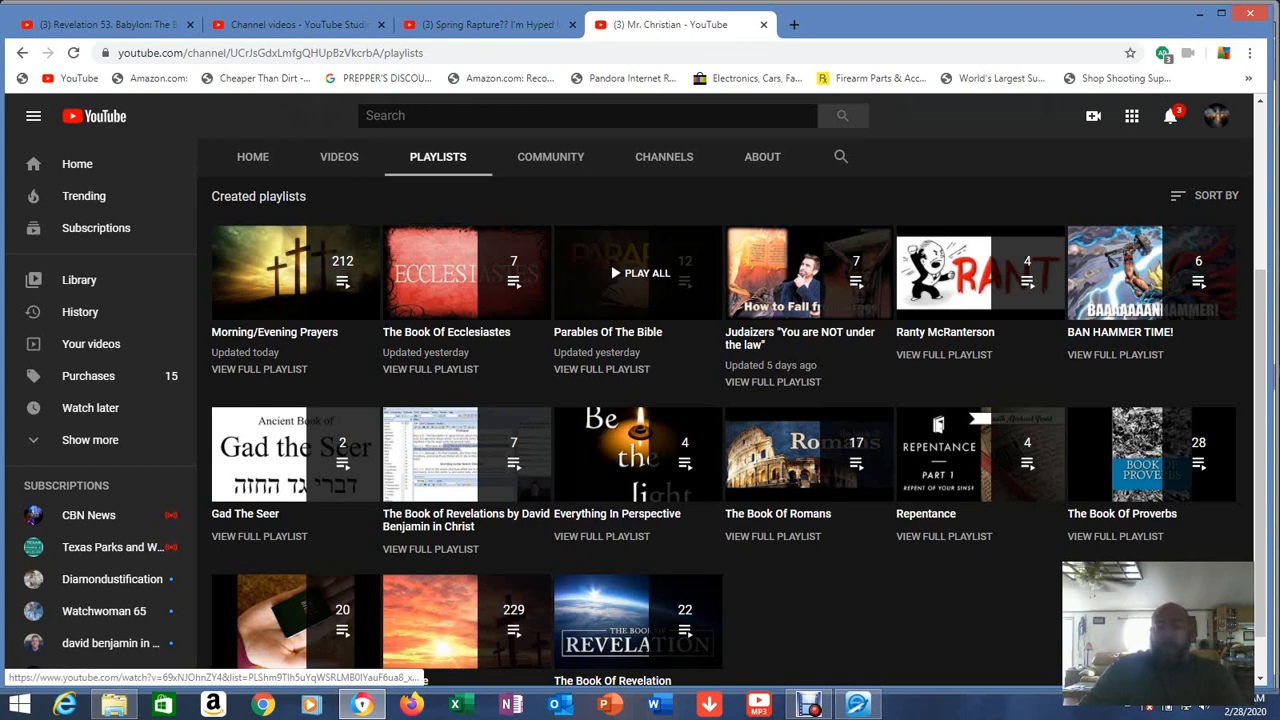
mouse_move(808, 272)
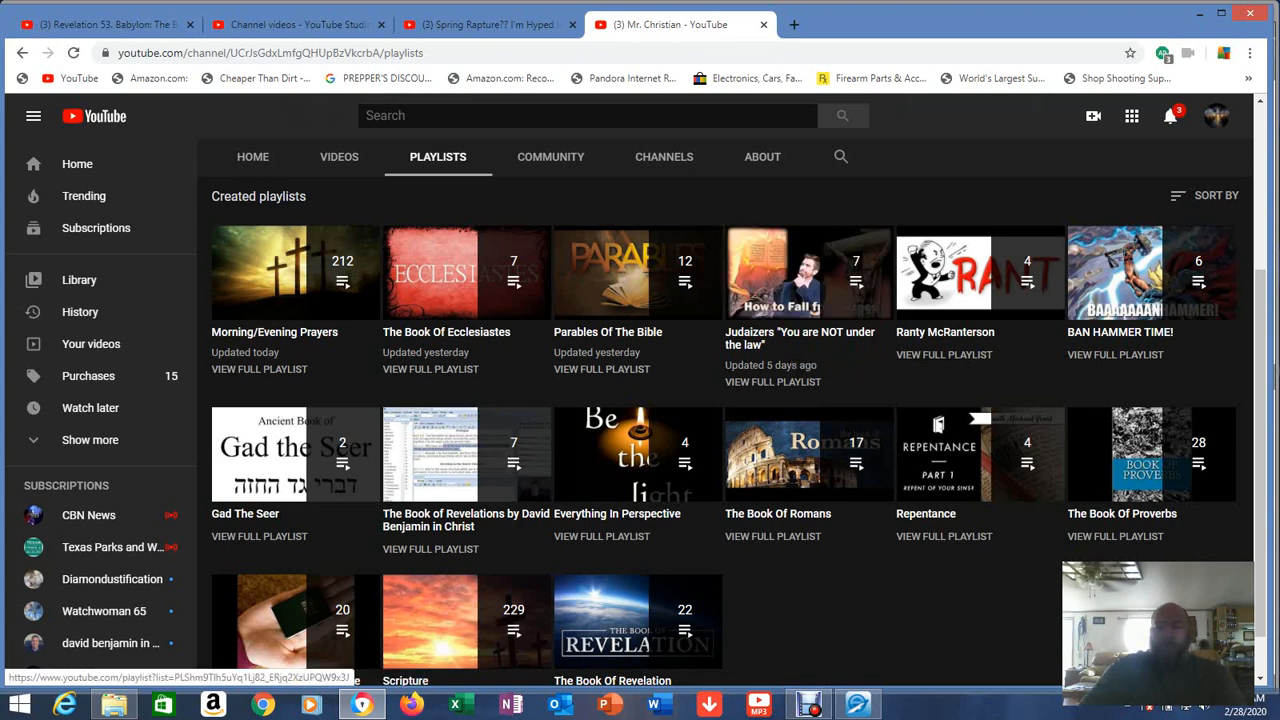
mouse_move(944, 272)
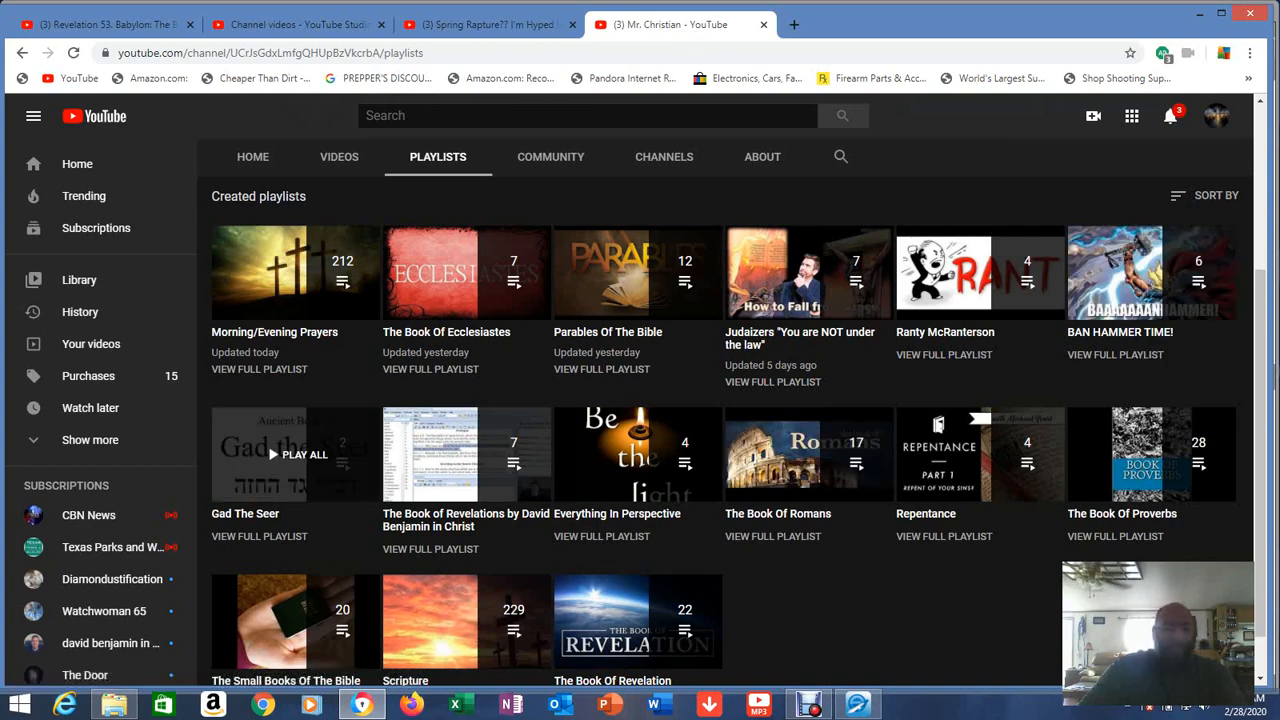
mouse_move(464, 454)
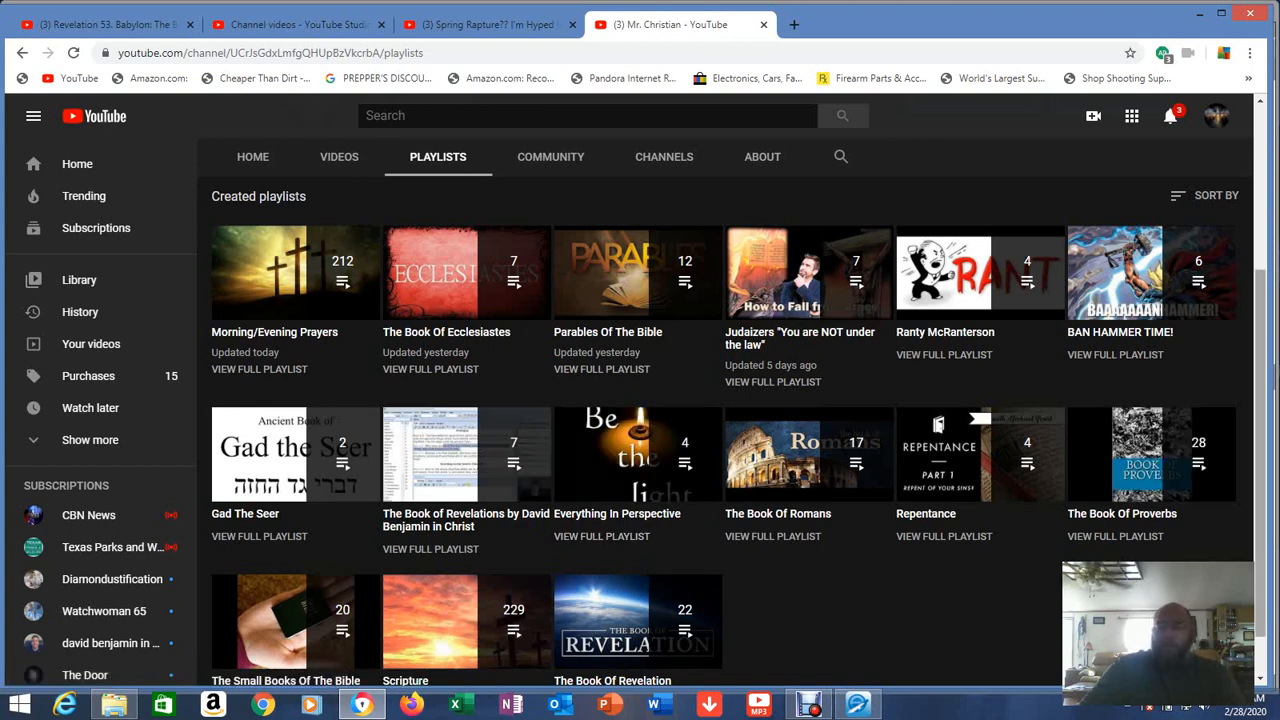
scroll(down, 3)
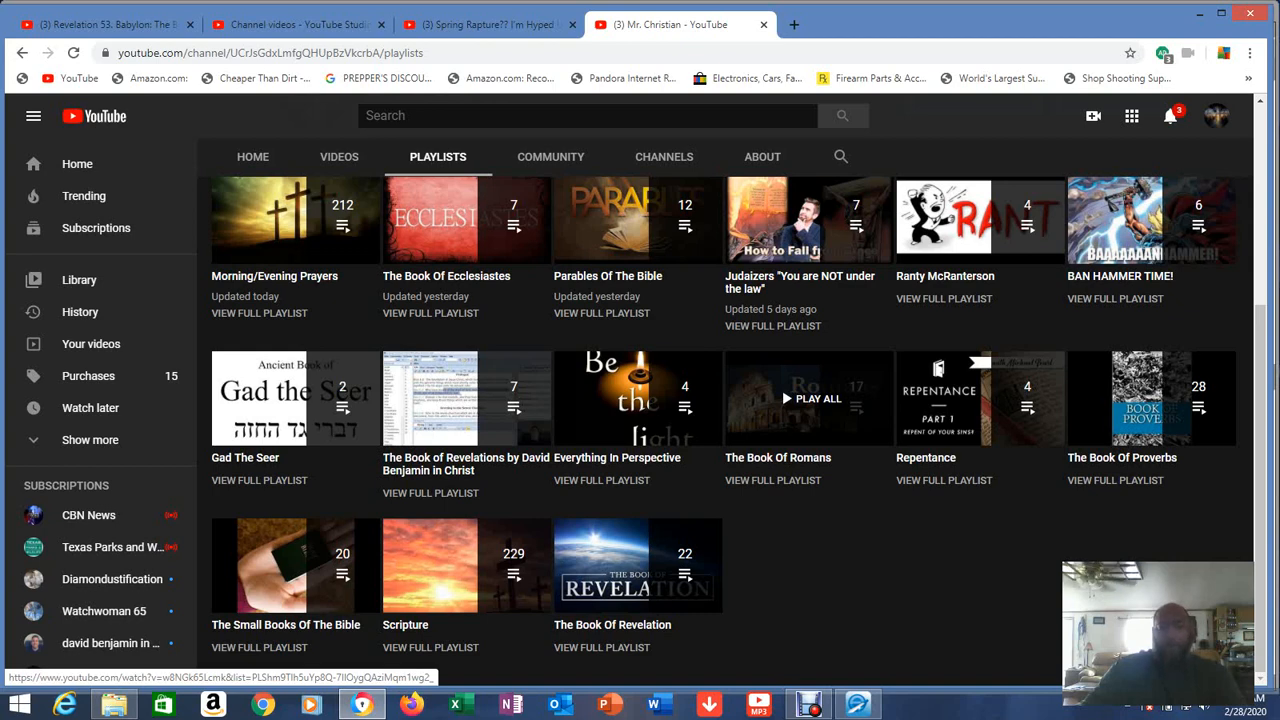
mouse_move(976, 398)
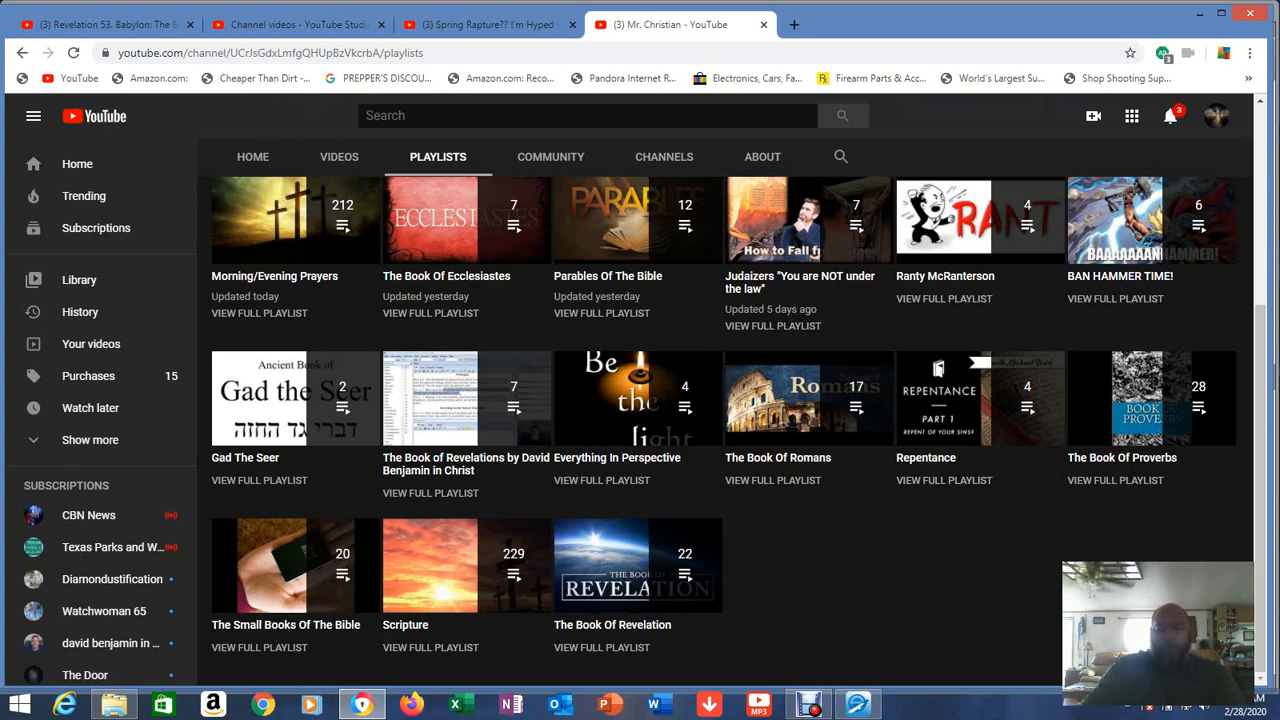
mouse_move(980, 398)
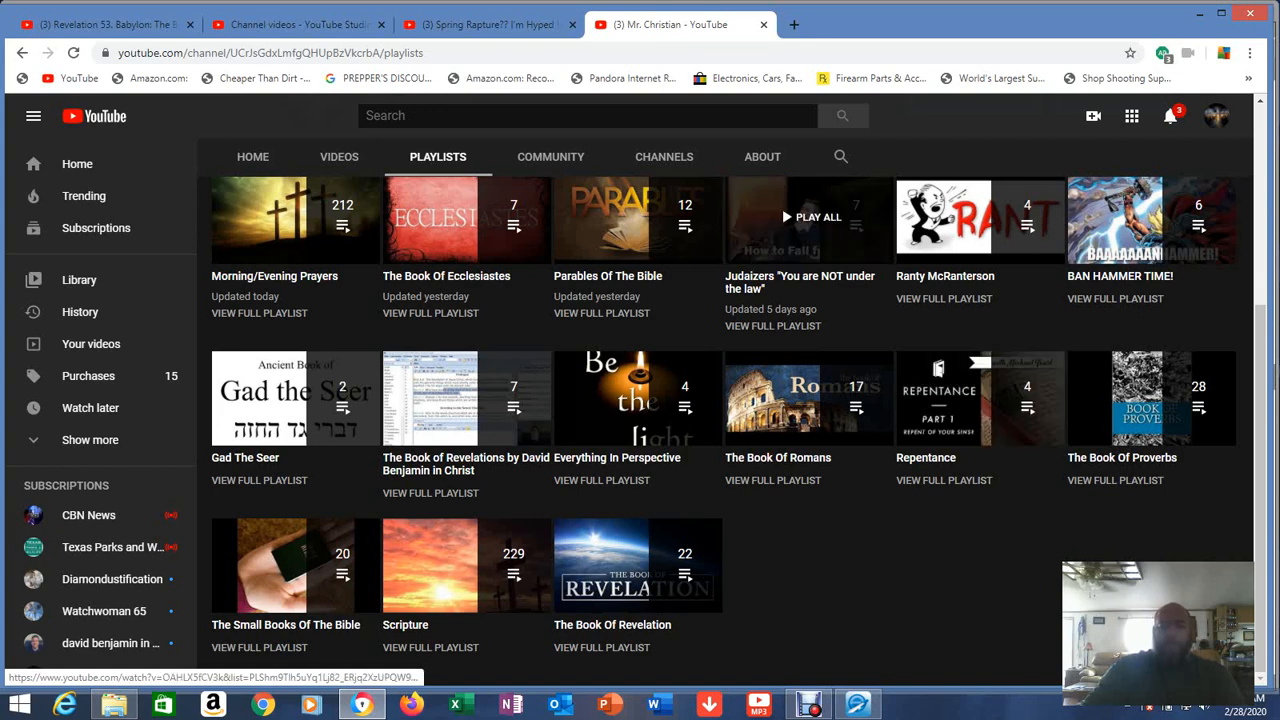
mouse_move(1150, 398)
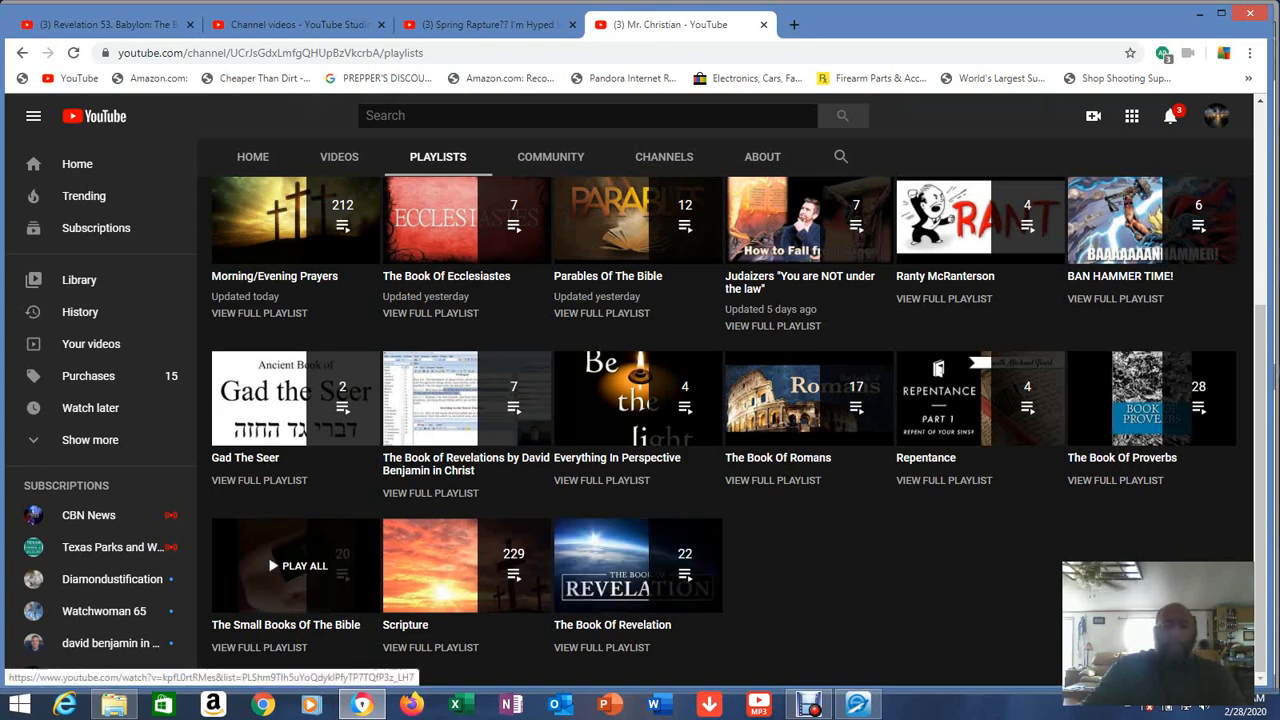
scroll(up, 3)
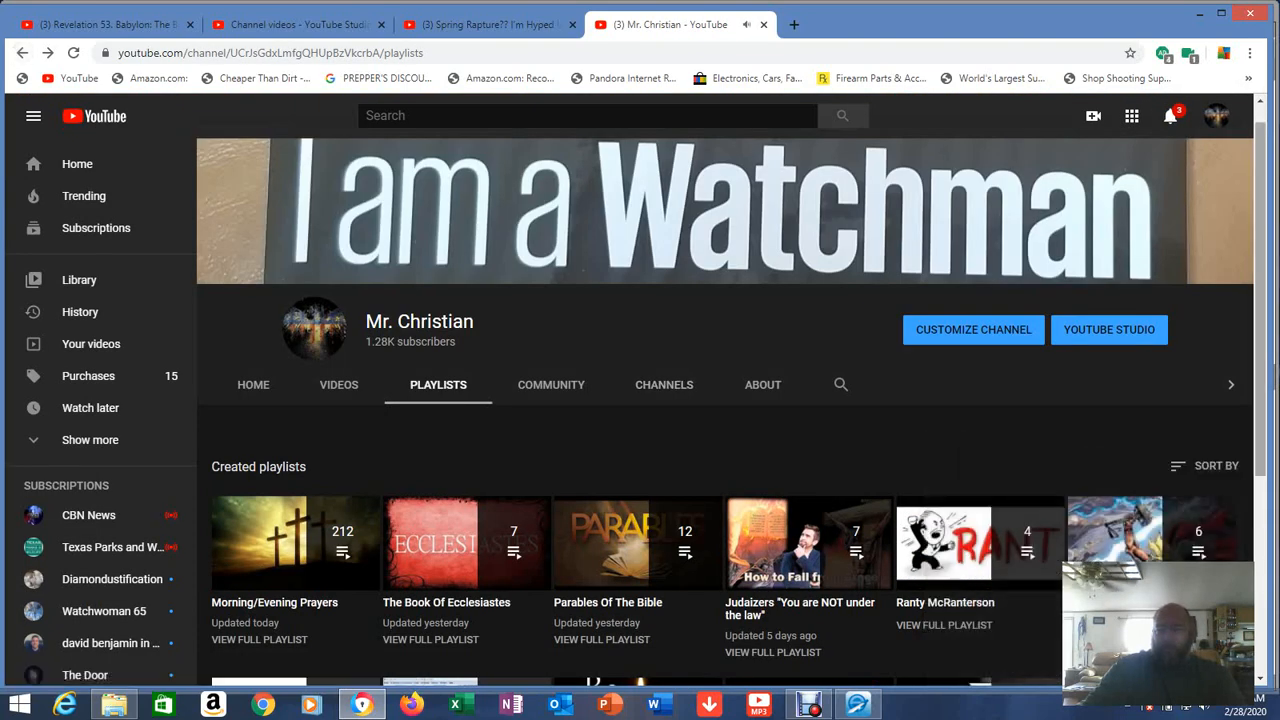
scroll(down, 3)
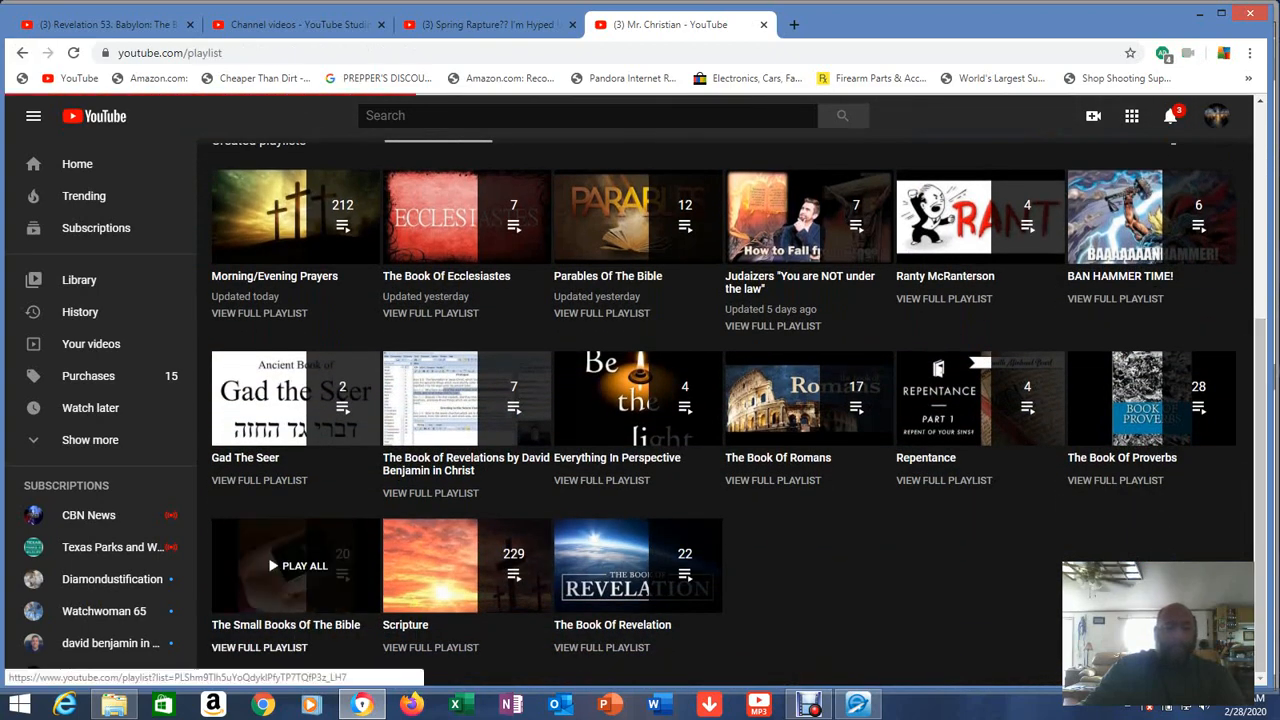
- Open The Small Books Of The Bible playlist and browse down its 20 videos
click(286, 564)
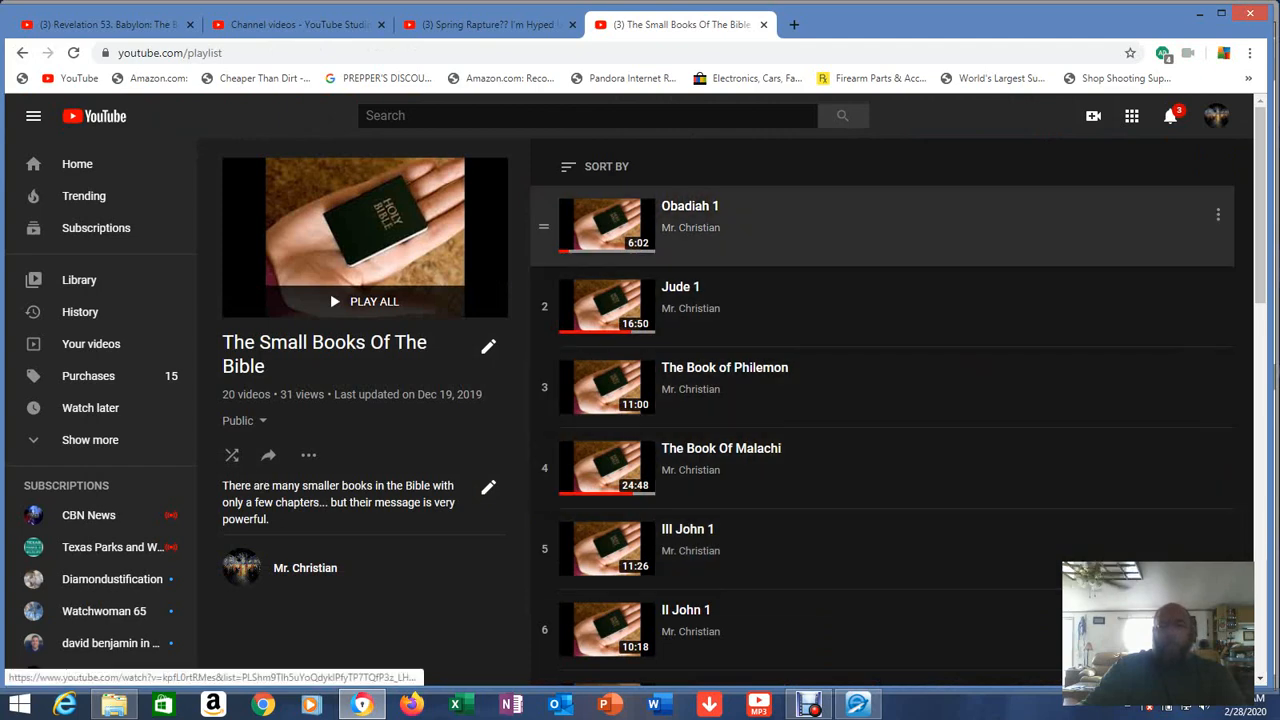
mouse_move(880, 306)
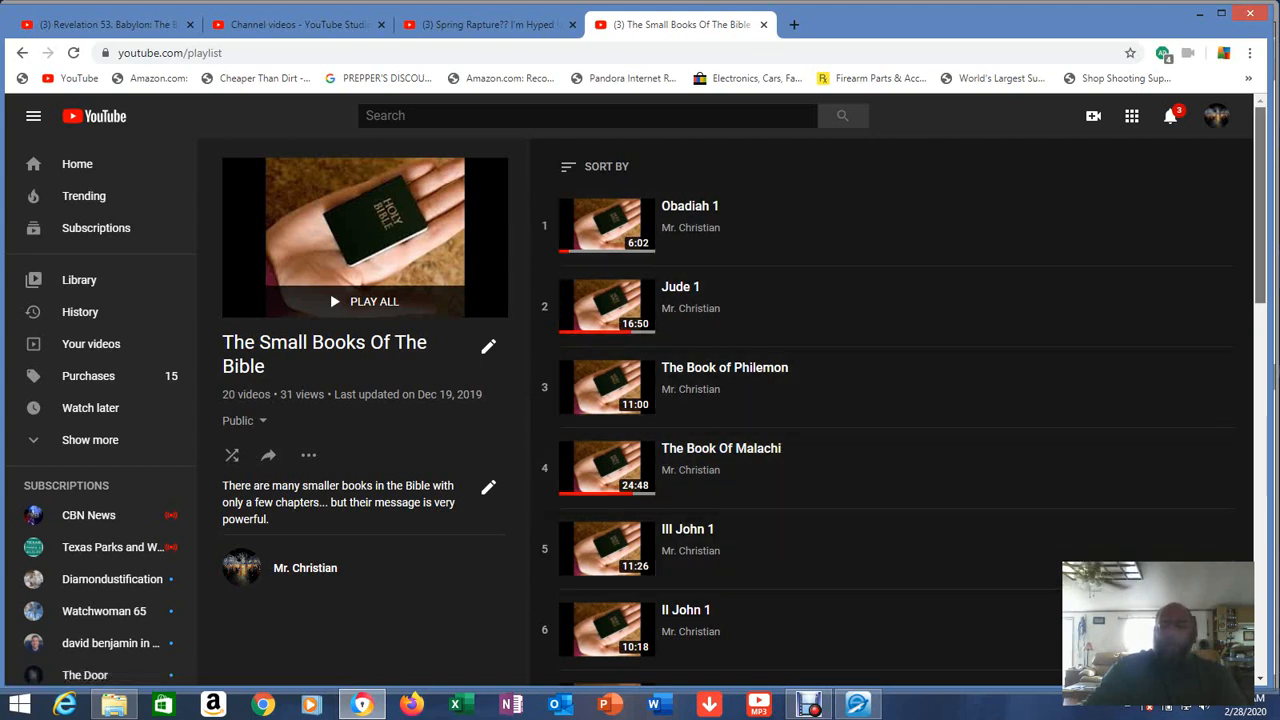
scroll(down, 3)
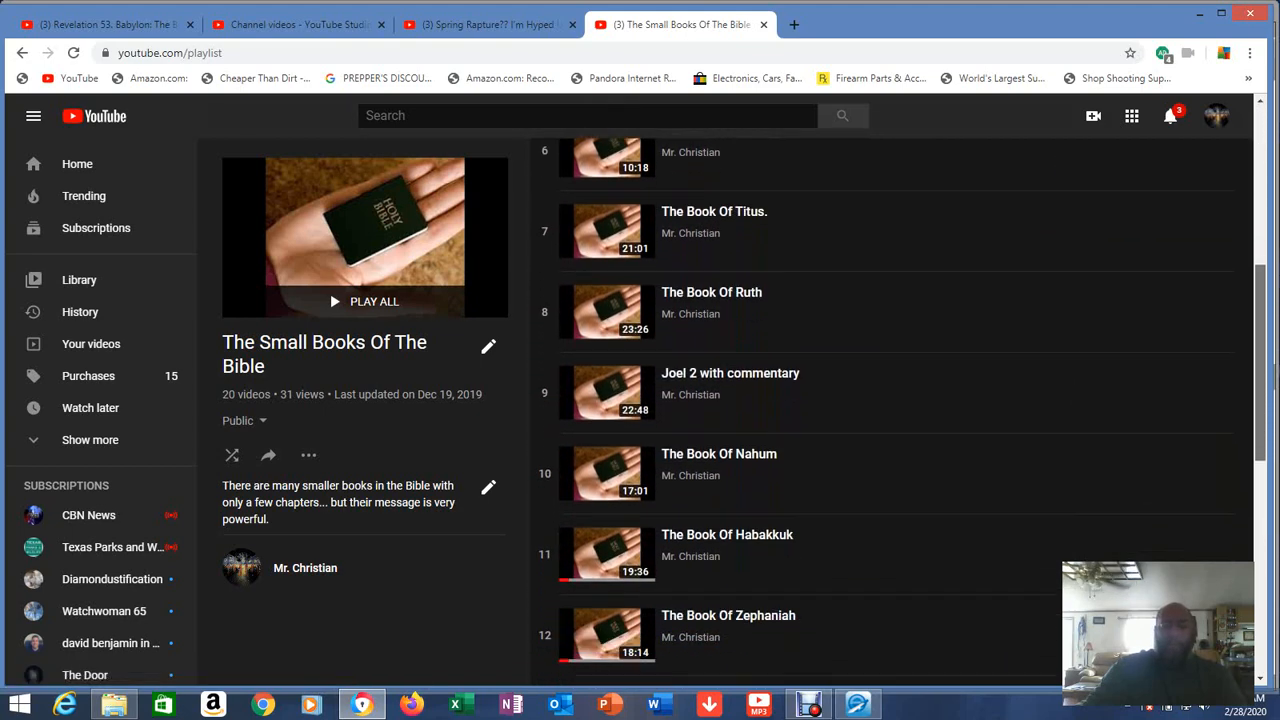
scroll(down, 3)
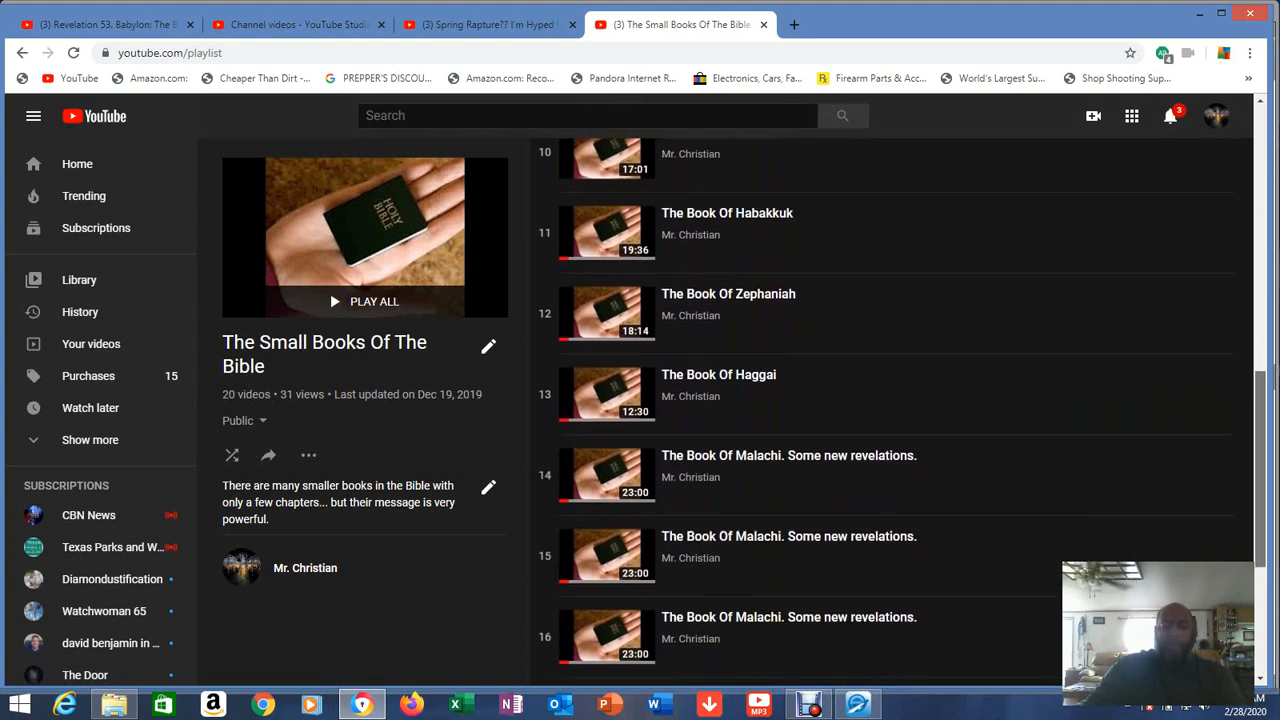
scroll(down, 3)
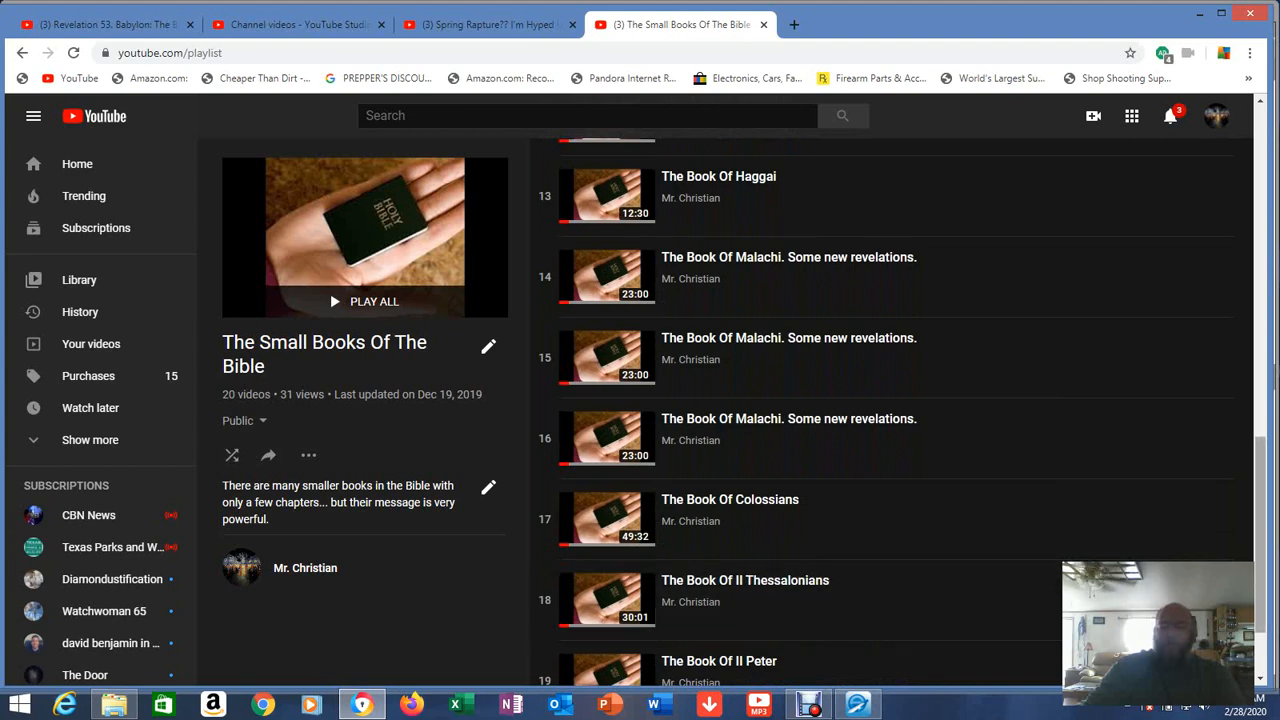
scroll(down, 3)
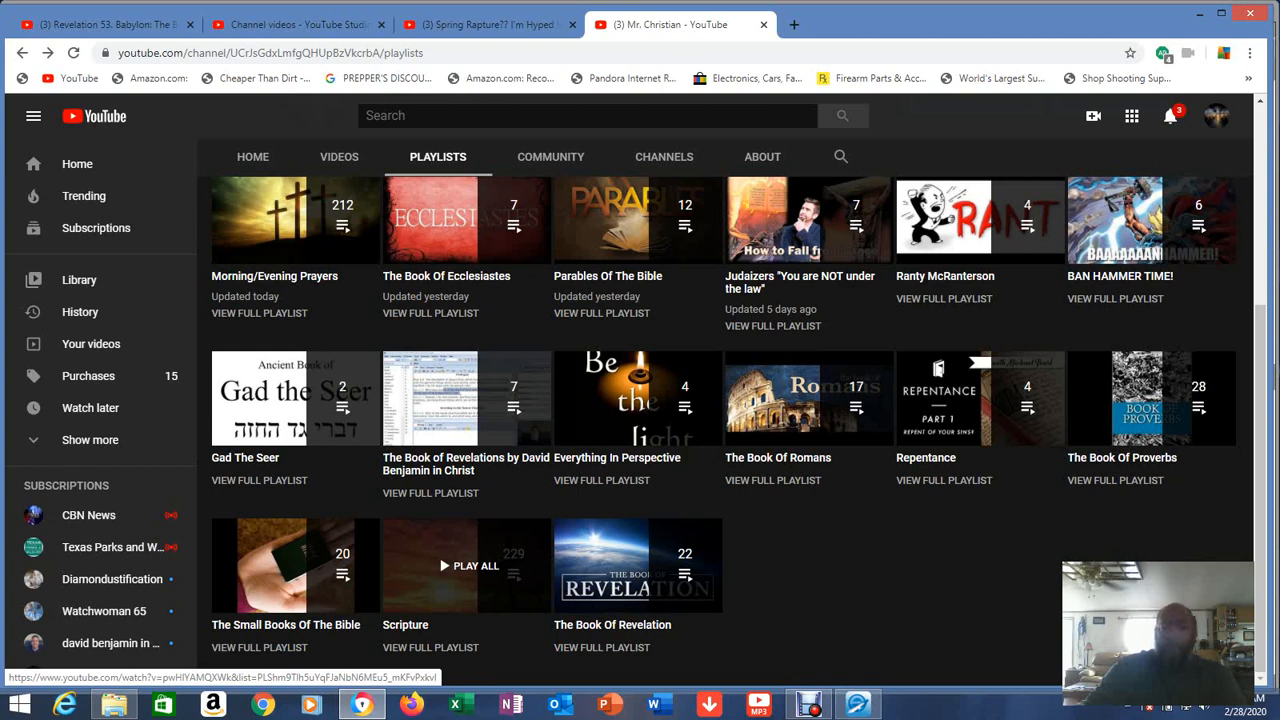
mouse_move(638, 564)
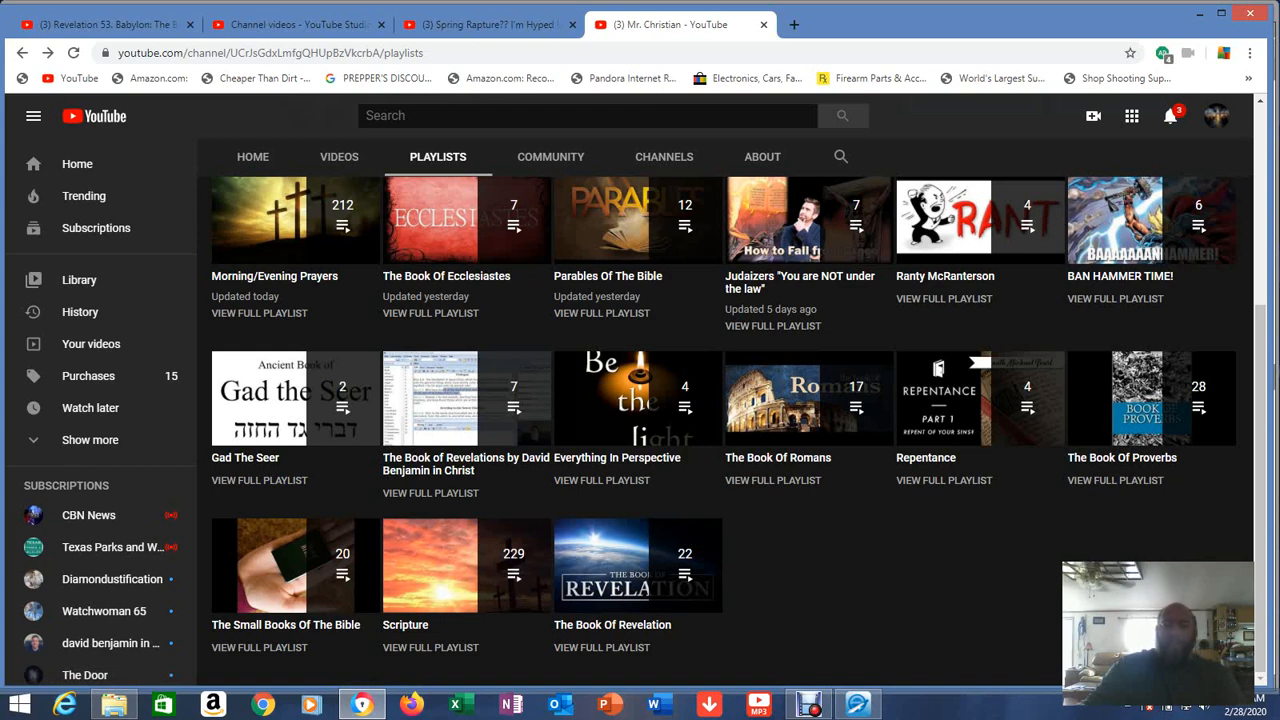
mouse_move(636, 564)
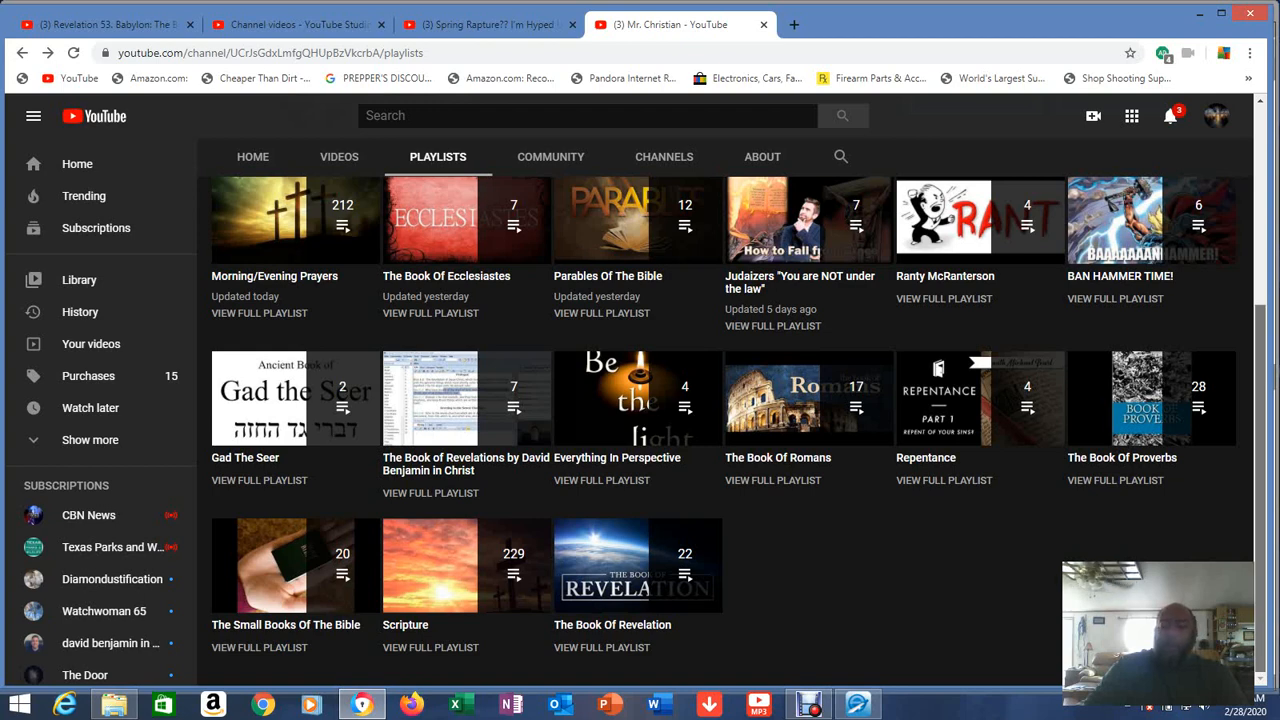
scroll(up, 3)
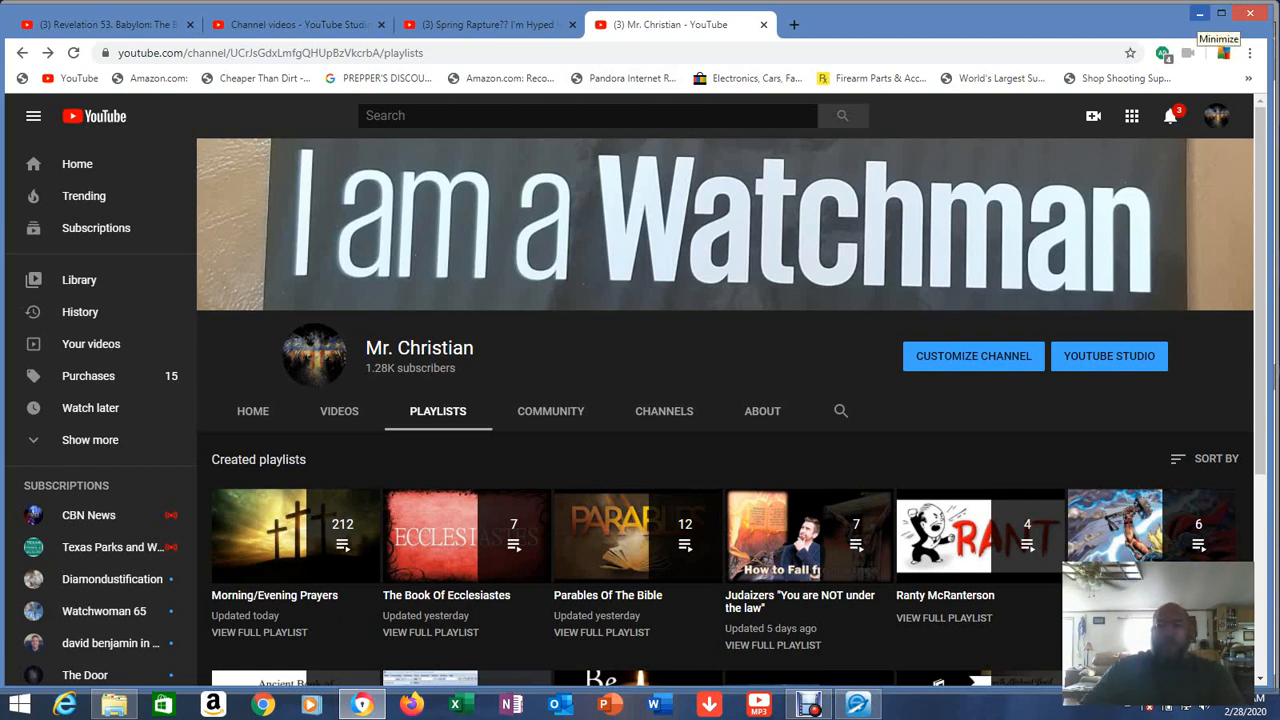
click(808, 704)
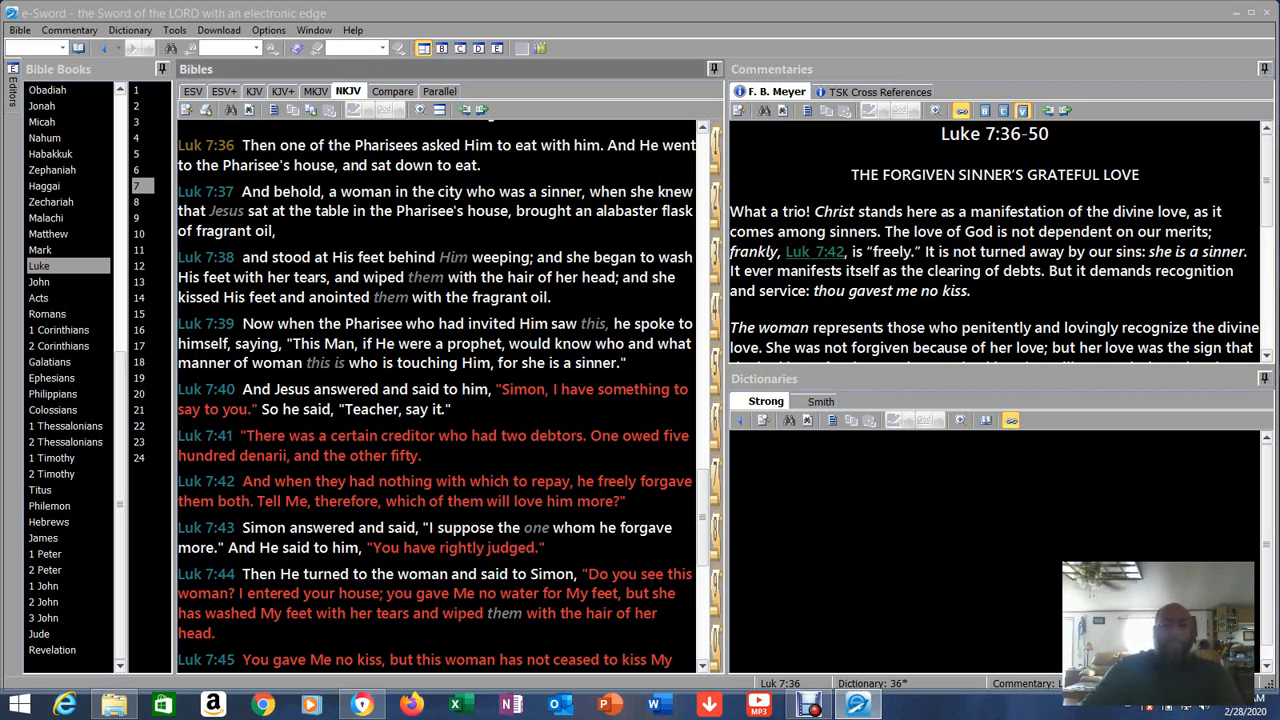
scroll(up, 3)
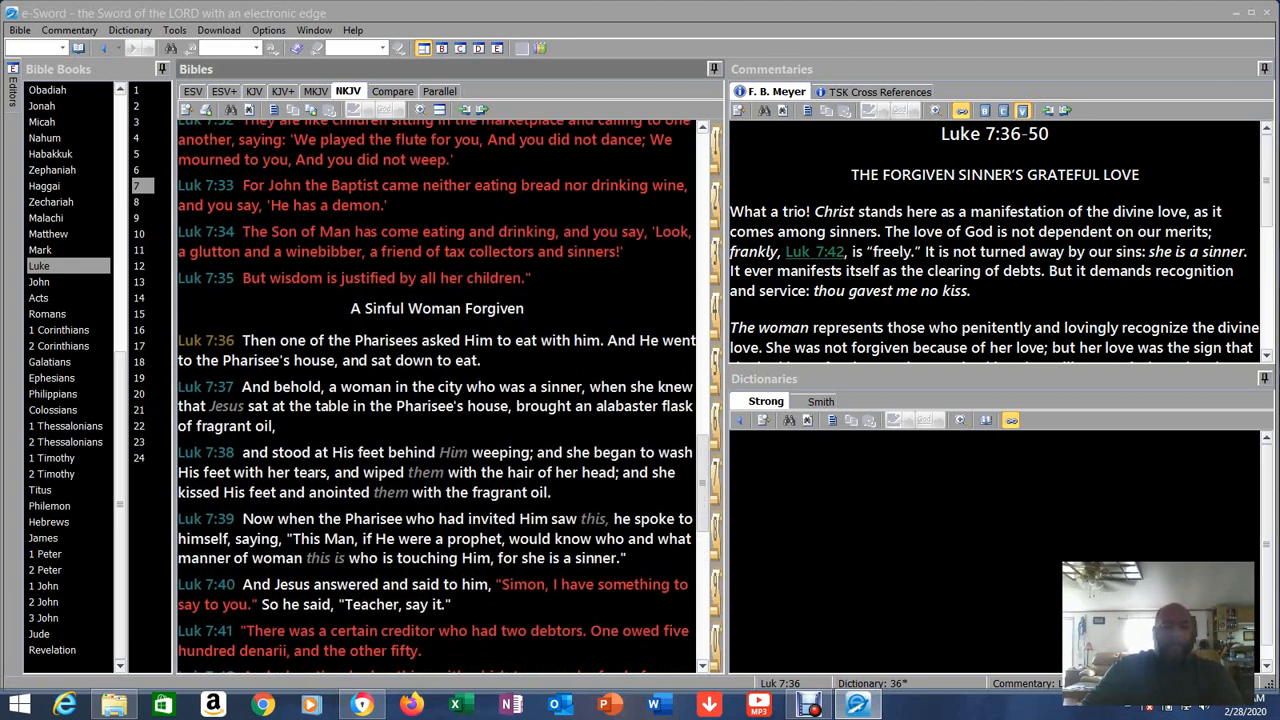
scroll(down, 3)
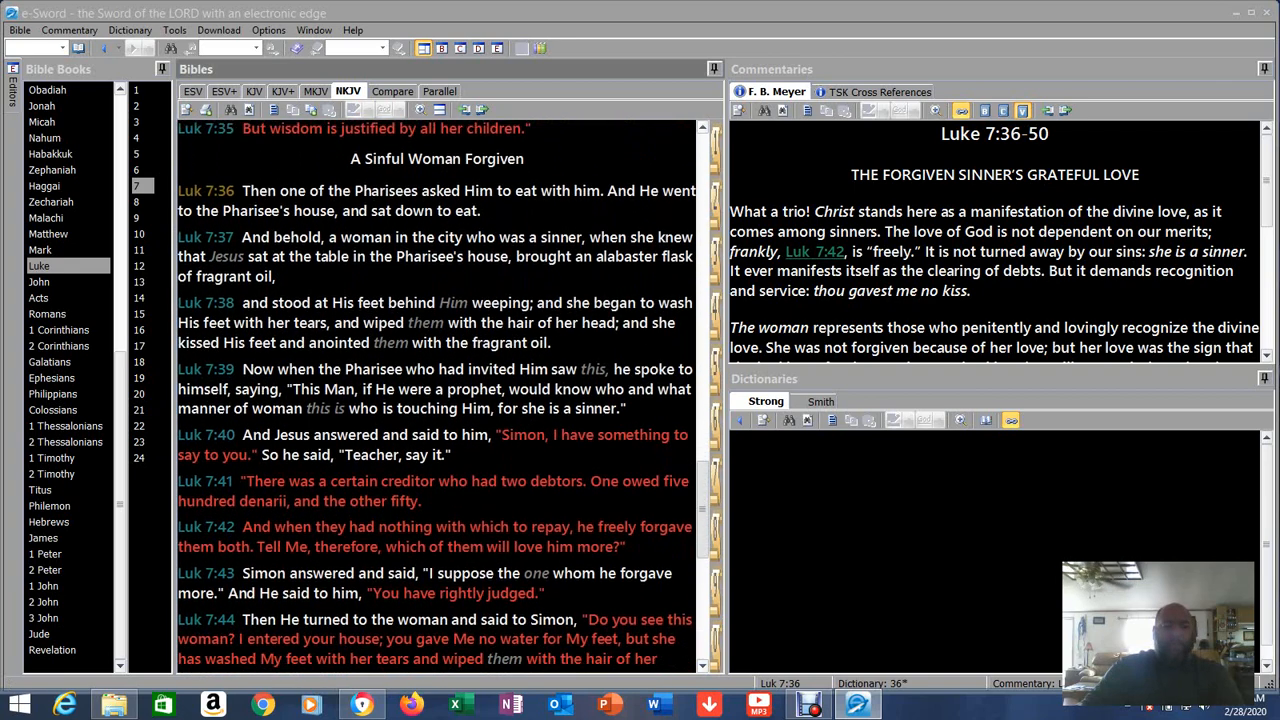
scroll(down, 3)
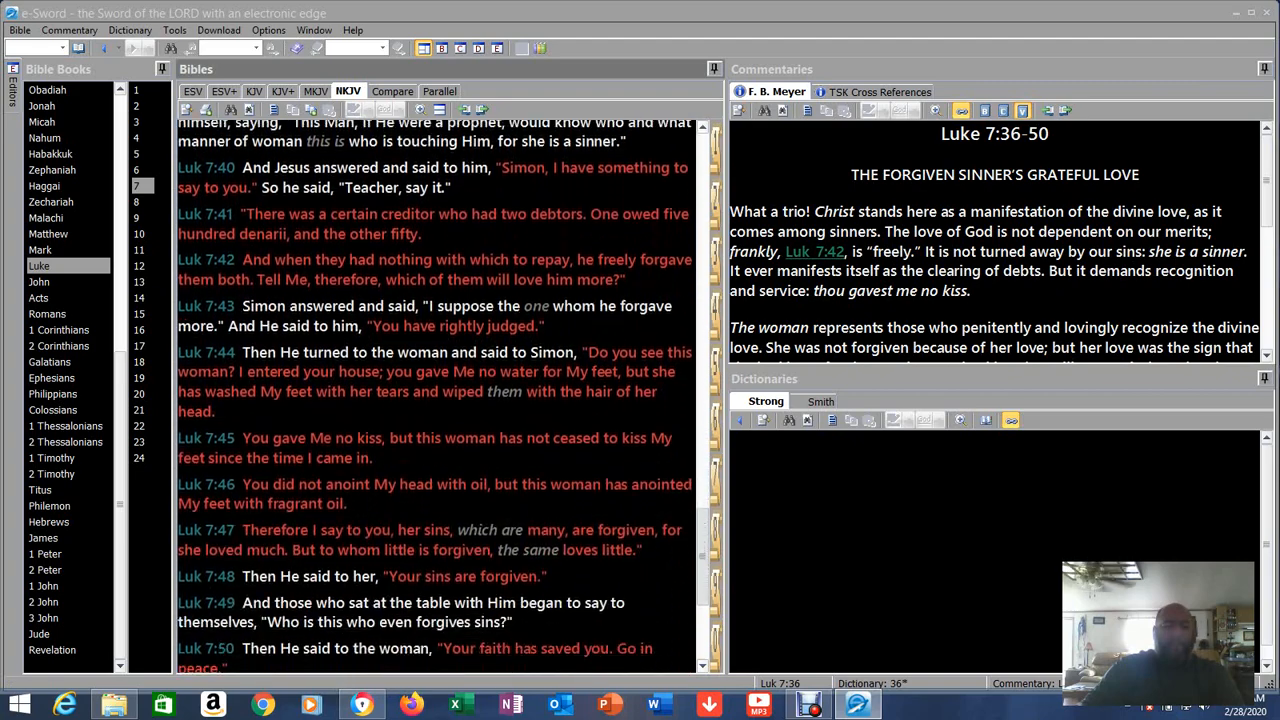
scroll(up, 3)
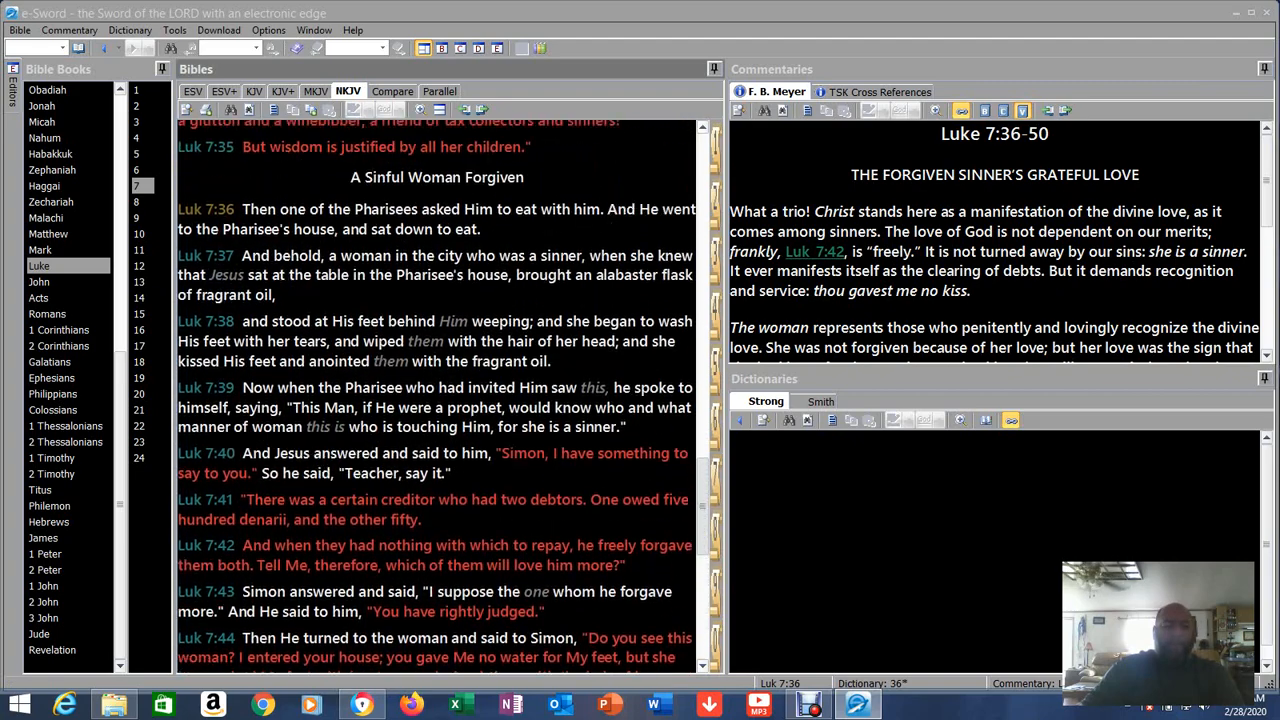
scroll(down, 3)
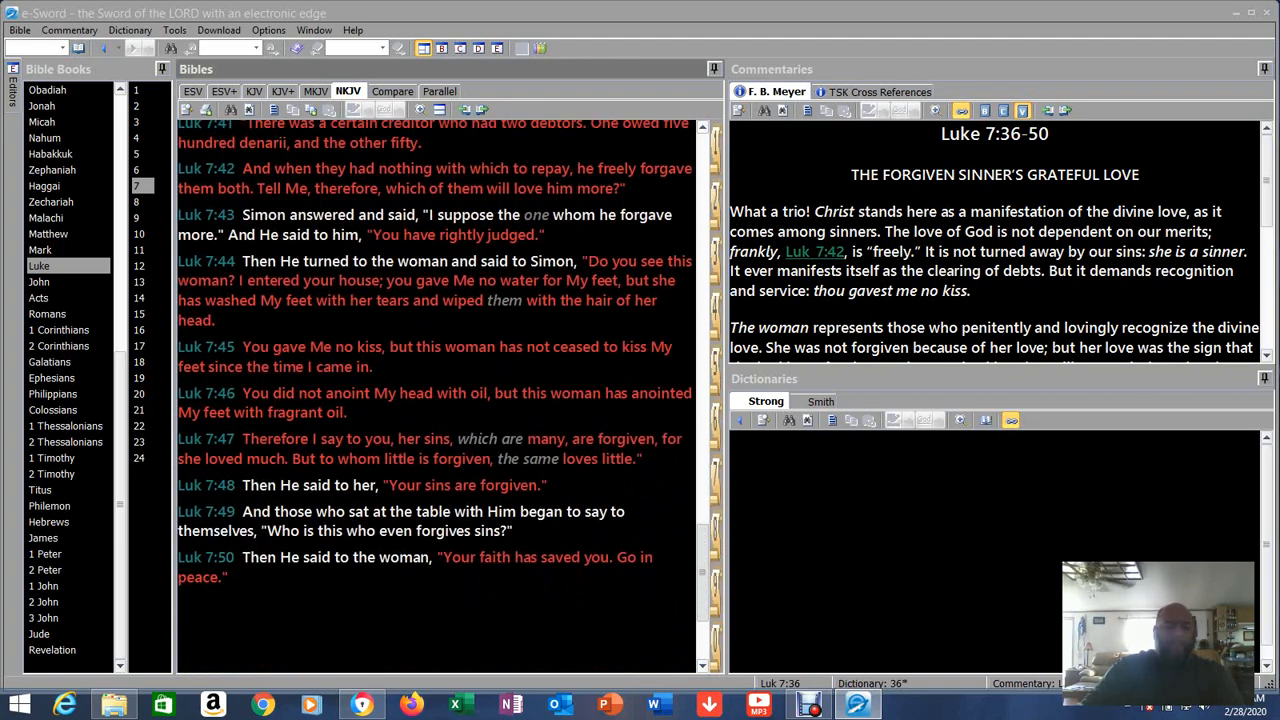
scroll(up, 3)
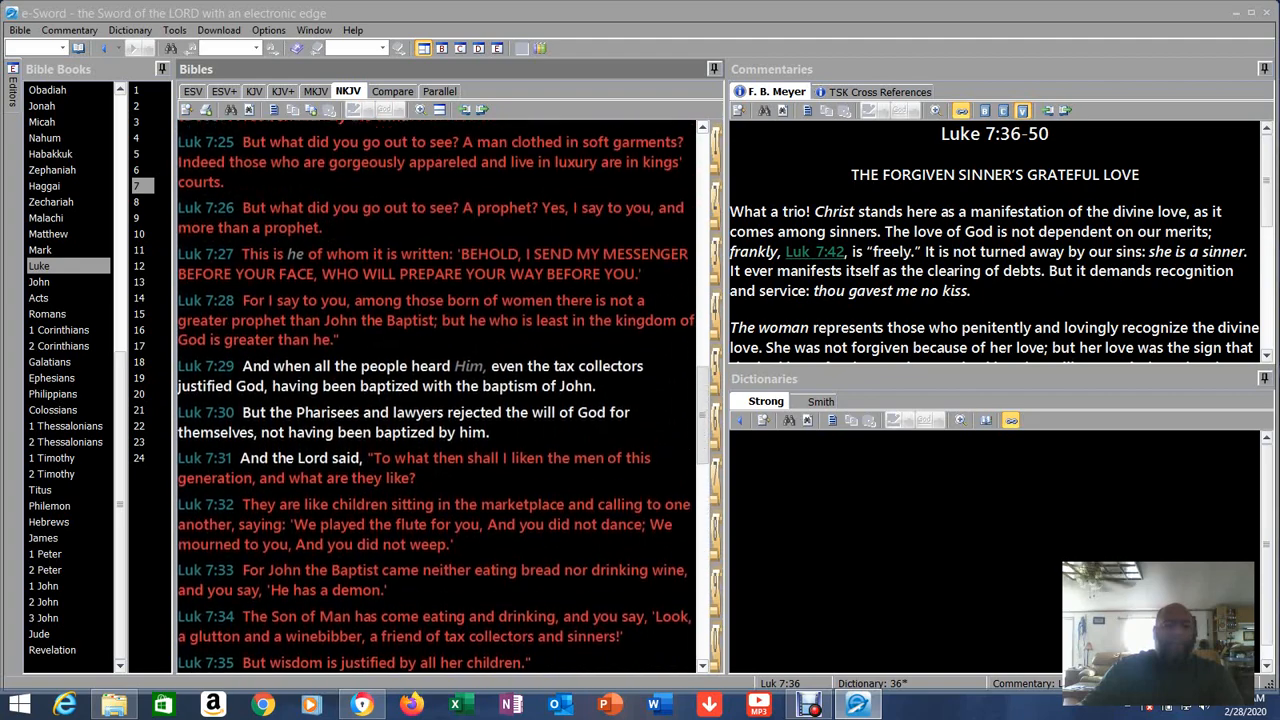
scroll(down, 3)
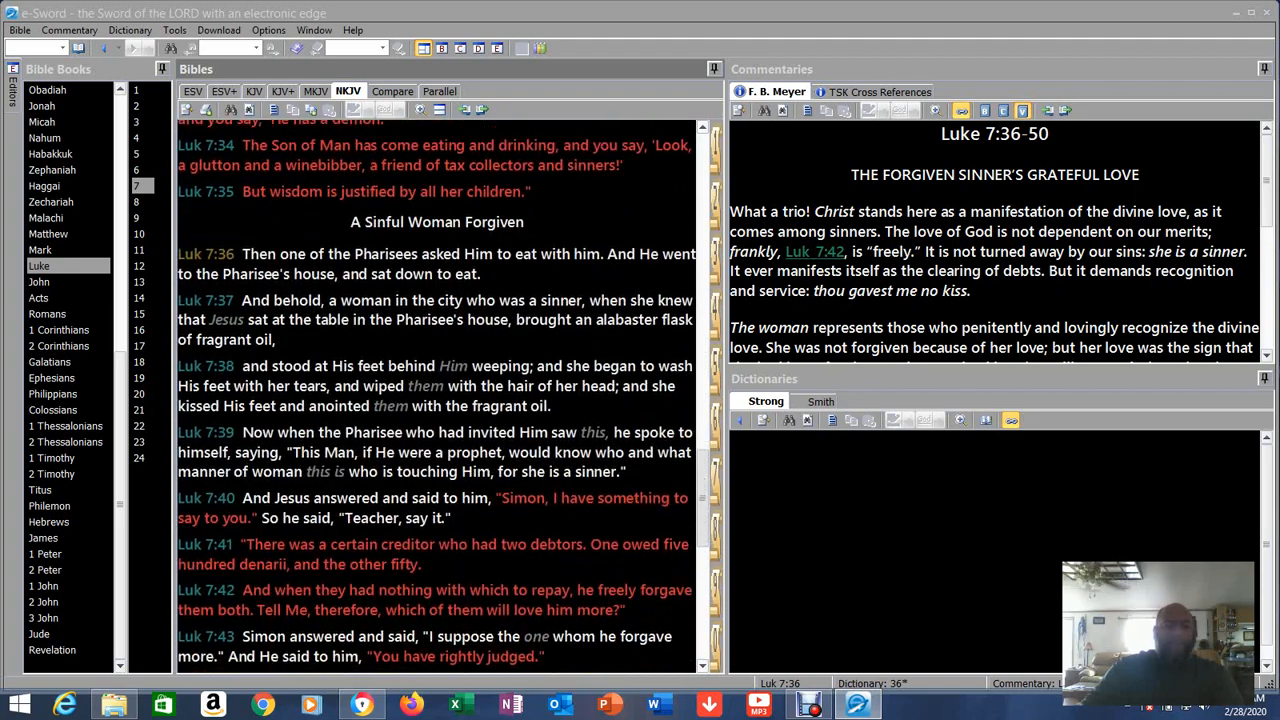
scroll(down, 3)
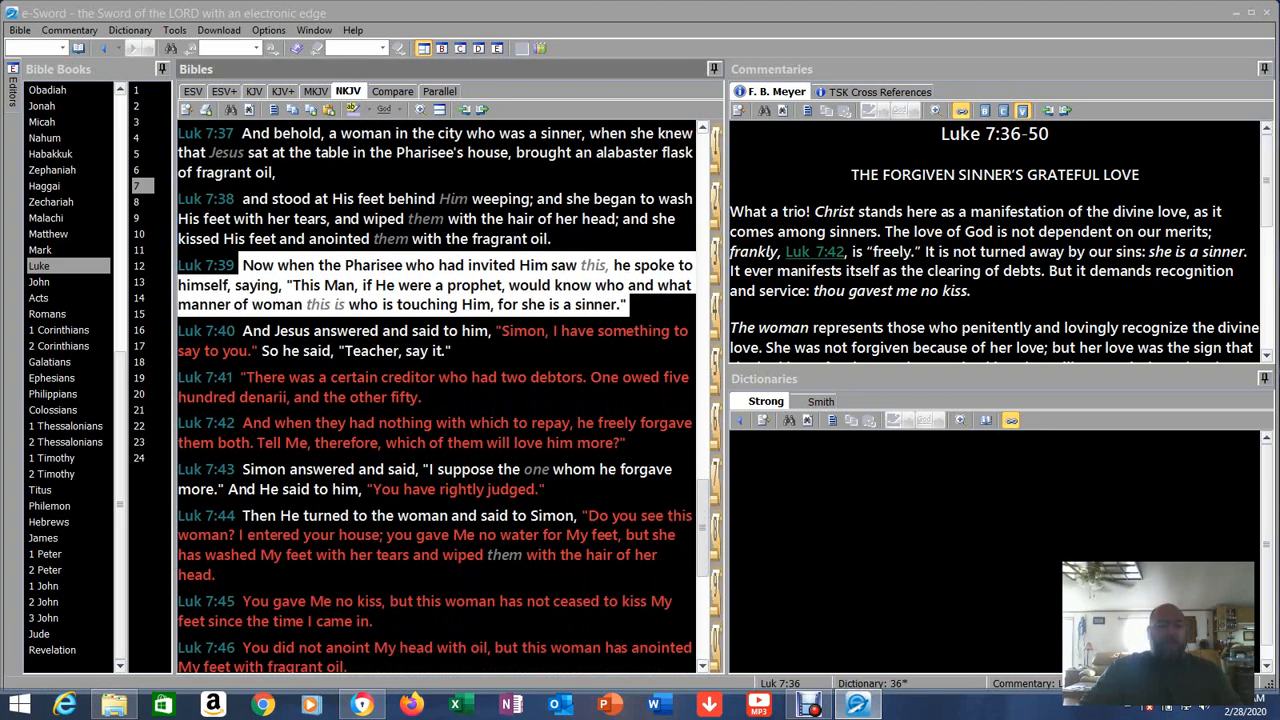
- Move down Luke 7 in NKJV and pick out verse 7:45 about the kiss
scroll(down, 3)
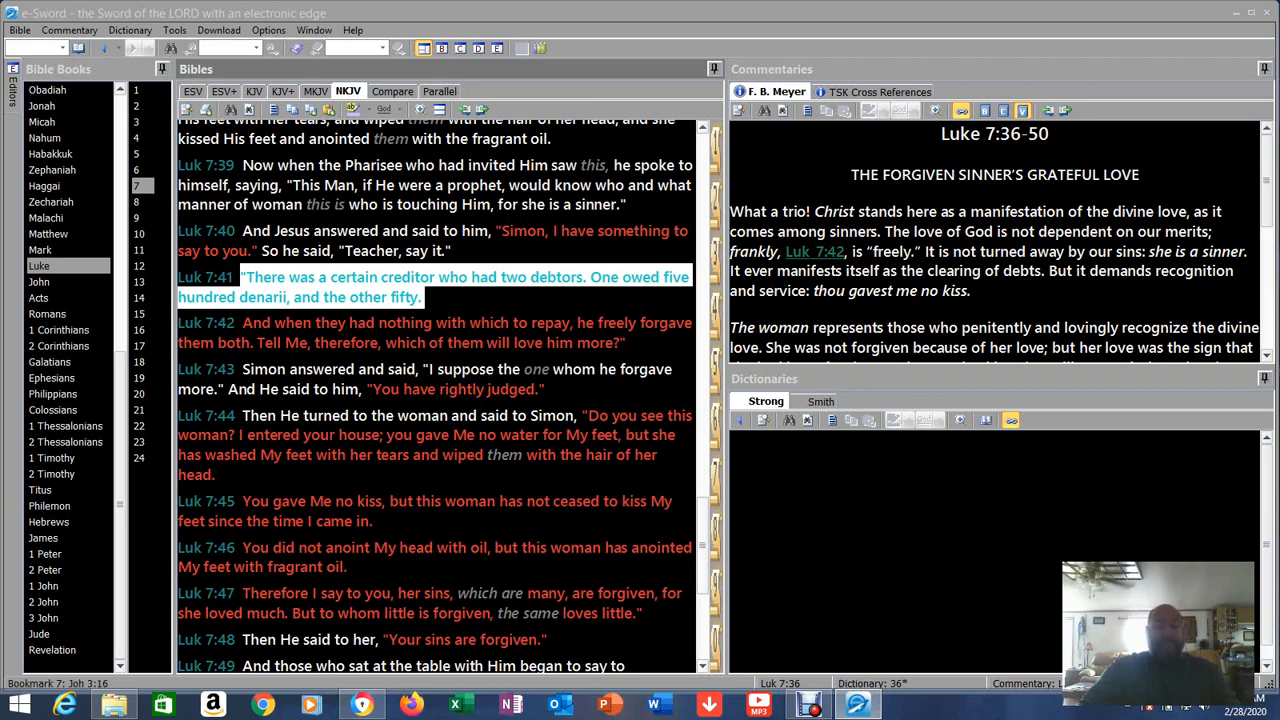
scroll(down, 3)
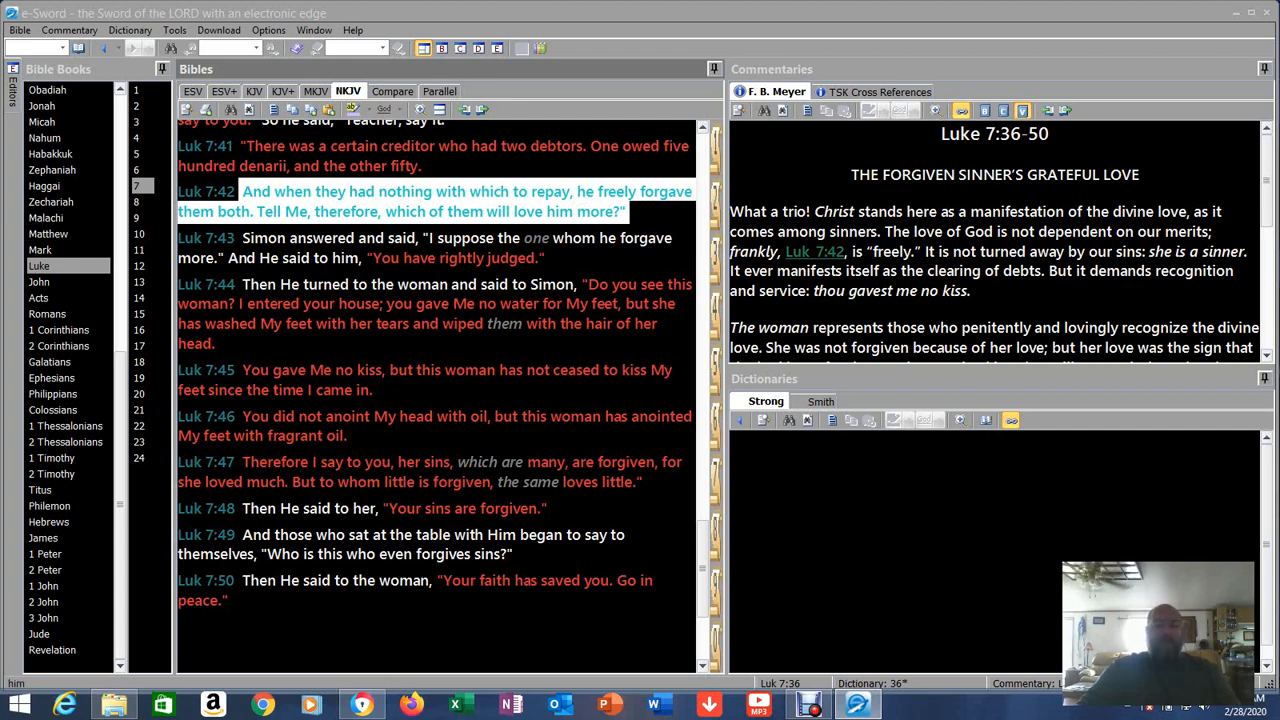
click(246, 238)
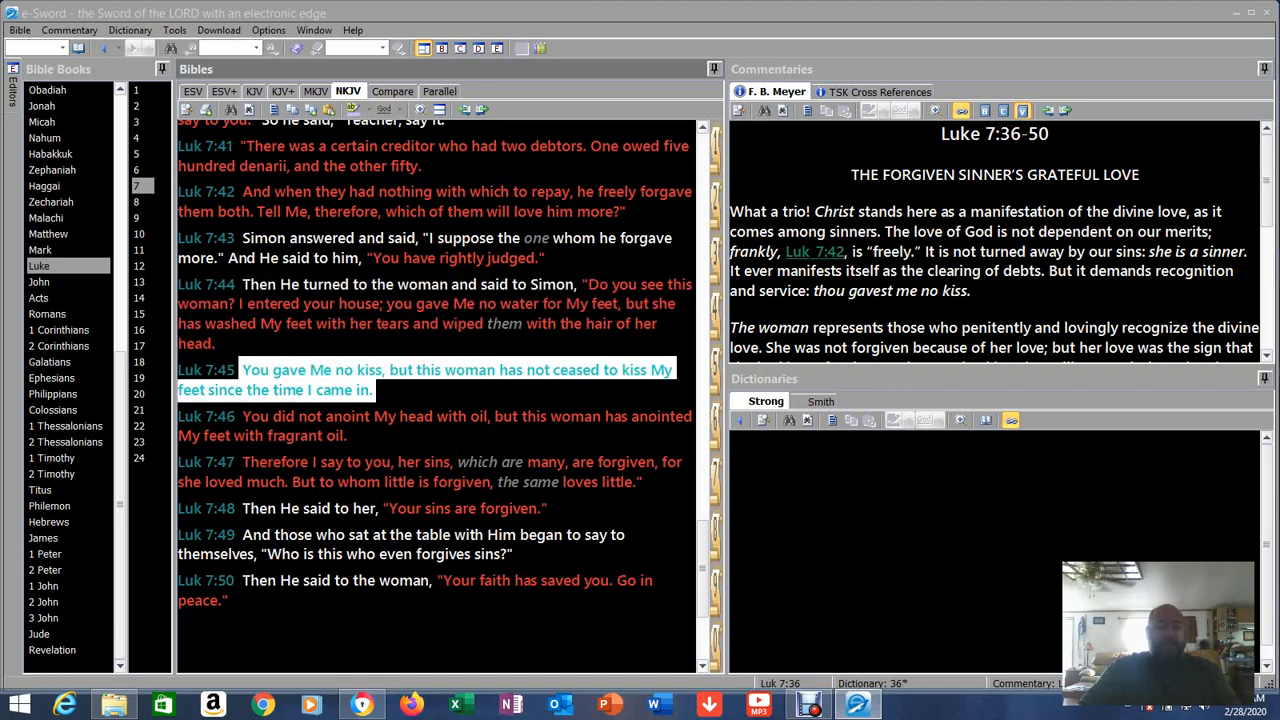
- Pick out verse 7:47 on many sins forgiven, then clear its mark
scroll(down, 3)
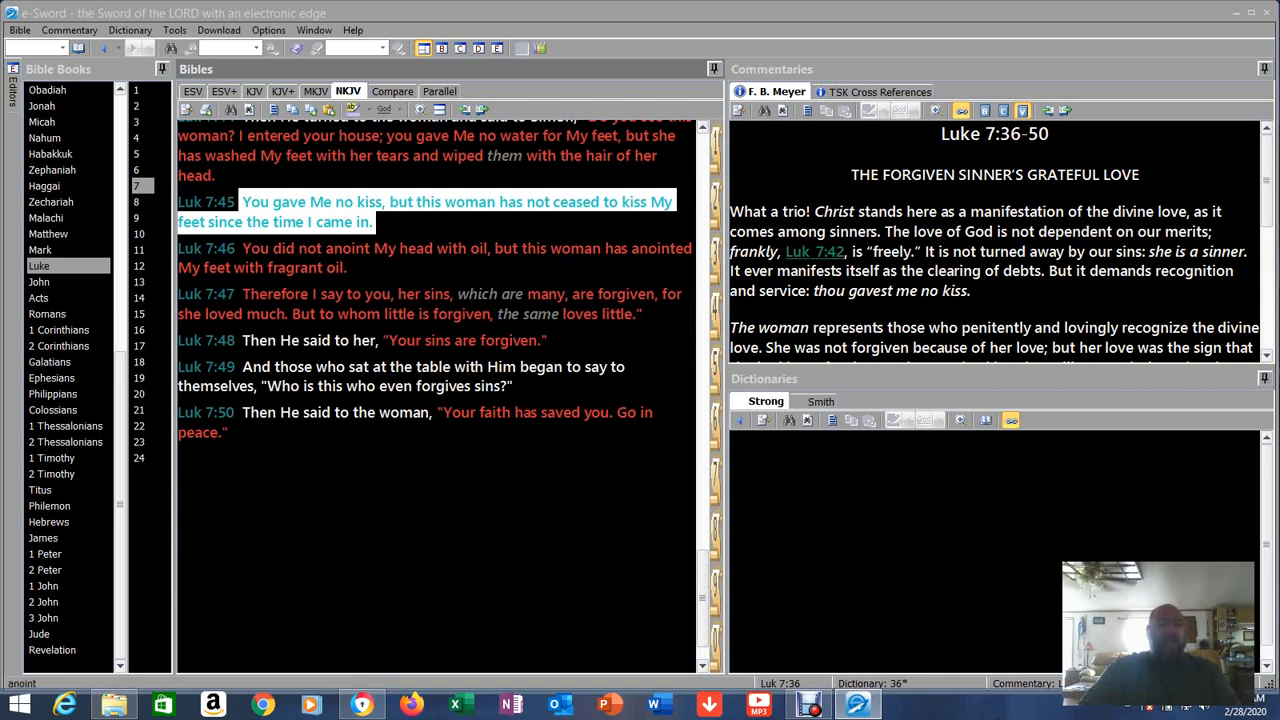
click(430, 256)
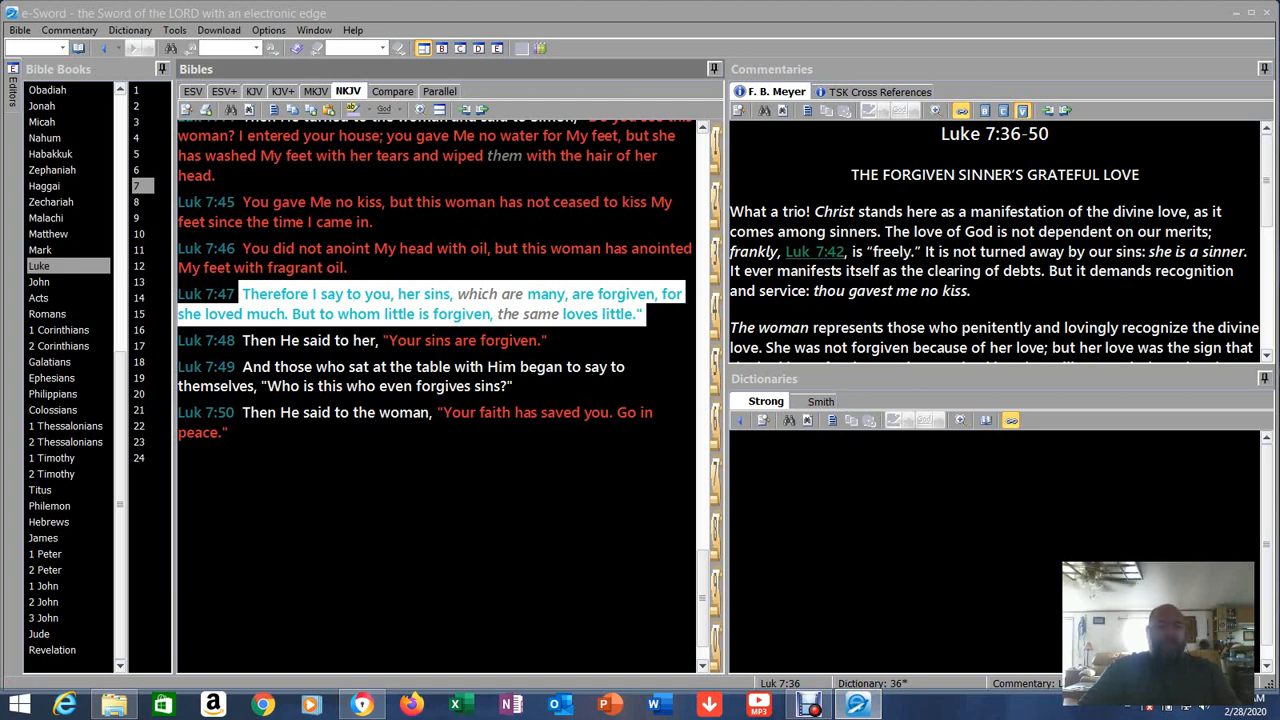
click(410, 304)
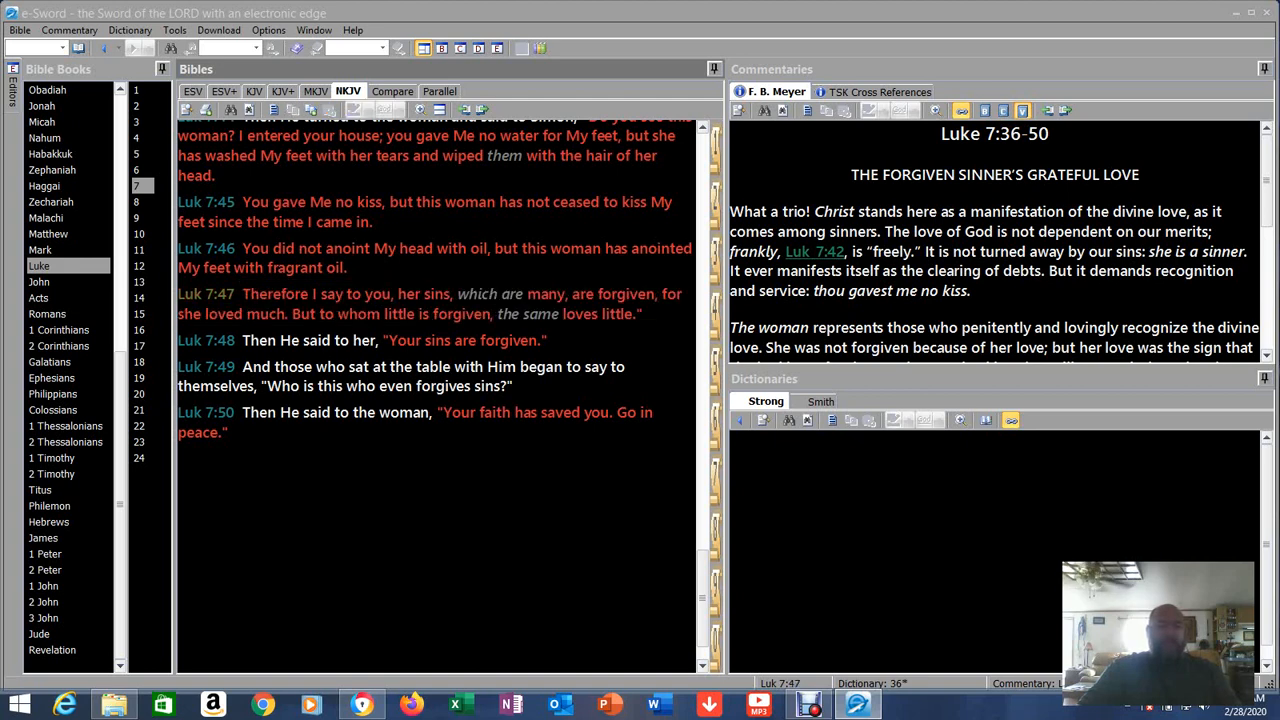
- Pick out Luke 7:49 on who forgives sins and settle the NKJV pane on verses 40–50
double_click(220, 312)
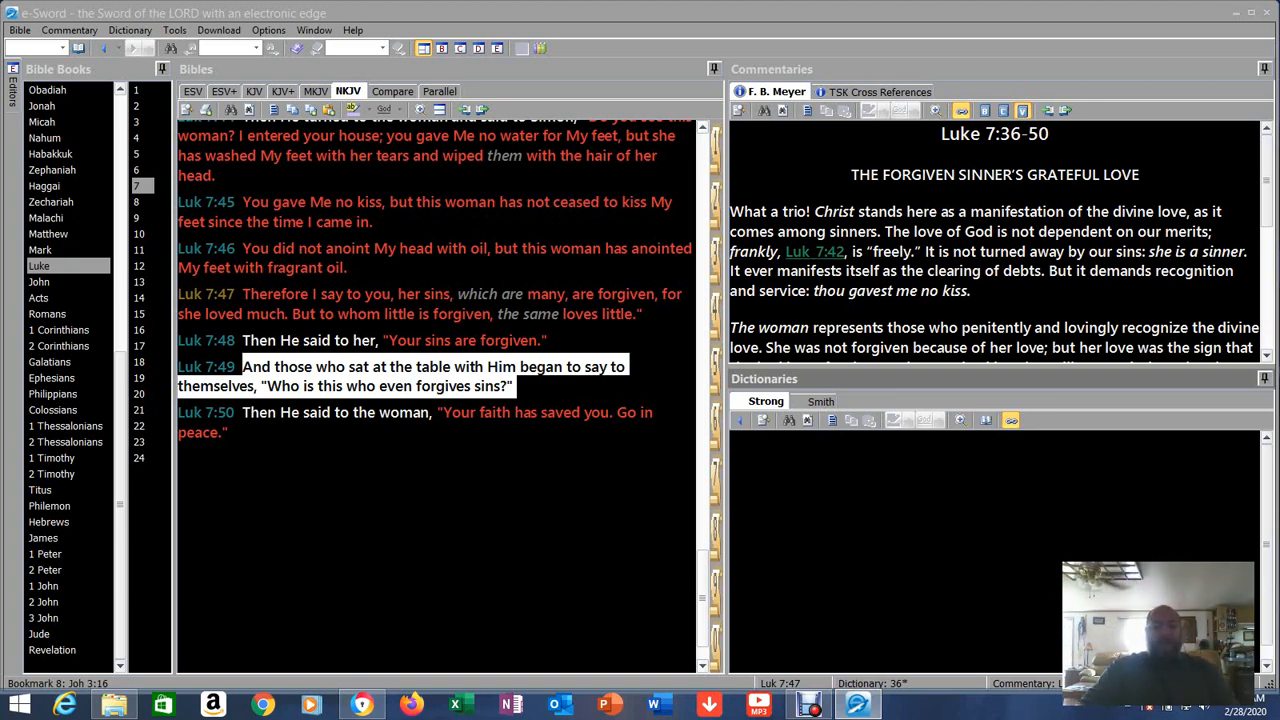
scroll(up, 3)
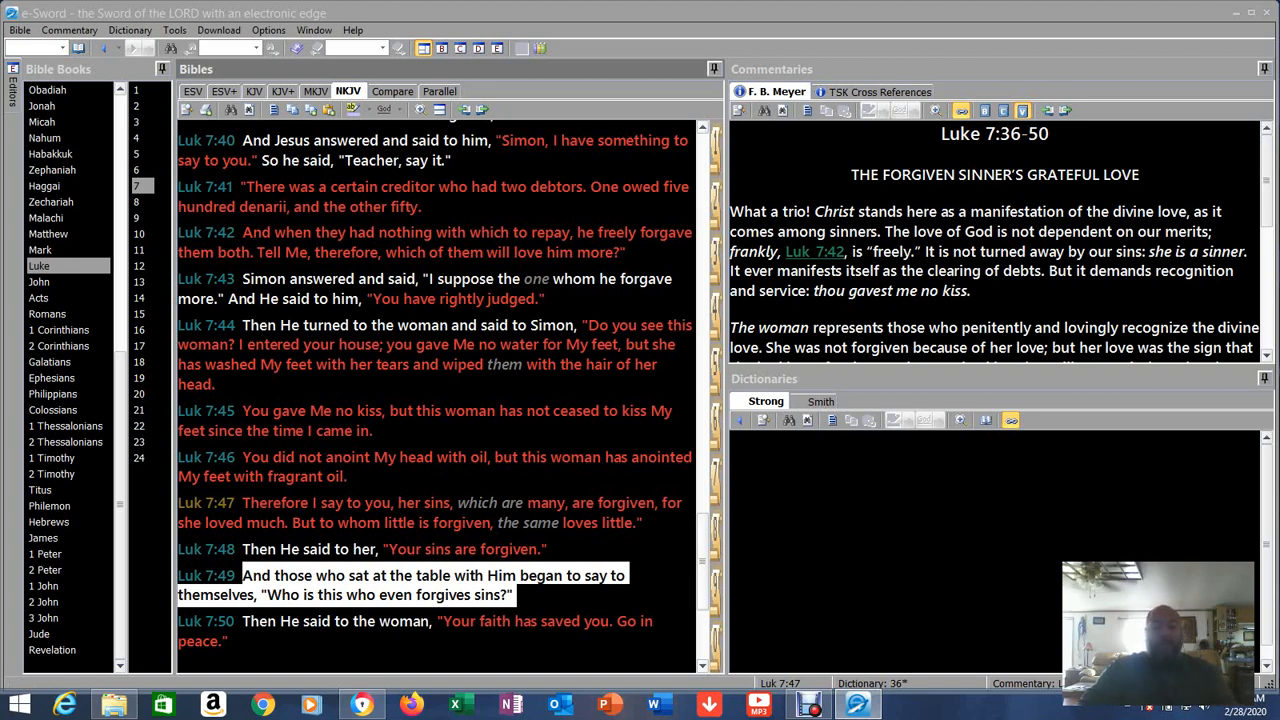
- Scroll the NKJV pane back to the 'A Sinful Woman Forgiven' heading at Luke 7:36
scroll(up, 3)
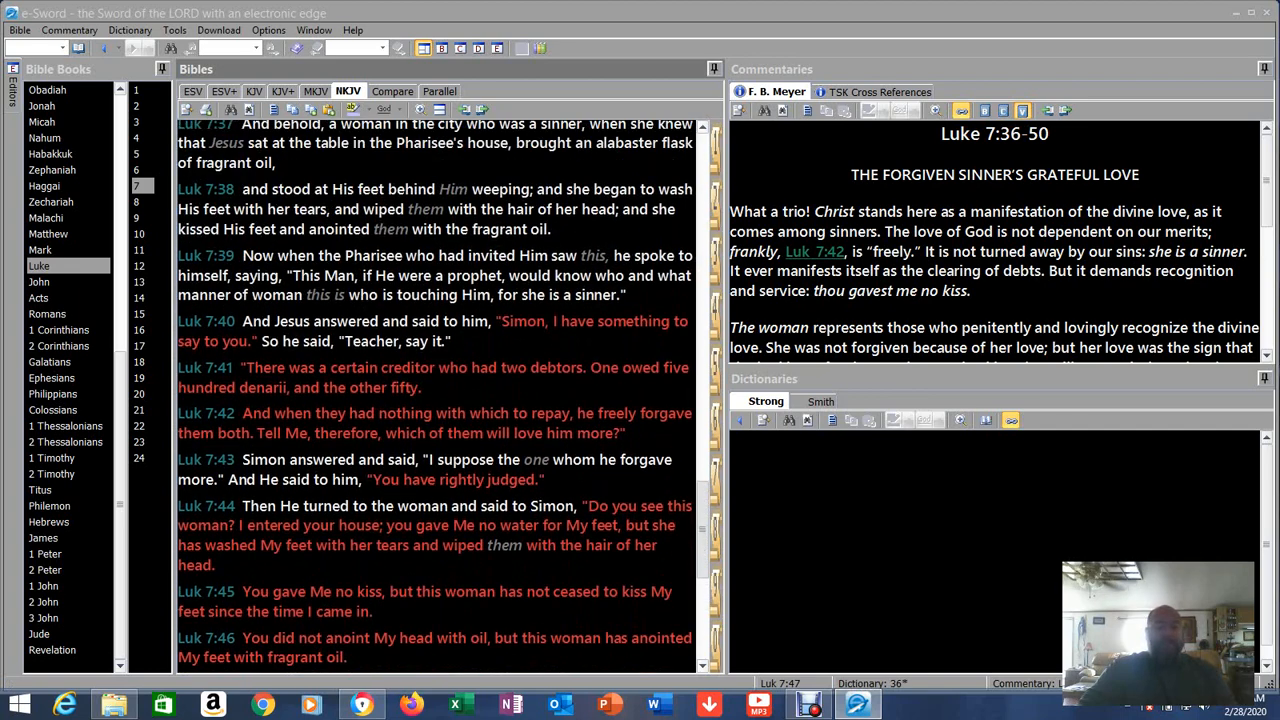
scroll(down, 3)
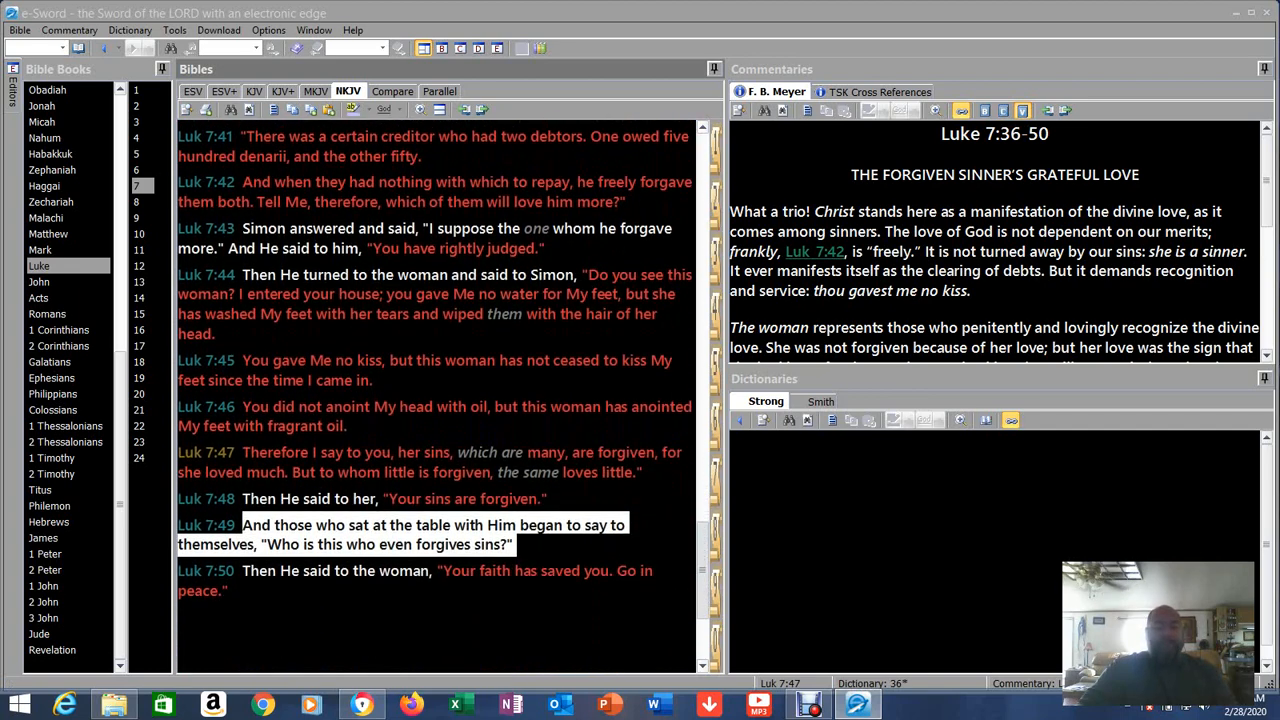
scroll(up, 3)
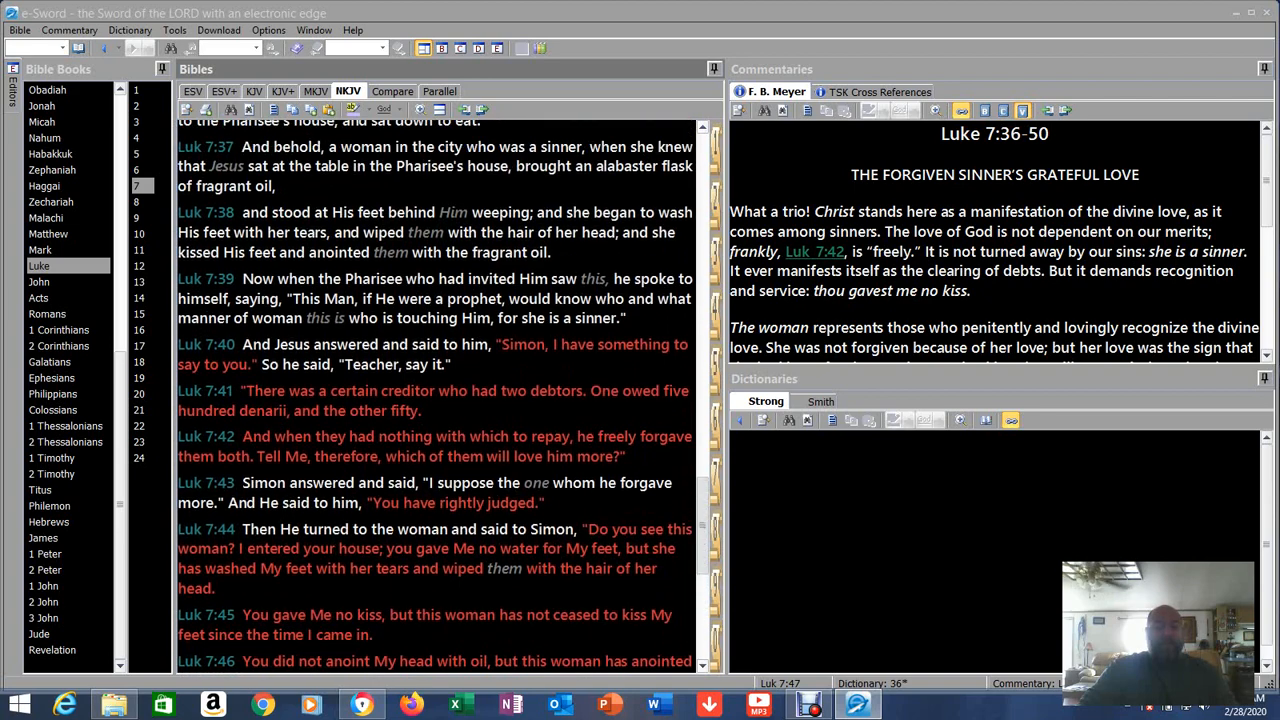
scroll(up, 3)
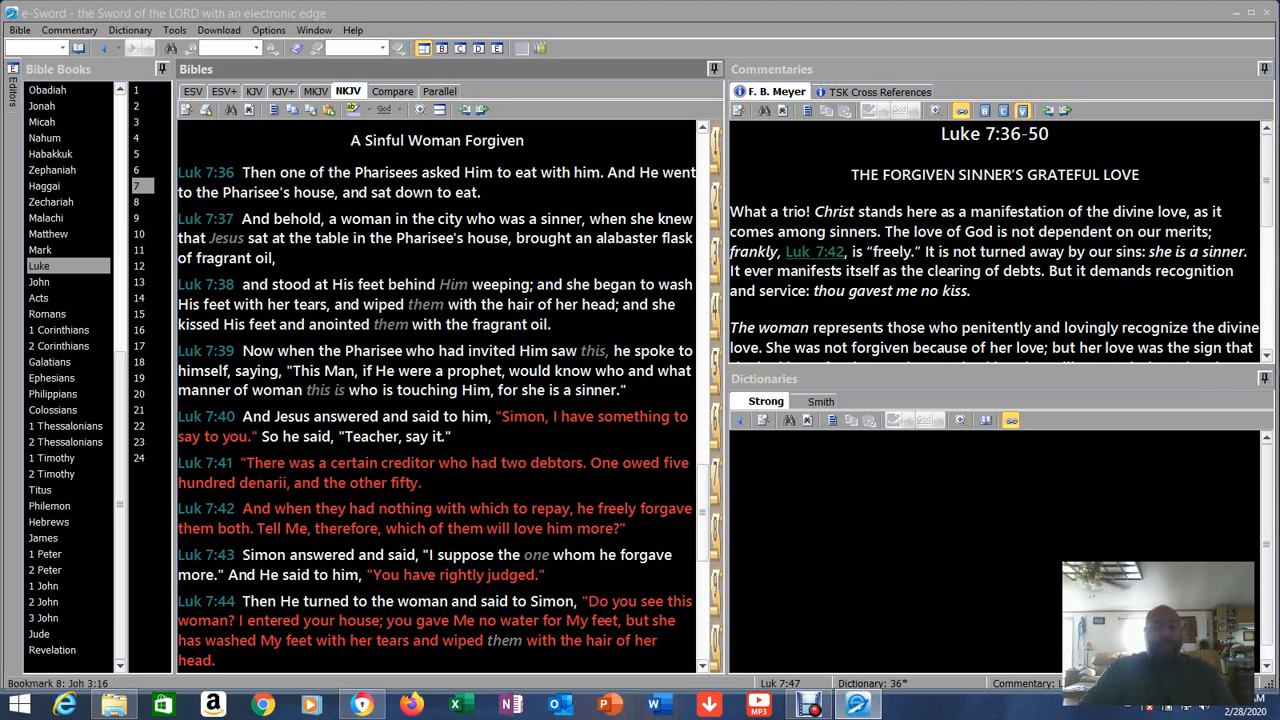
scroll(down, 3)
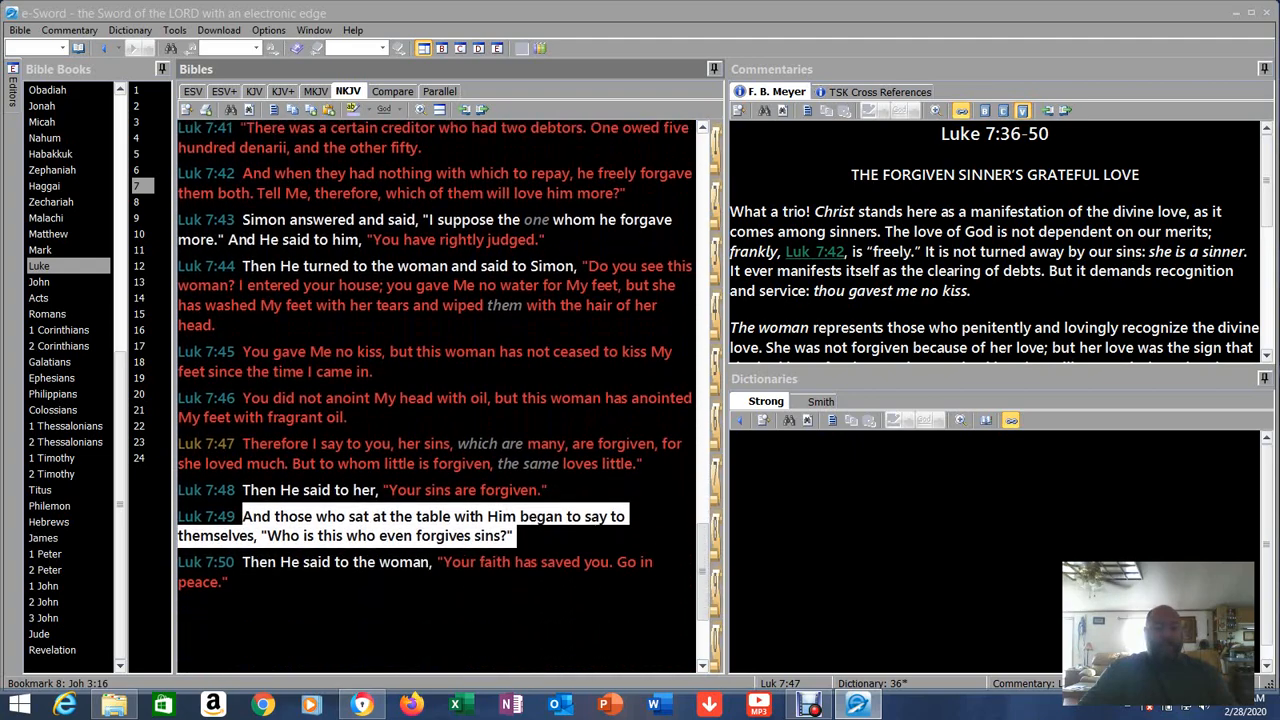
scroll(up, 3)
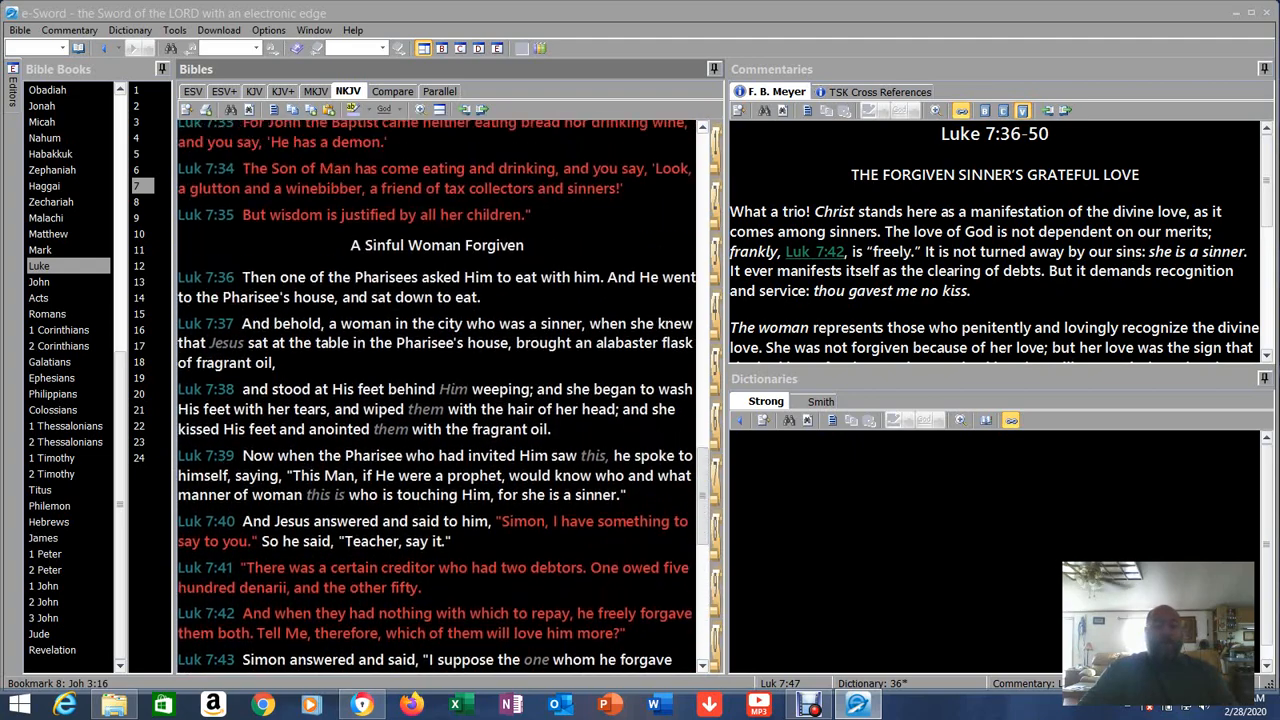
scroll(up, 3)
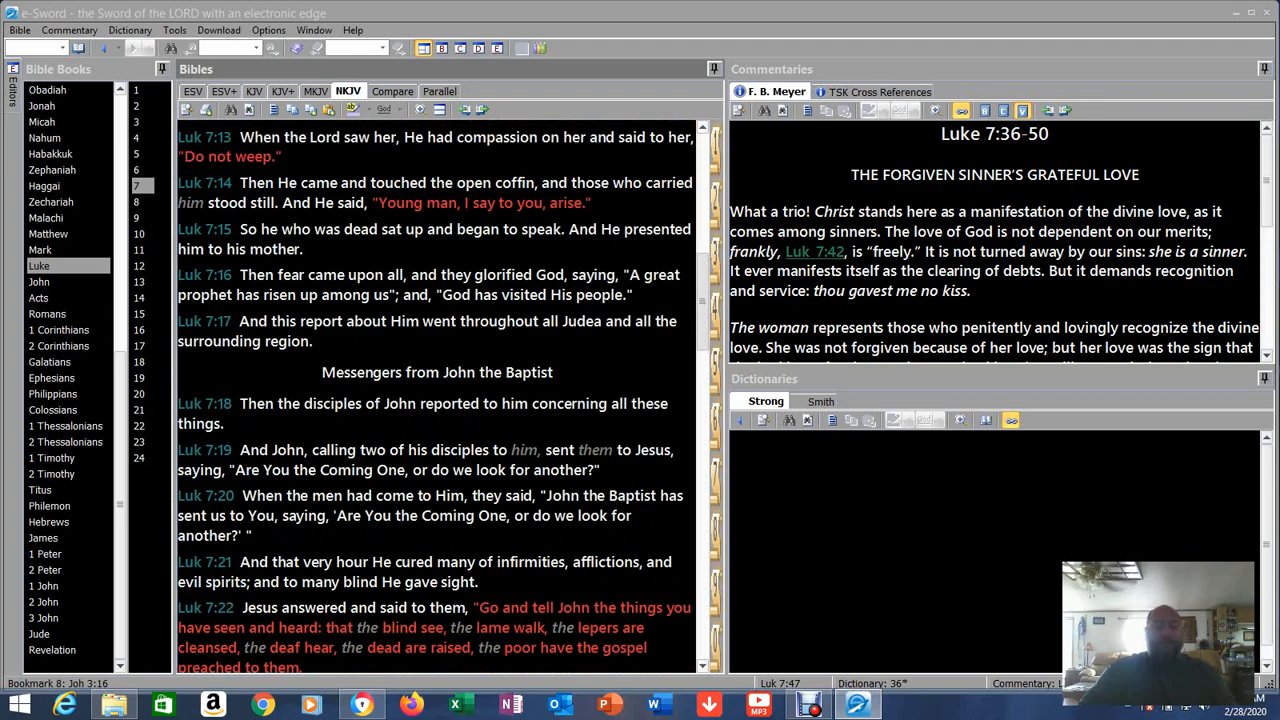
scroll(up, 3)
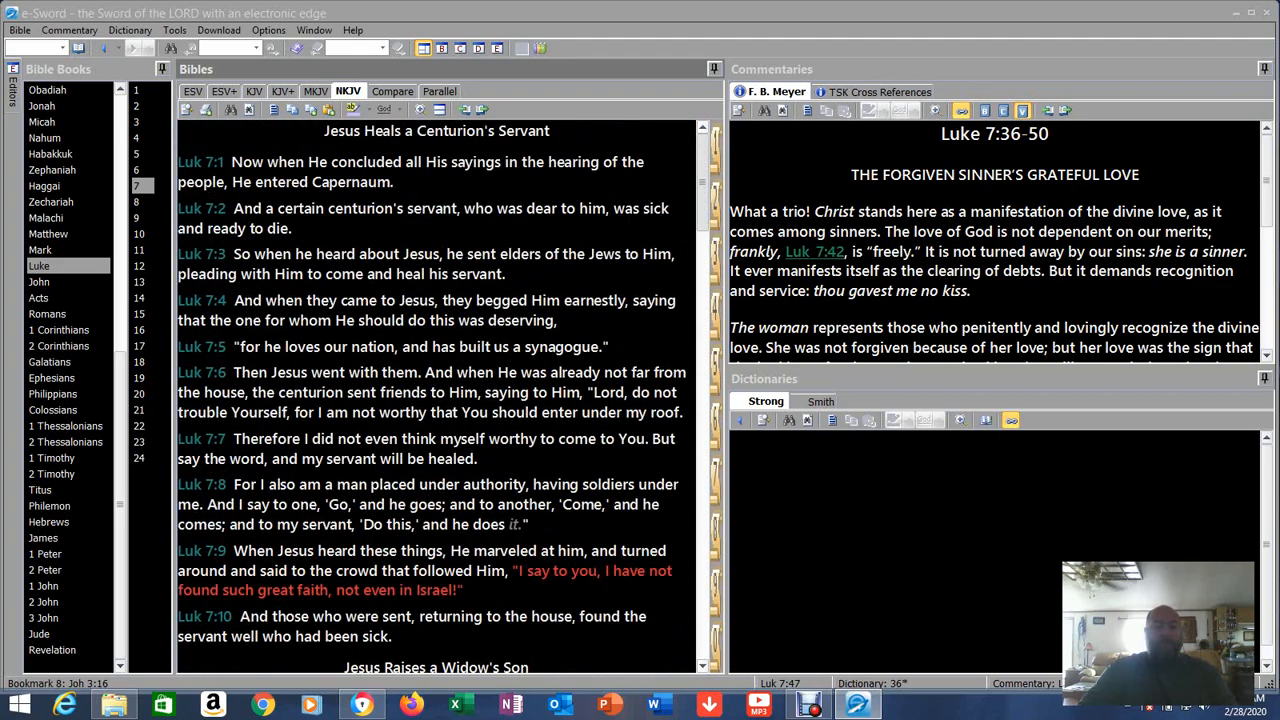
scroll(down, 3)
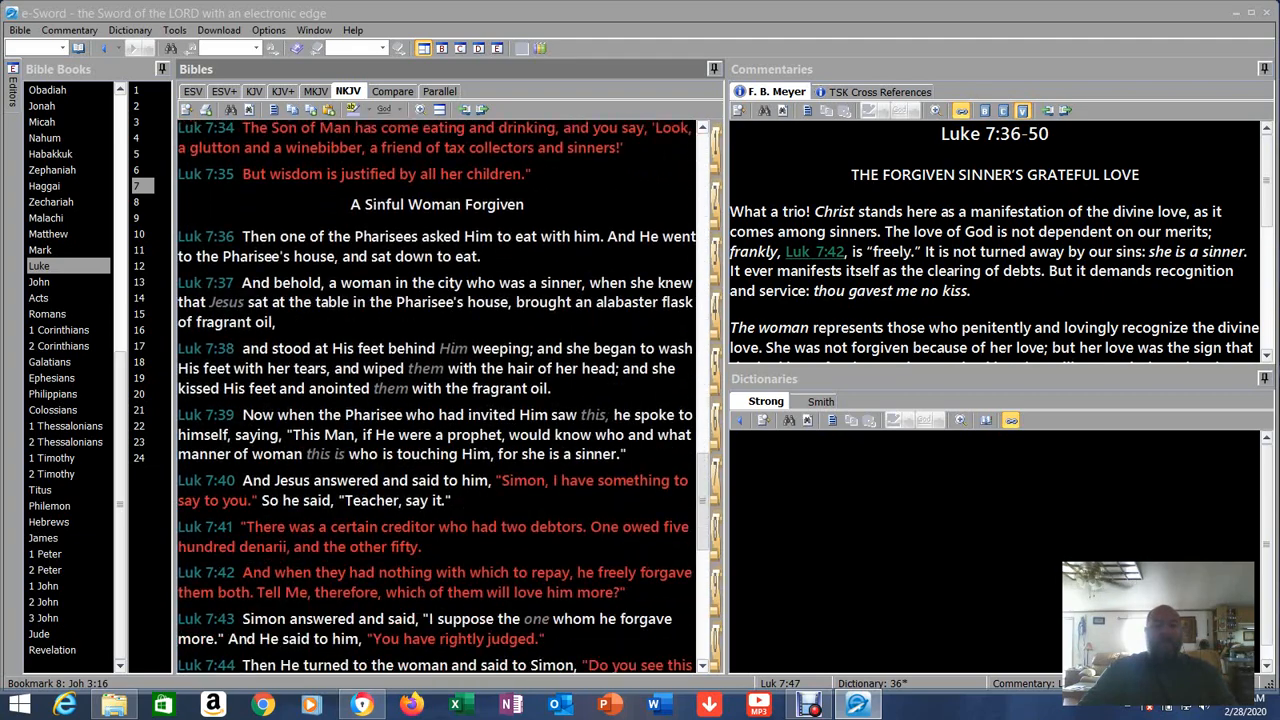
scroll(down, 3)
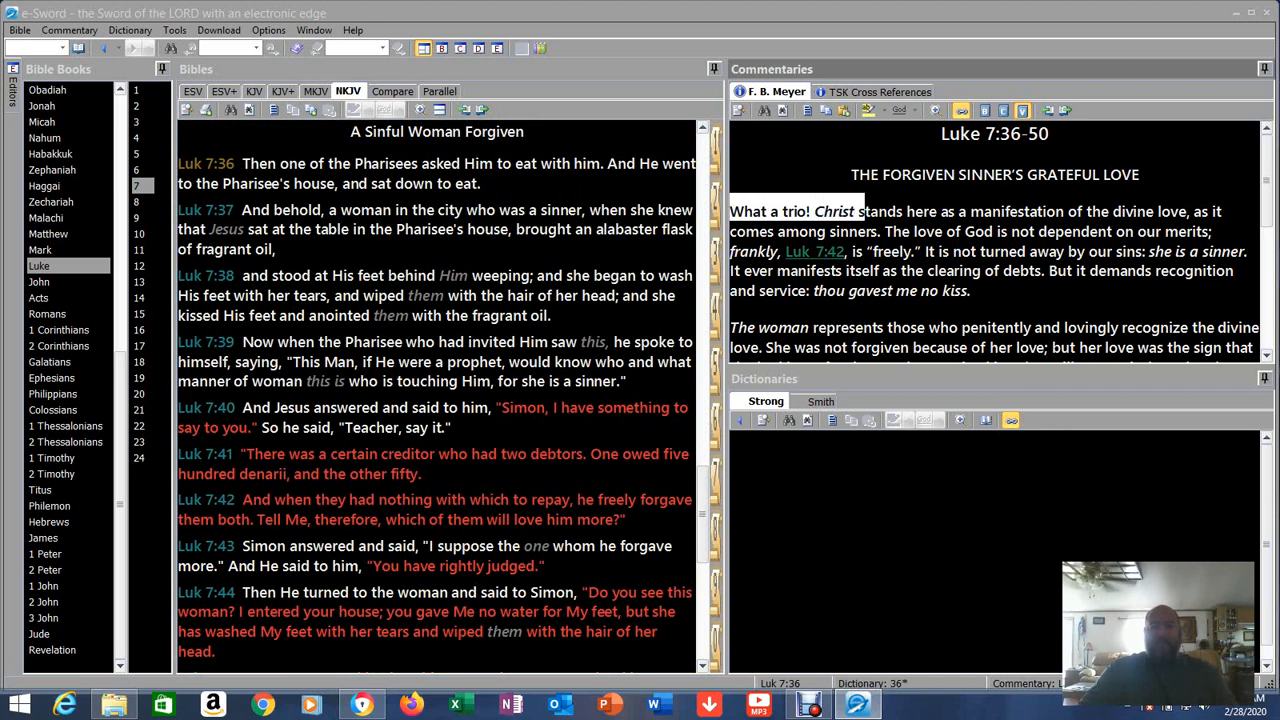
double_click(1190, 232)
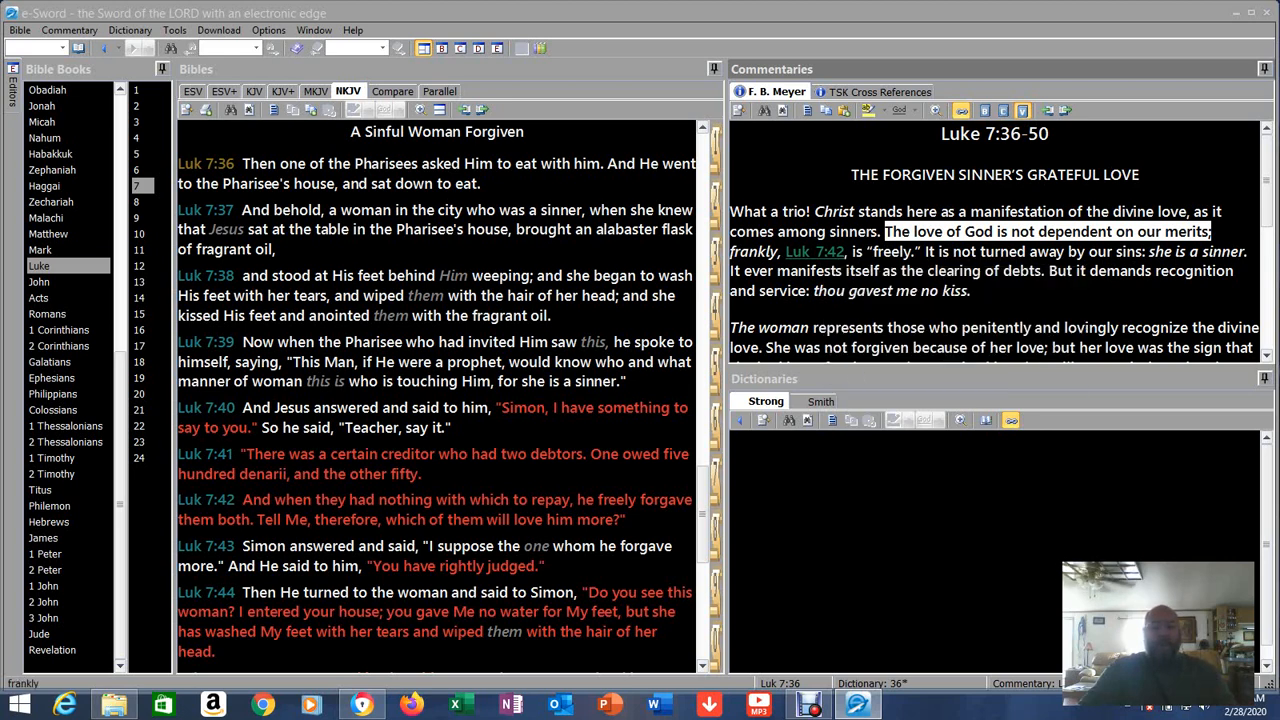
mouse_move(816, 252)
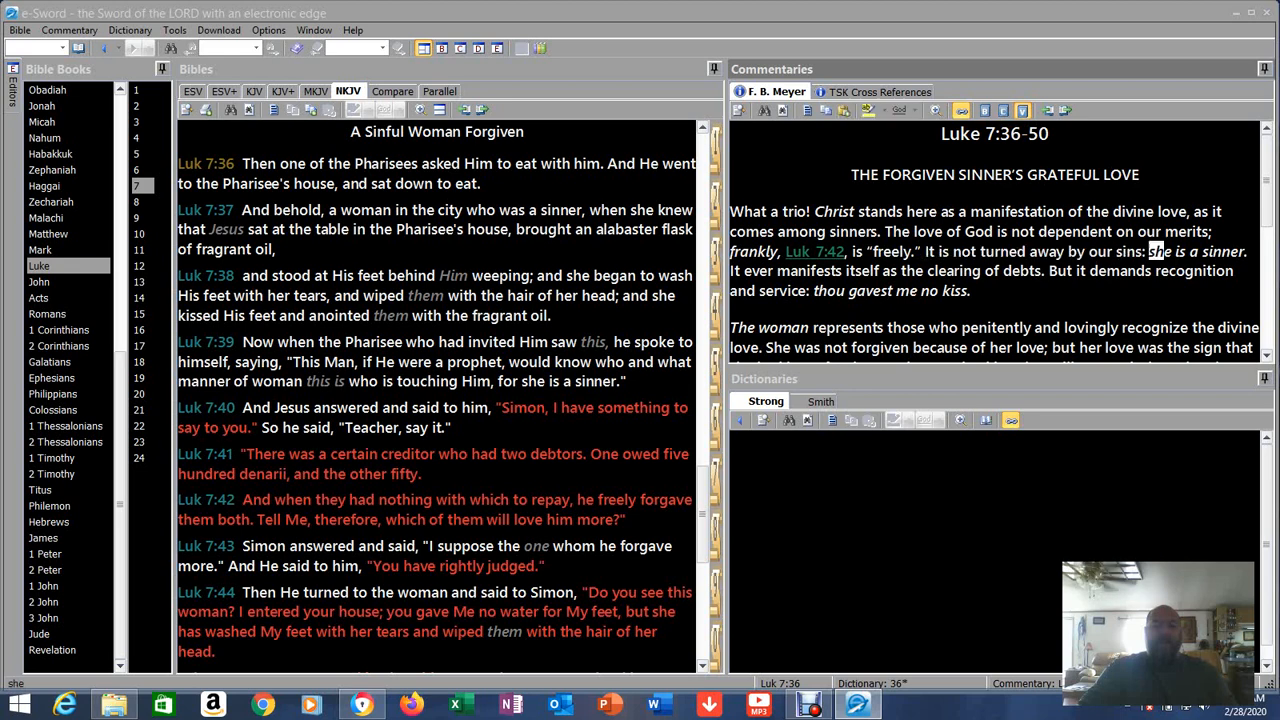
- Mark Meyer's sentence ending 'thou gavest me no kiss.'
double_click(1196, 252)
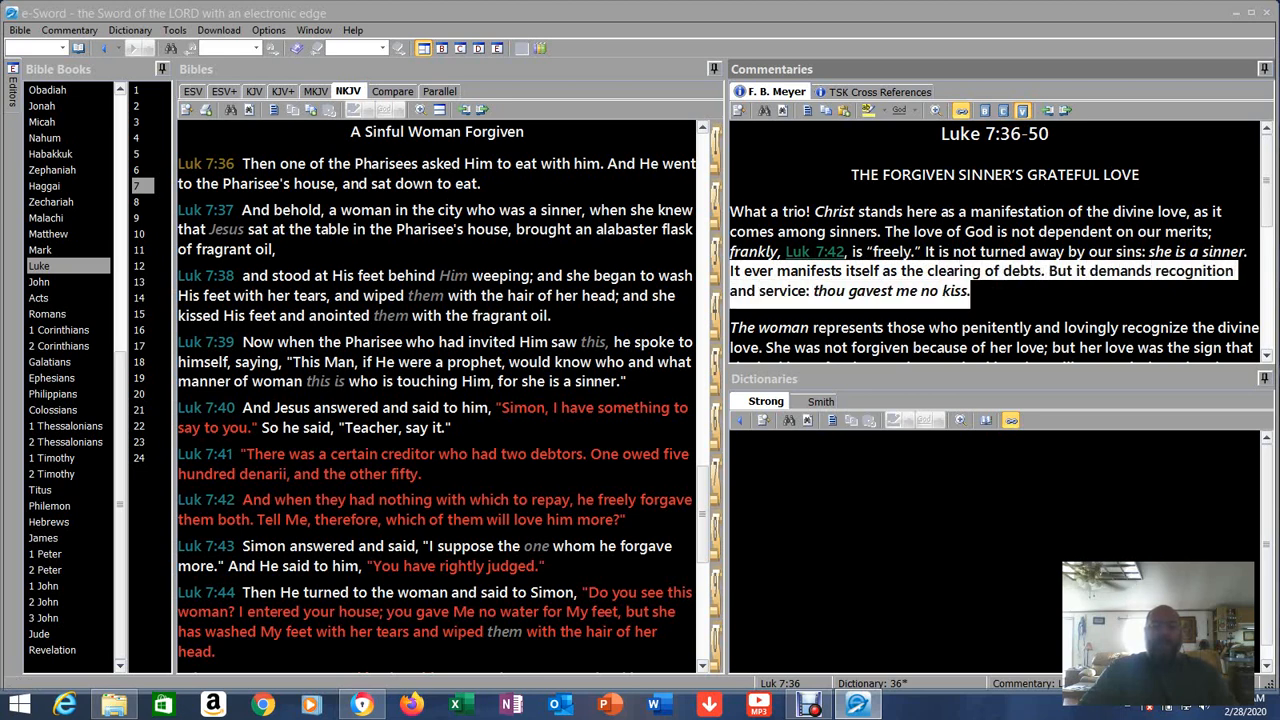
- Bring Meyer's paragraph on the woman into view and start marking it at 'The woman'
scroll(down, 3)
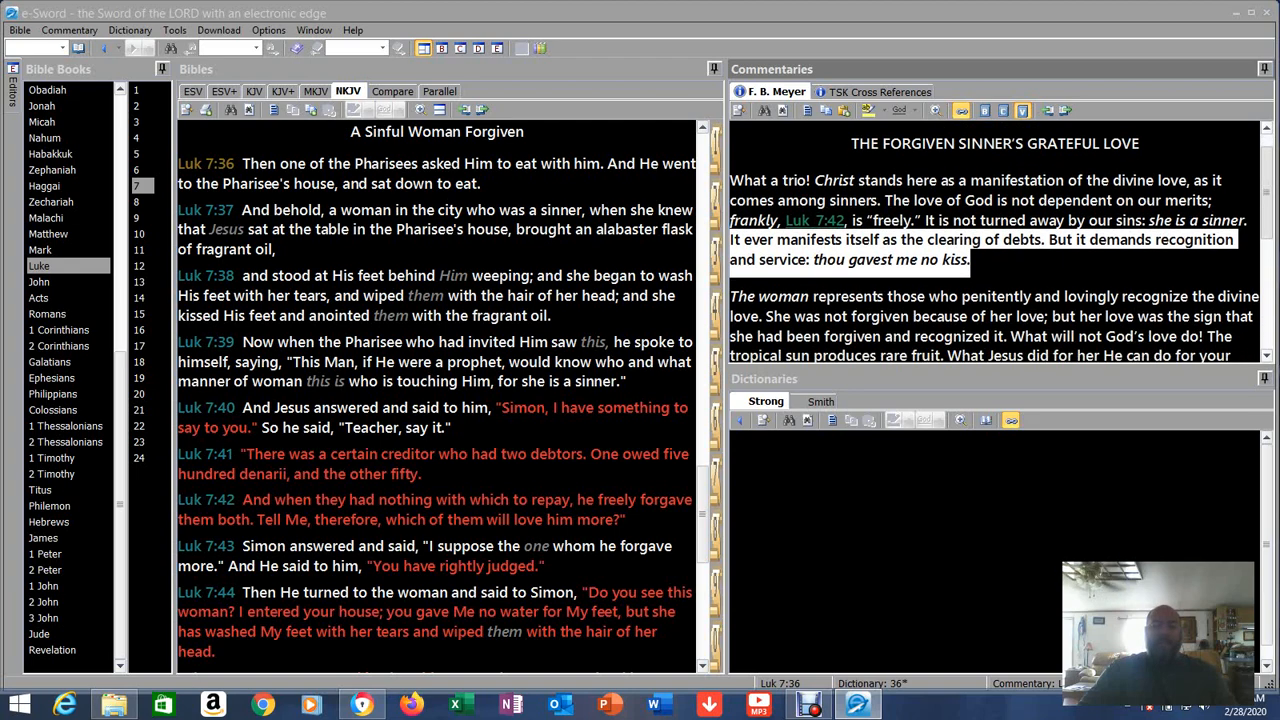
scroll(down, 3)
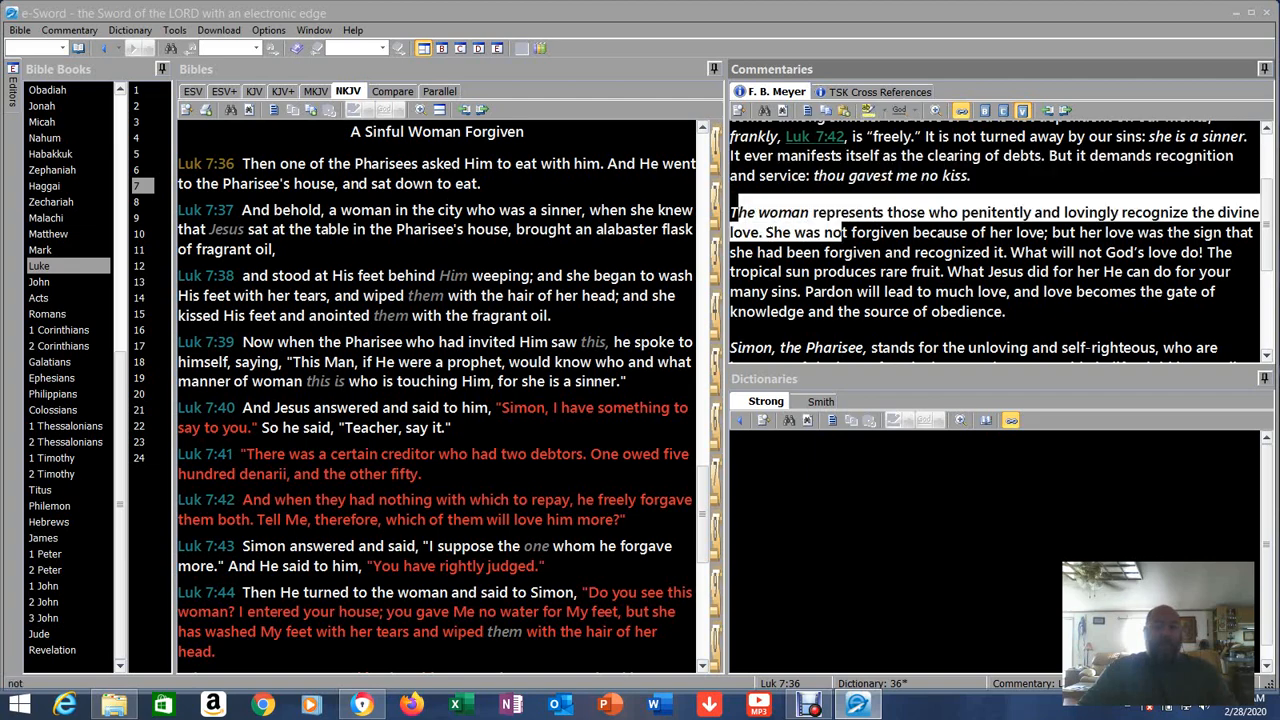
double_click(1140, 212)
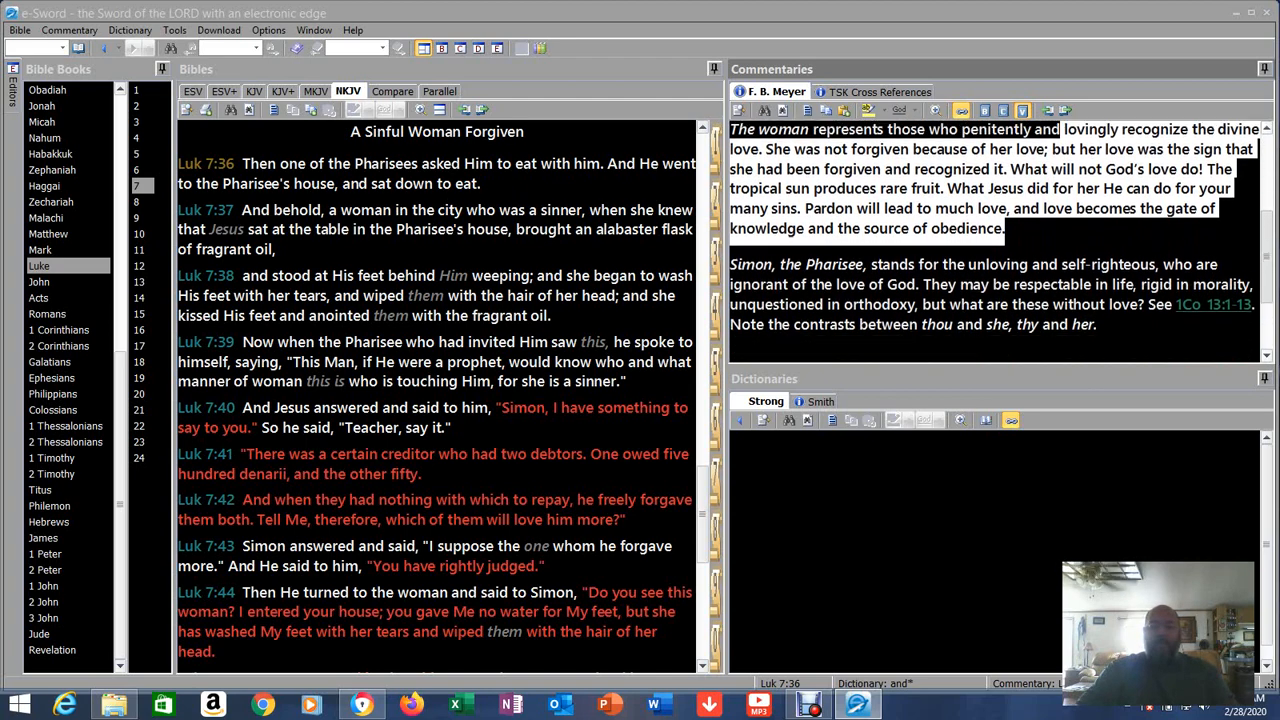
- Mark Meyer's paragraph on Simon the Pharisee, then return the commentary to its Luke 7:36–50 heading
scroll(down, 3)
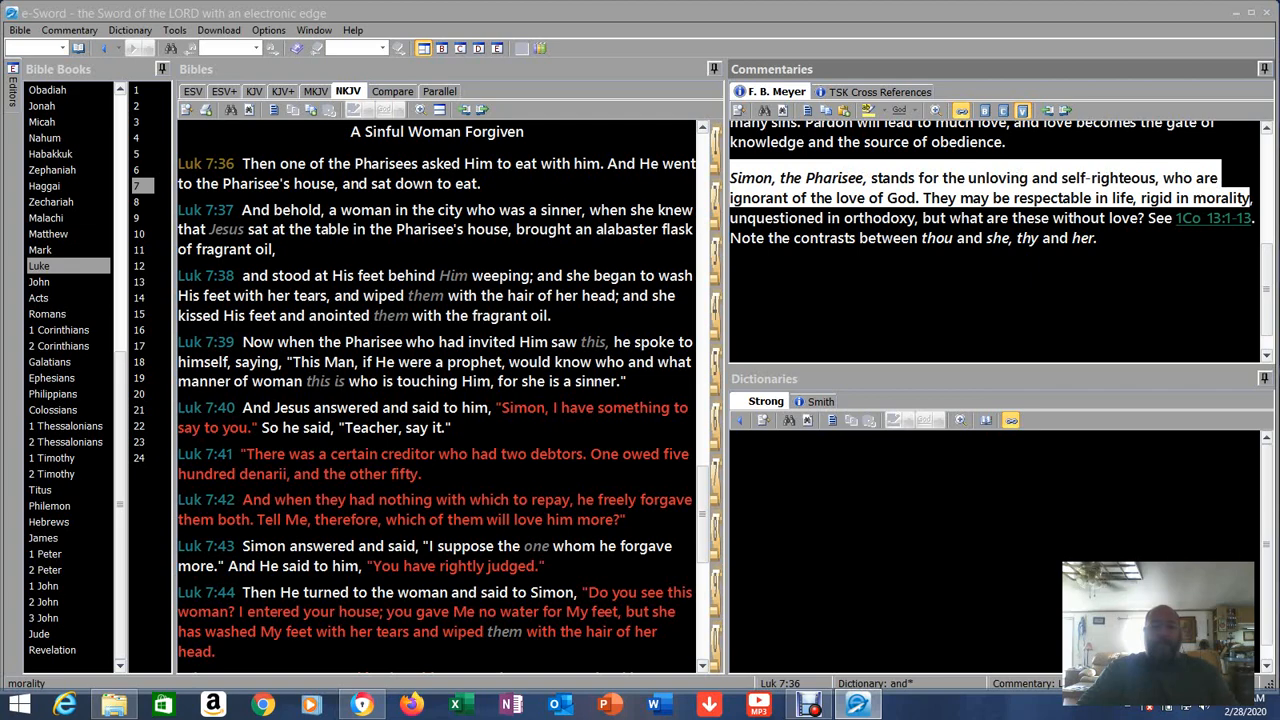
click(1212, 216)
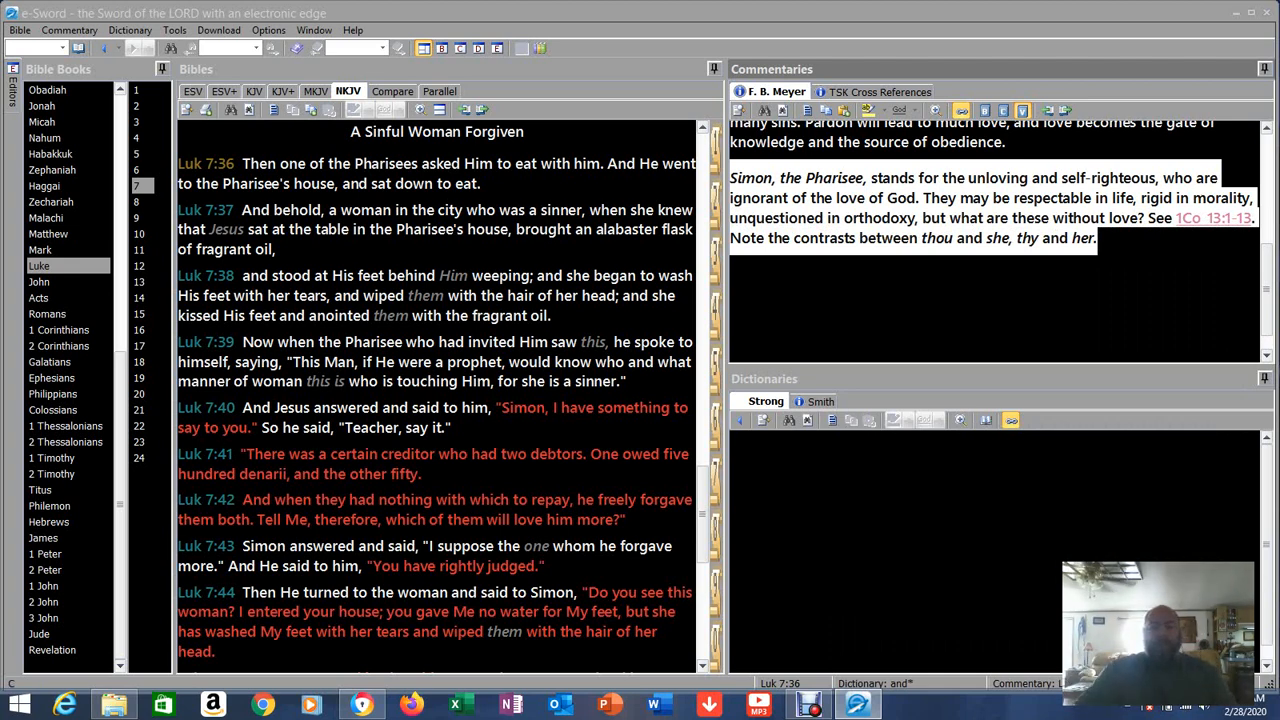
click(1212, 216)
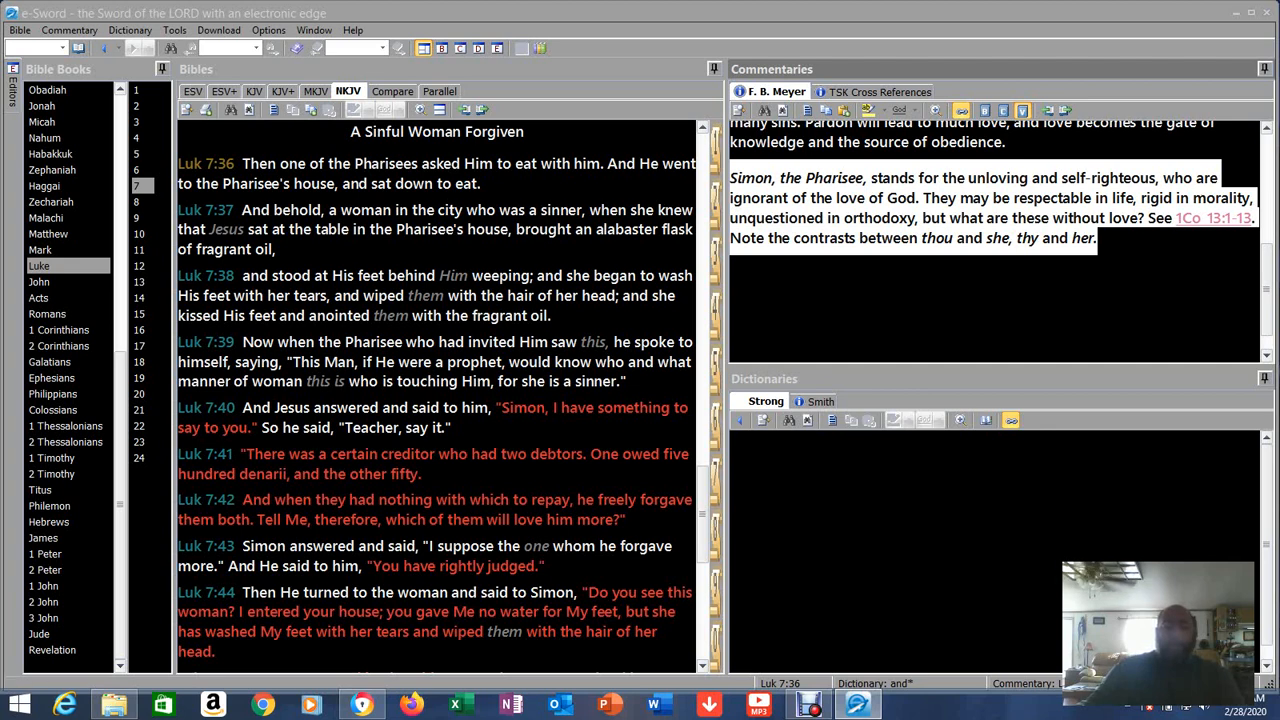
click(1212, 218)
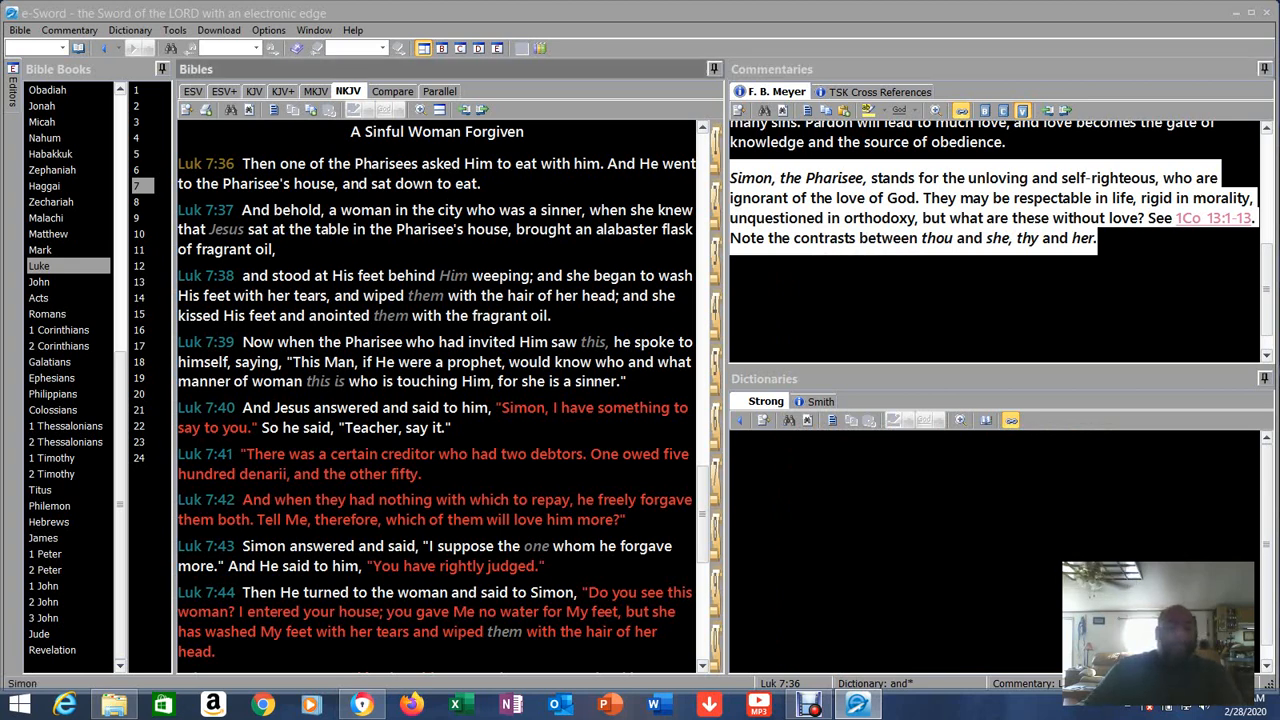
scroll(up, 3)
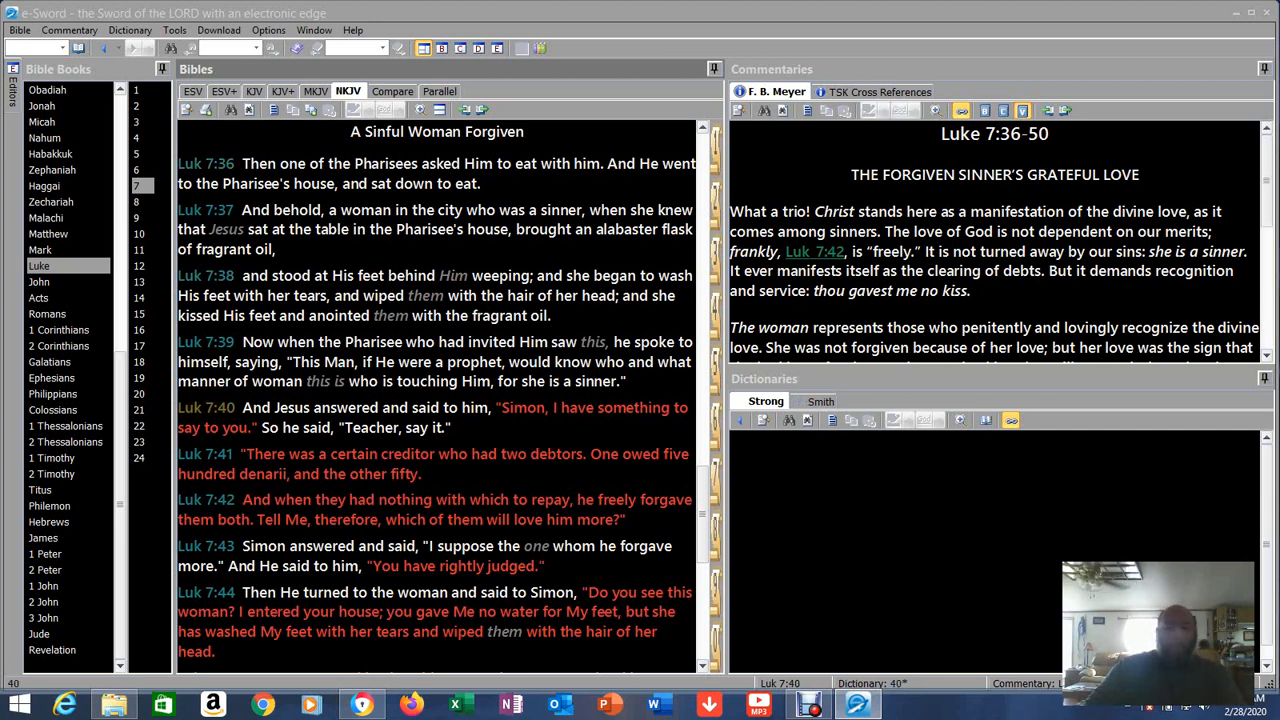
scroll(down, 3)
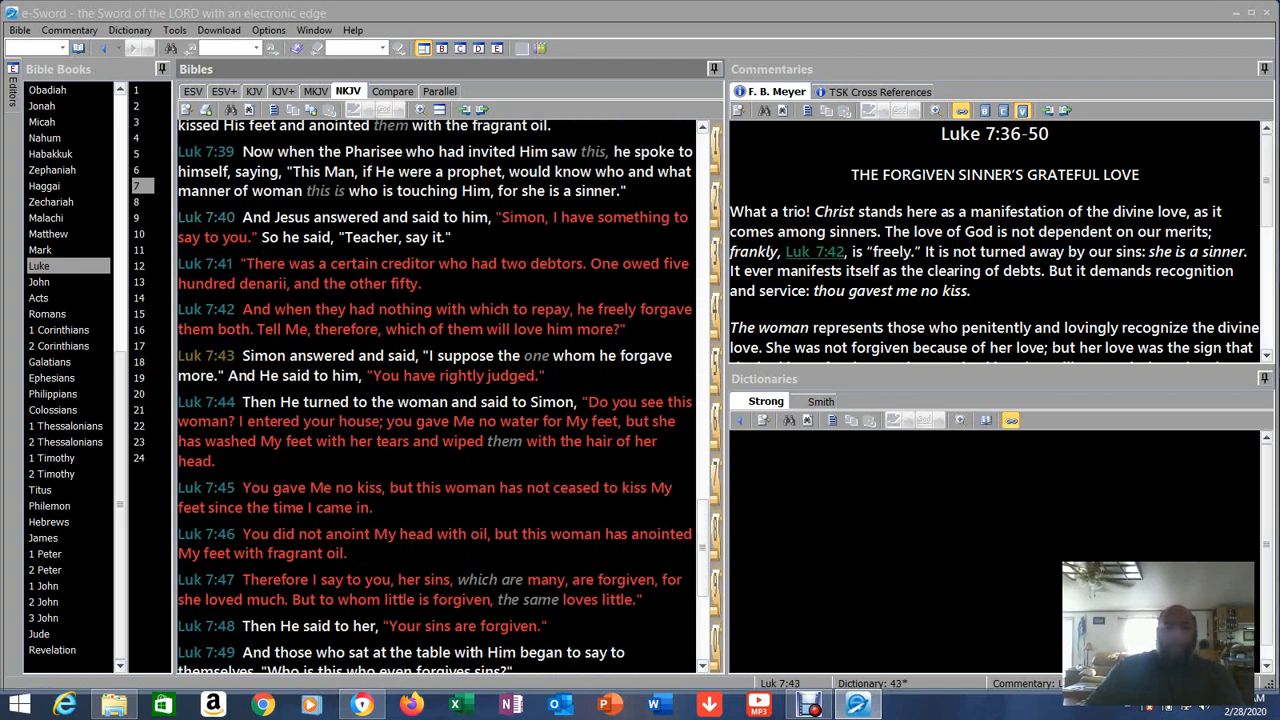
scroll(down, 3)
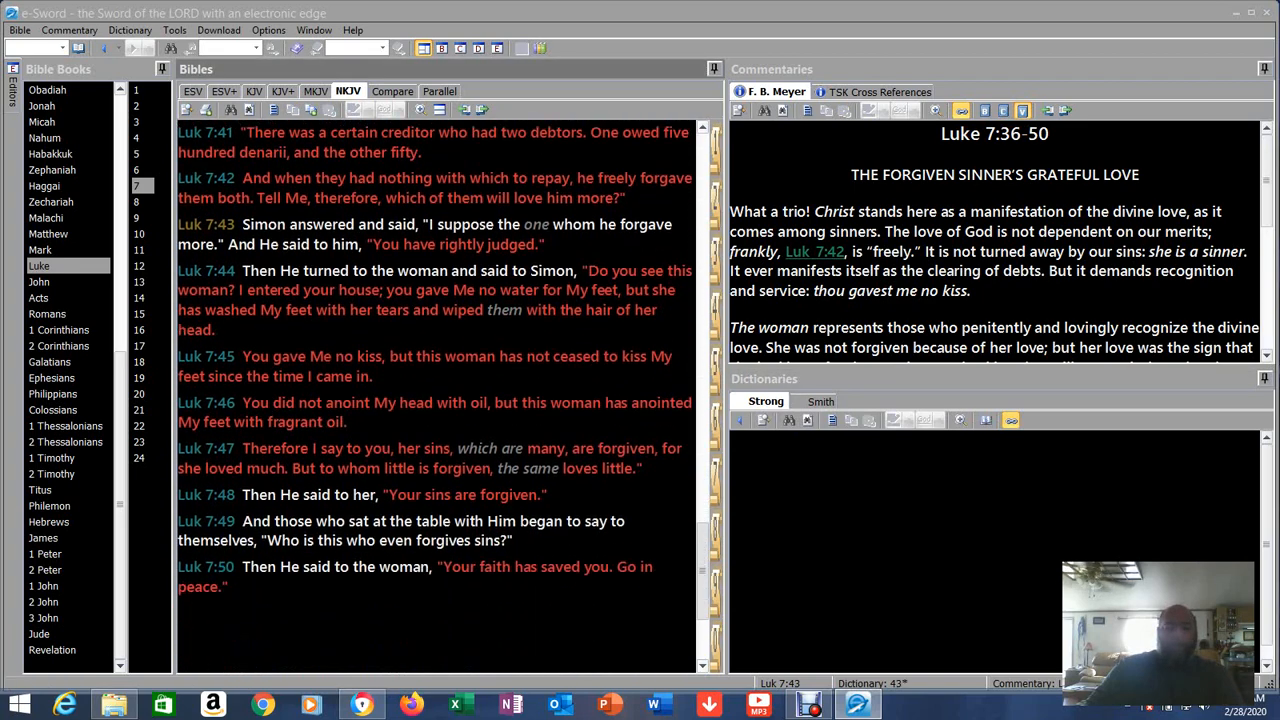
scroll(up, 3)
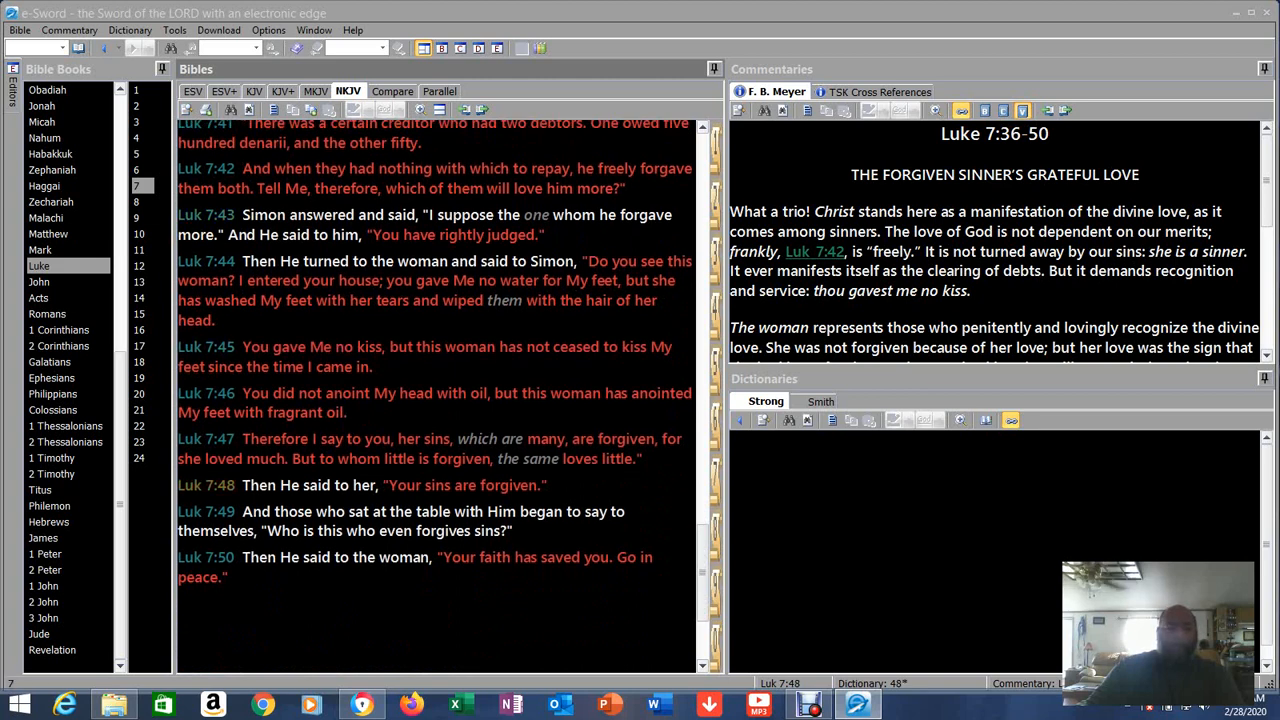
click(206, 556)
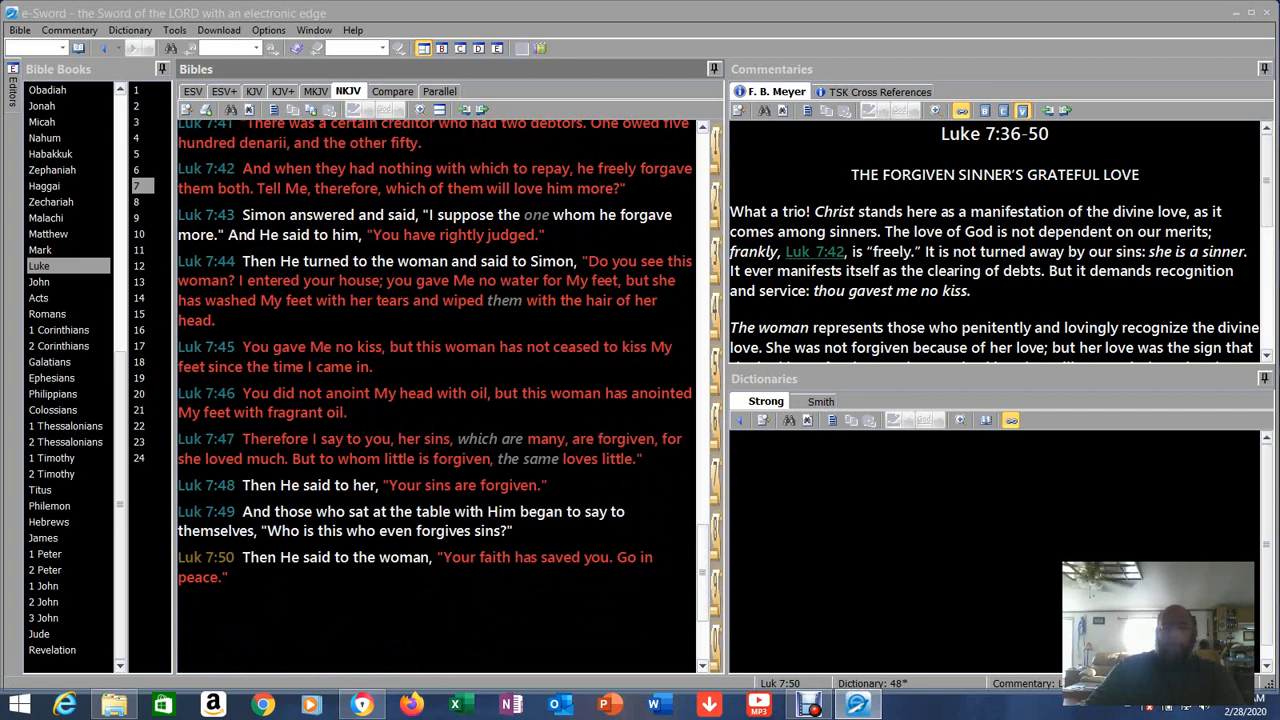
scroll(up, 3)
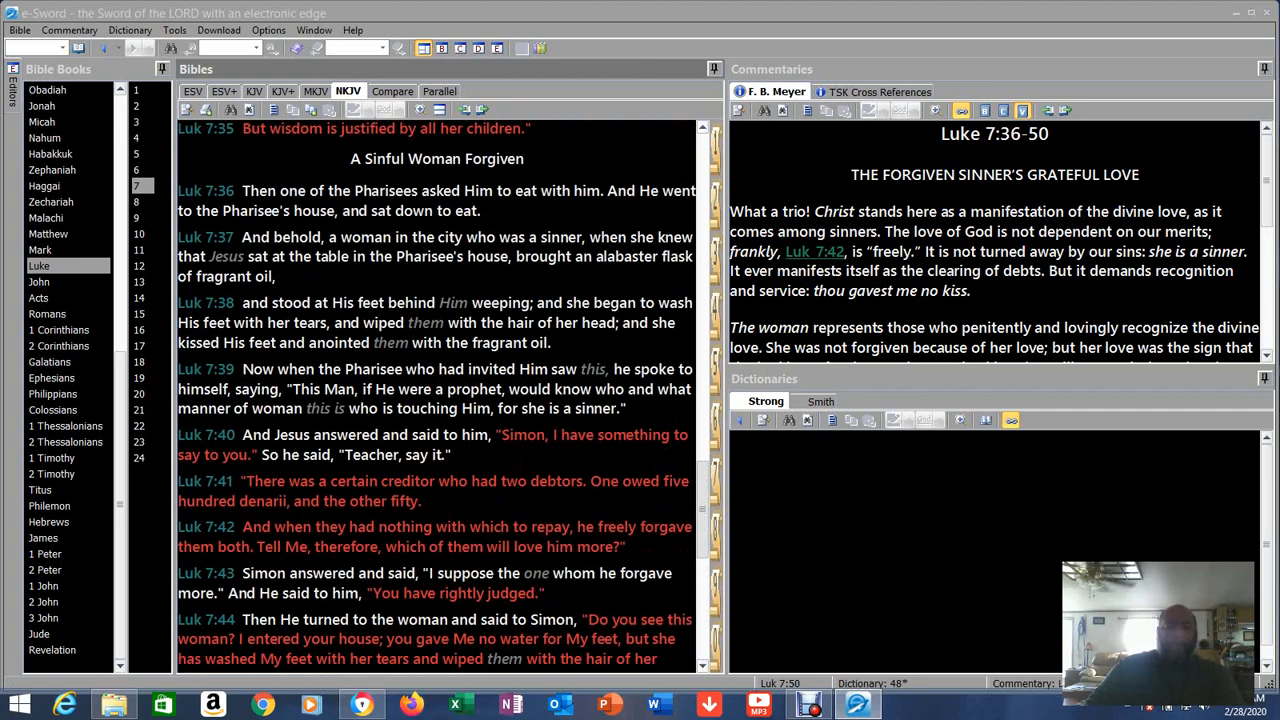
scroll(down, 3)
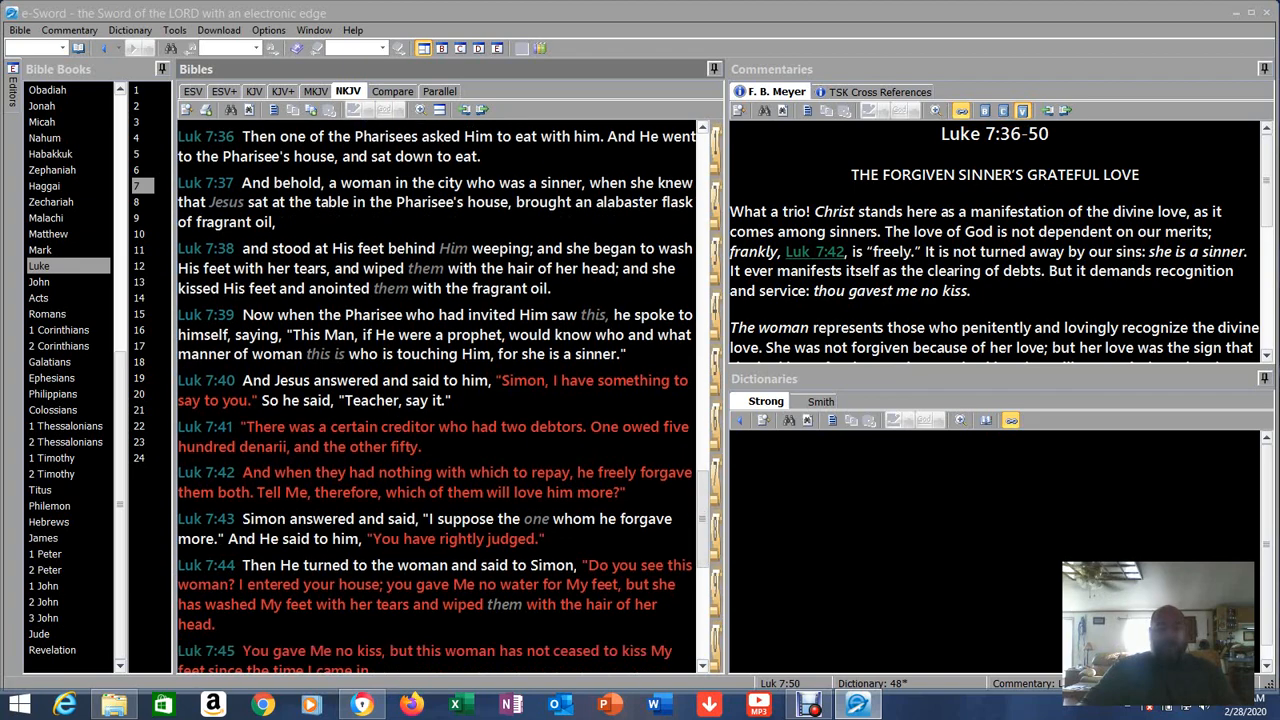
- Highlight the whole of Luke 7:47, on her many sins being forgiven, in the NKJV pane
scroll(down, 3)
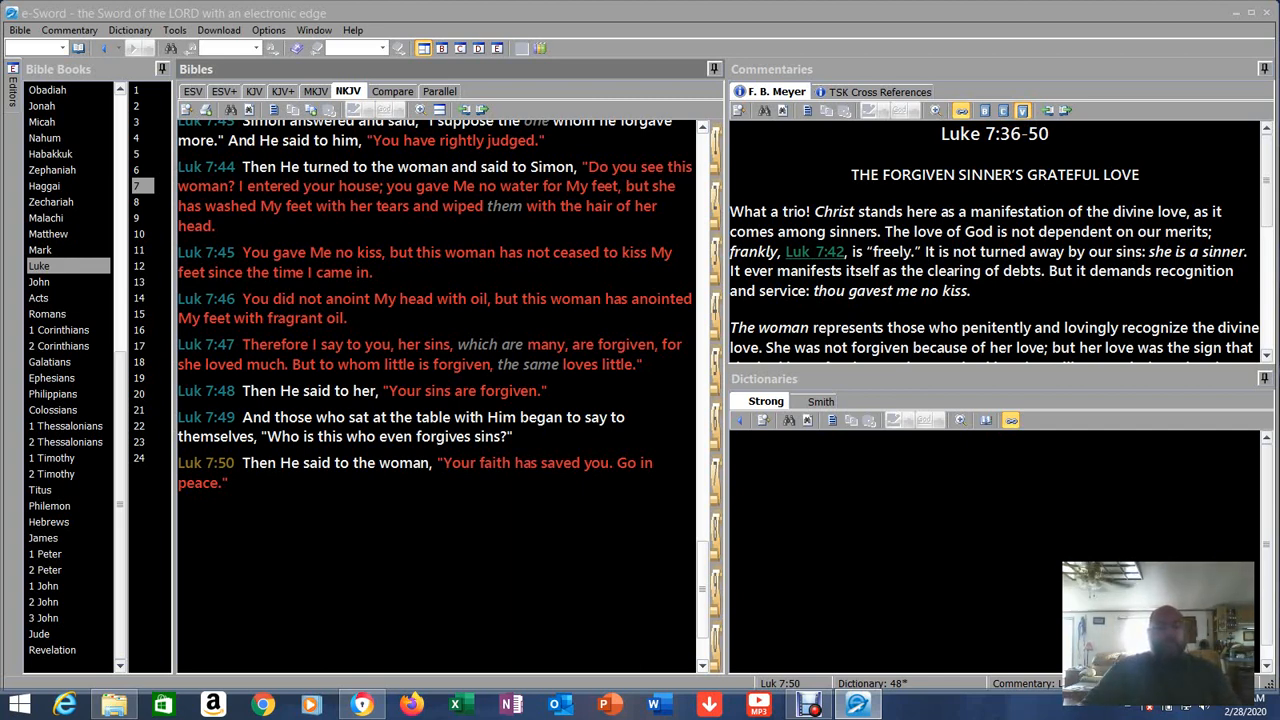
drag(240, 344, 416, 344)
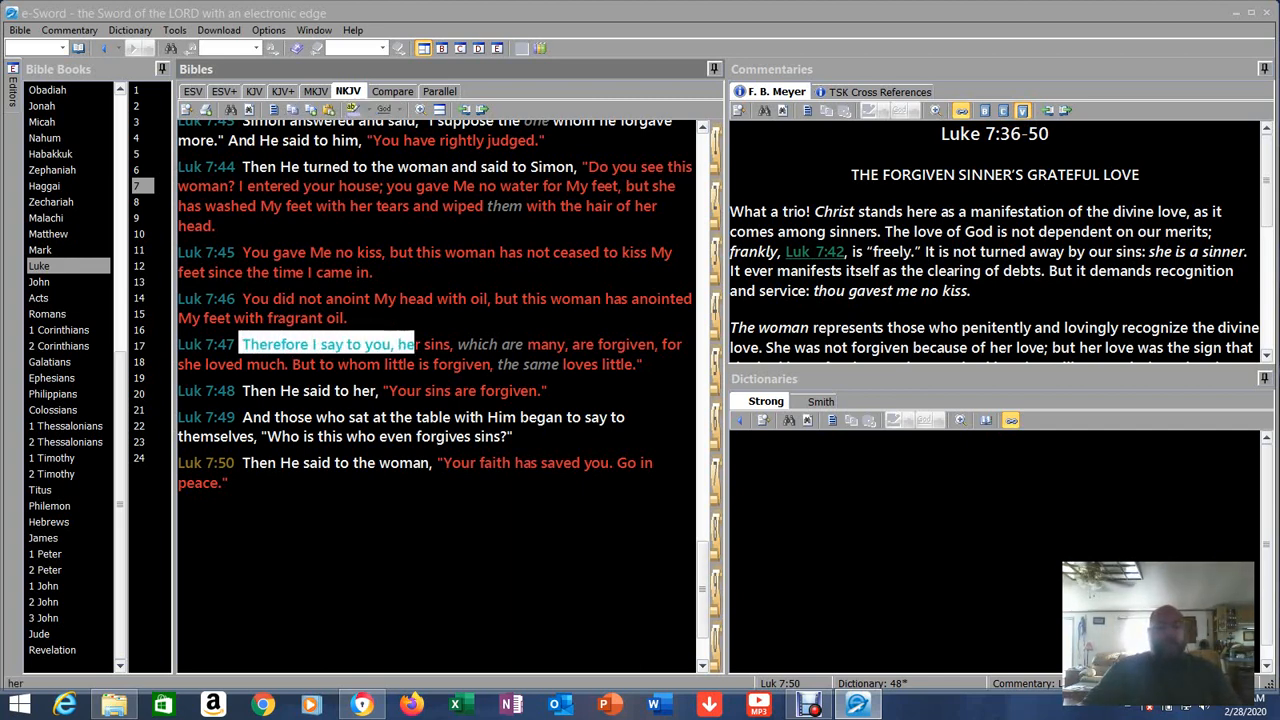
drag(416, 344, 680, 344)
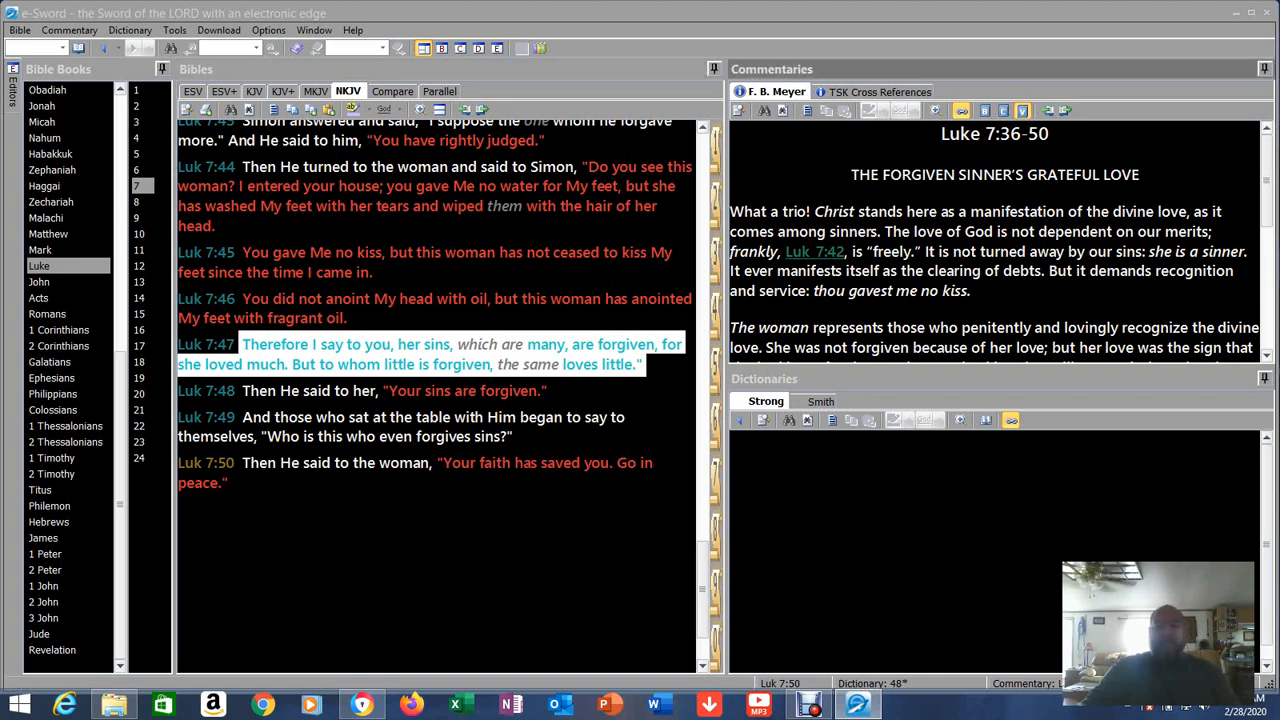
scroll(down, 3)
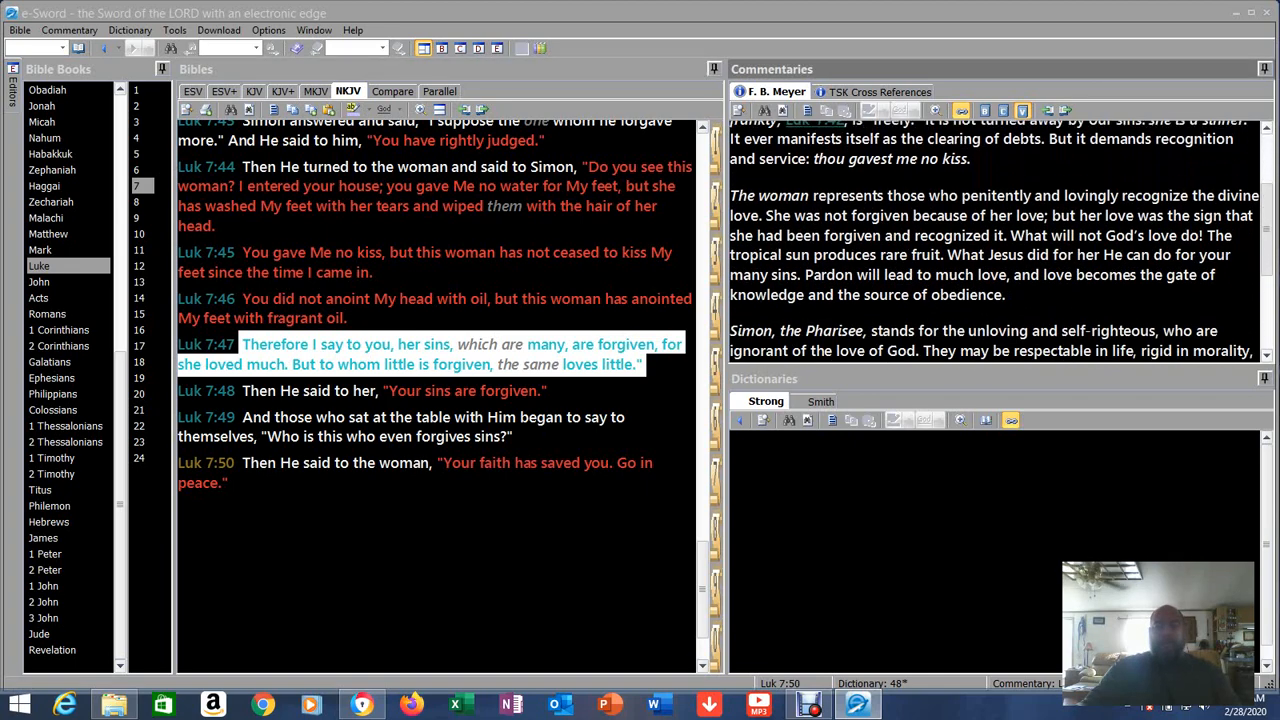
scroll(up, 3)
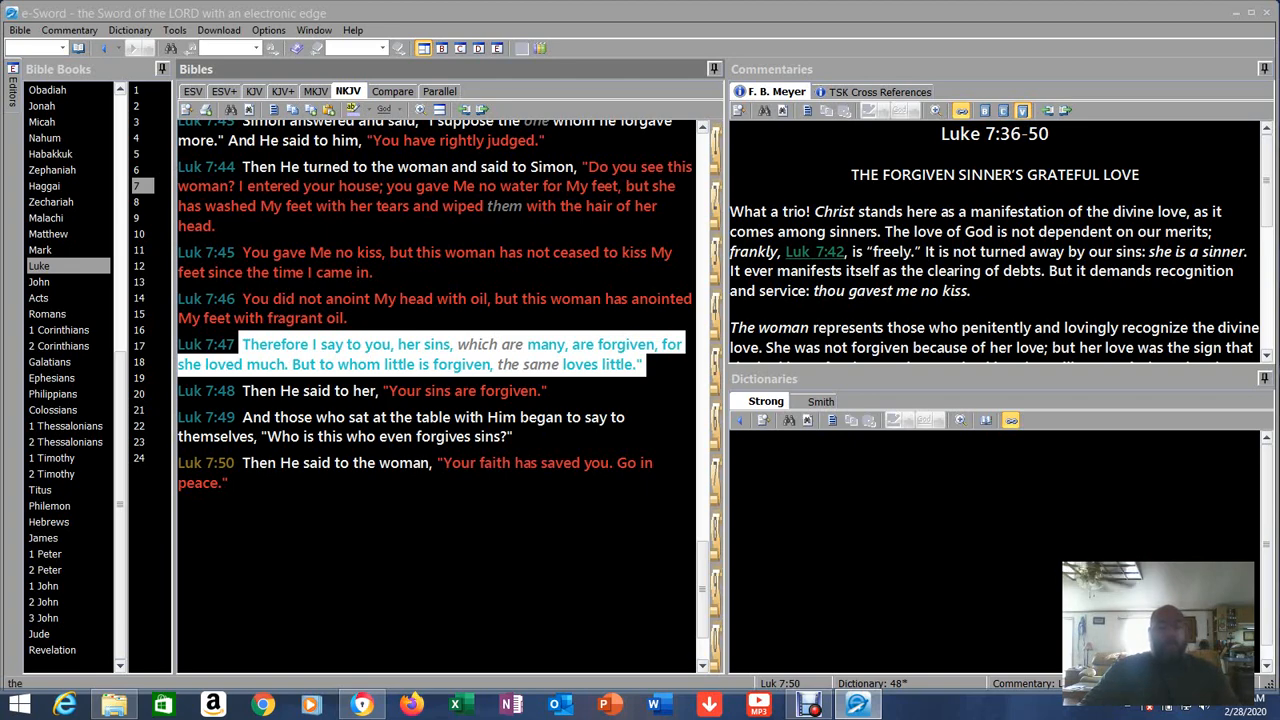
- Scroll the NKJV pane back up to the 'A Sinful Woman Forgiven' heading at Luke 7:36
scroll(up, 3)
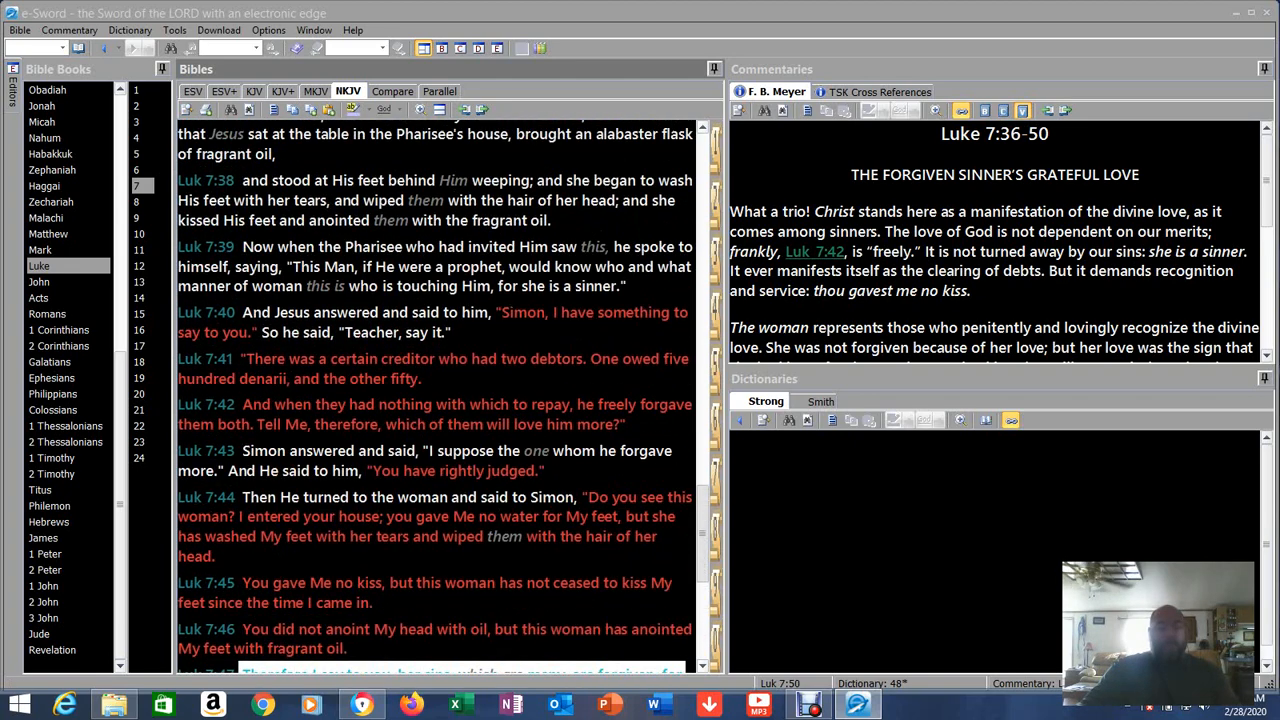
scroll(up, 3)
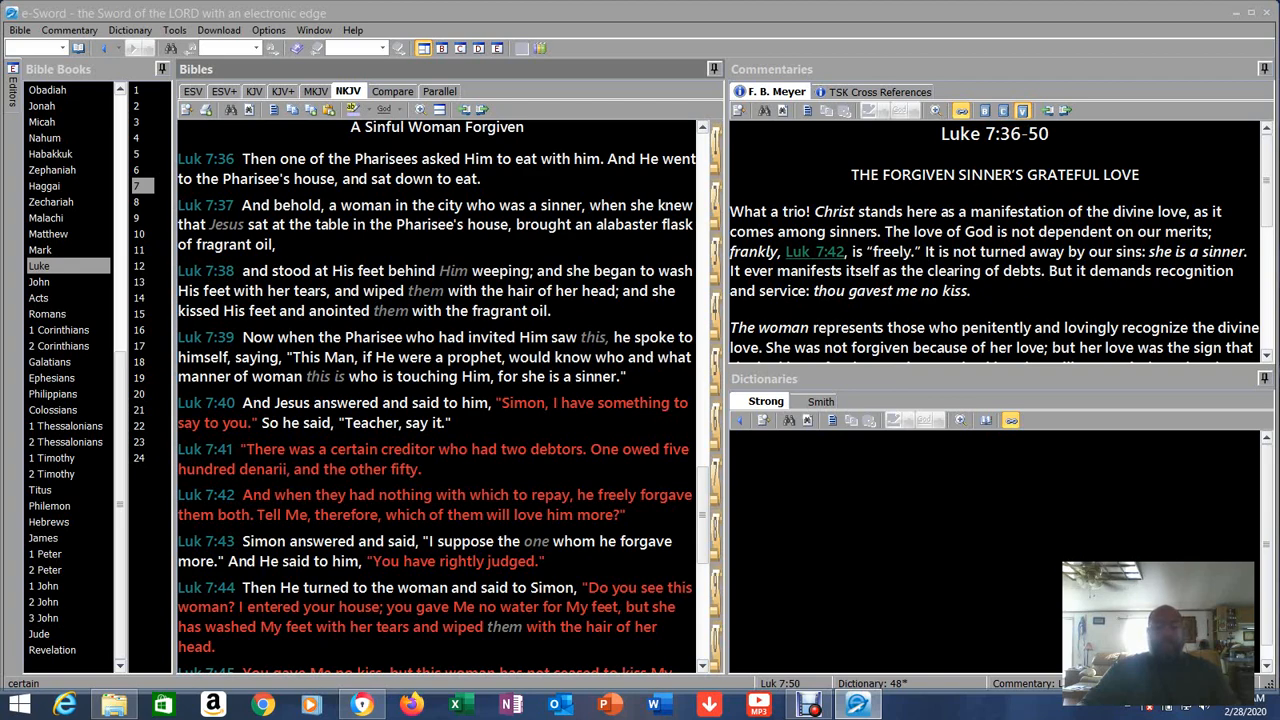
click(808, 704)
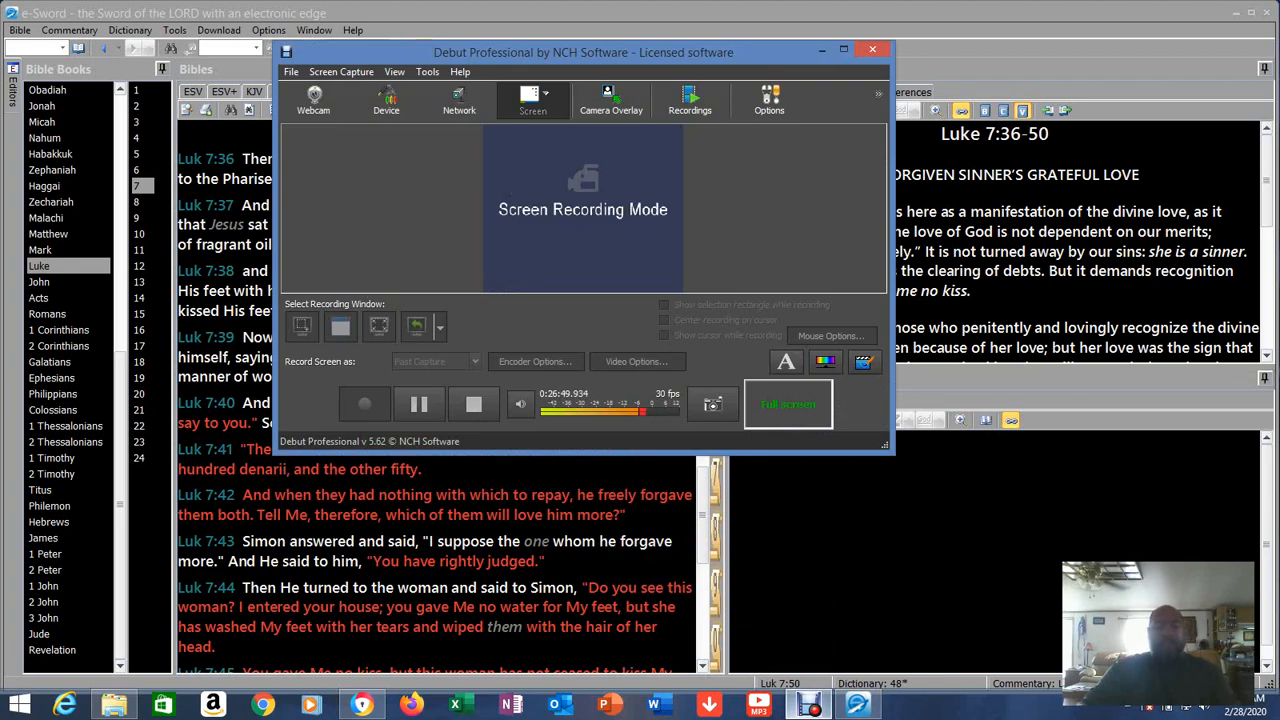